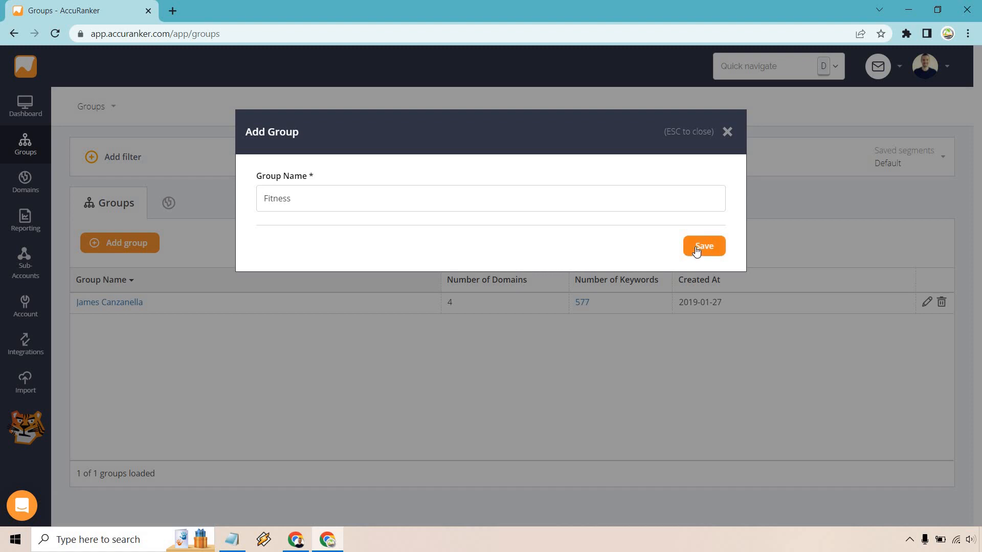
# - Save the Fitness group and view its empty domains list
pyautogui.click(703, 246)
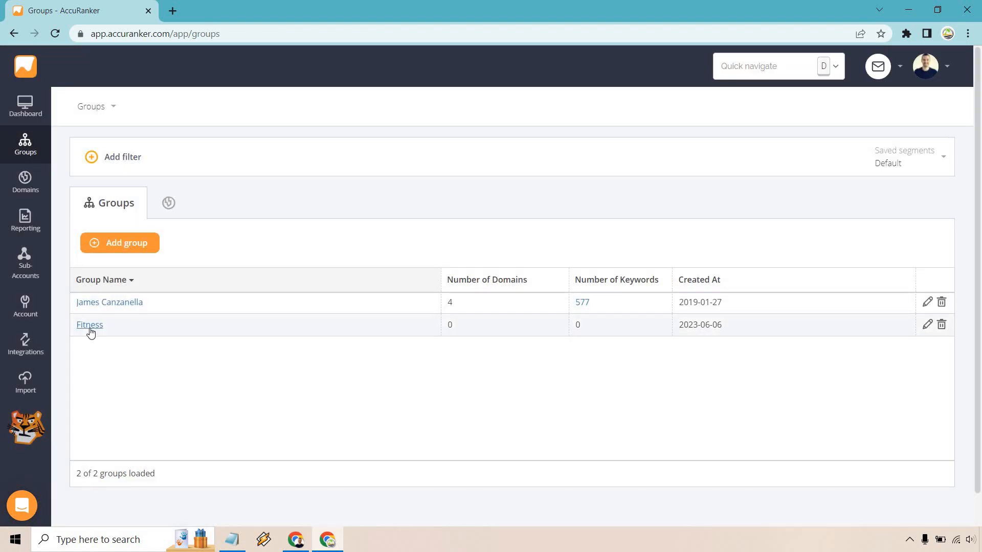
pyautogui.click(90, 324)
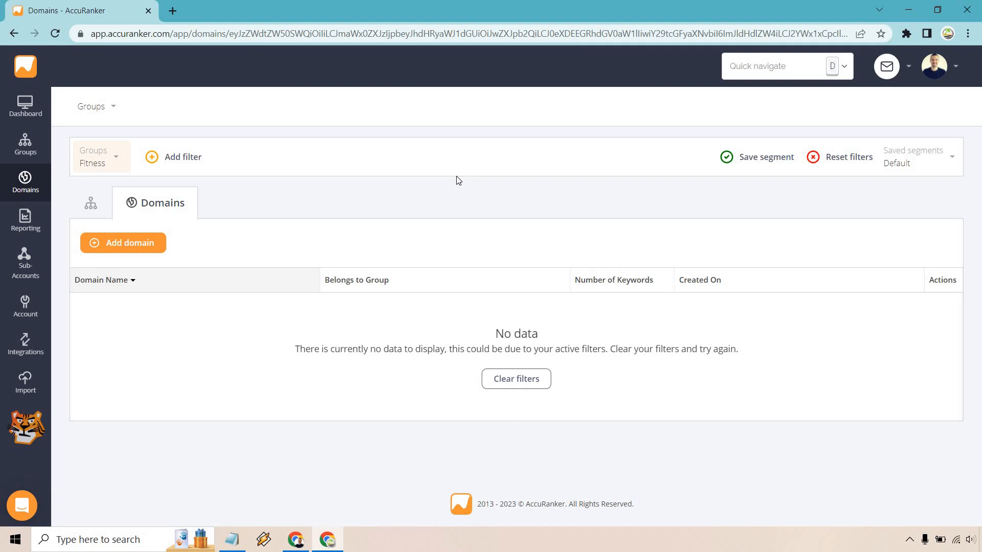
pyautogui.moveTo(149, 243)
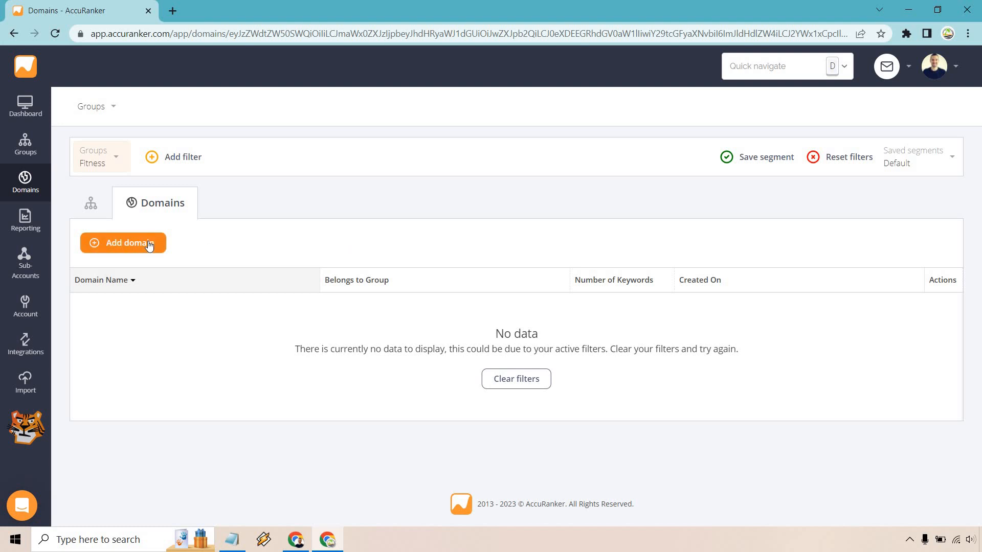
# - Start a new domain with the YouTube channel URL and display name 'Legion Athletics YouTube'
pyautogui.click(123, 243)
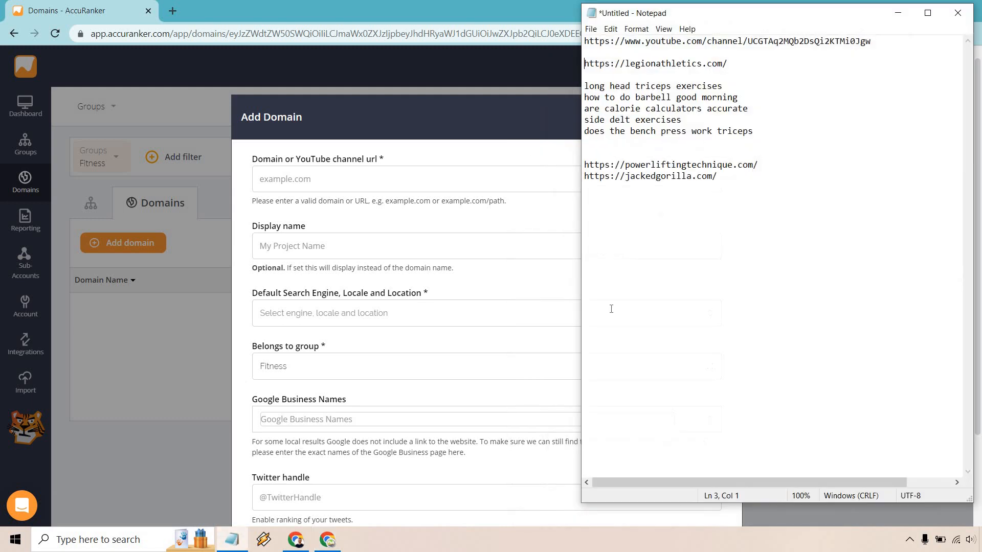
pyautogui.moveTo(884, 52)
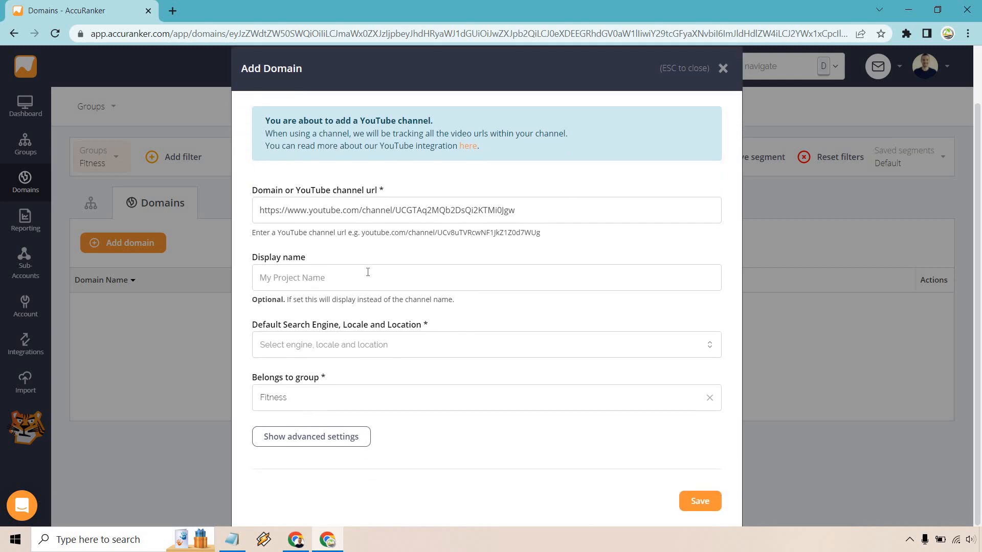
pyautogui.write('Legion Athletics YouTube')
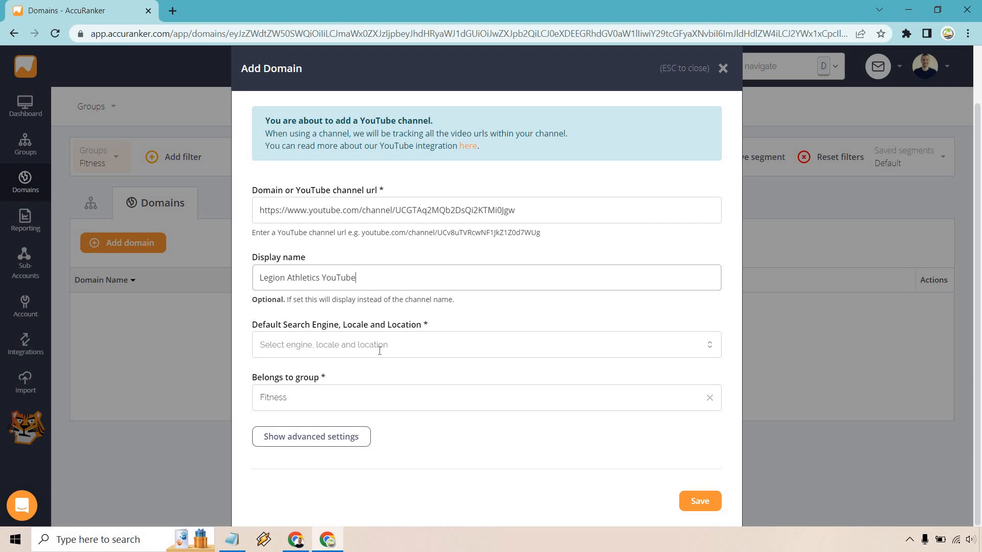
pyautogui.click(486, 344)
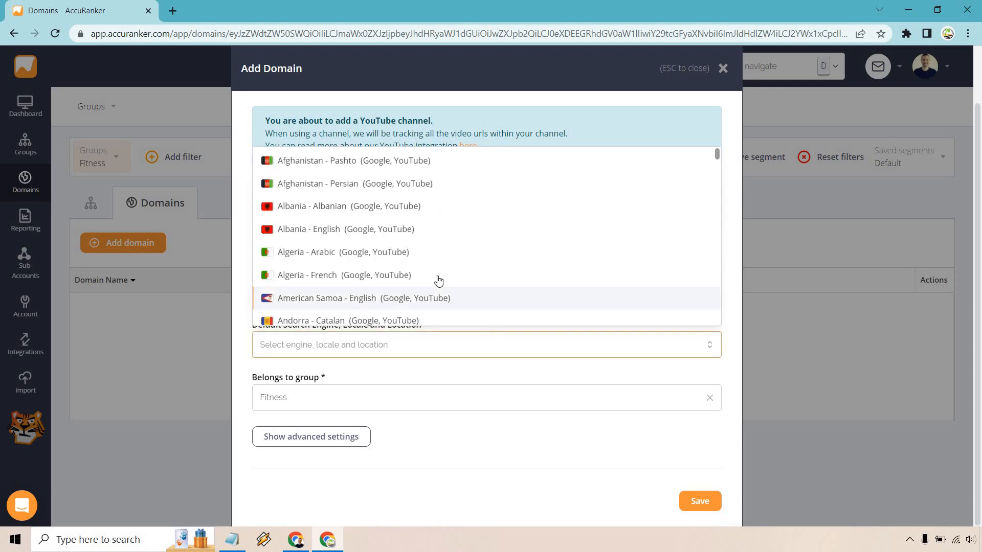
pyautogui.write('united')
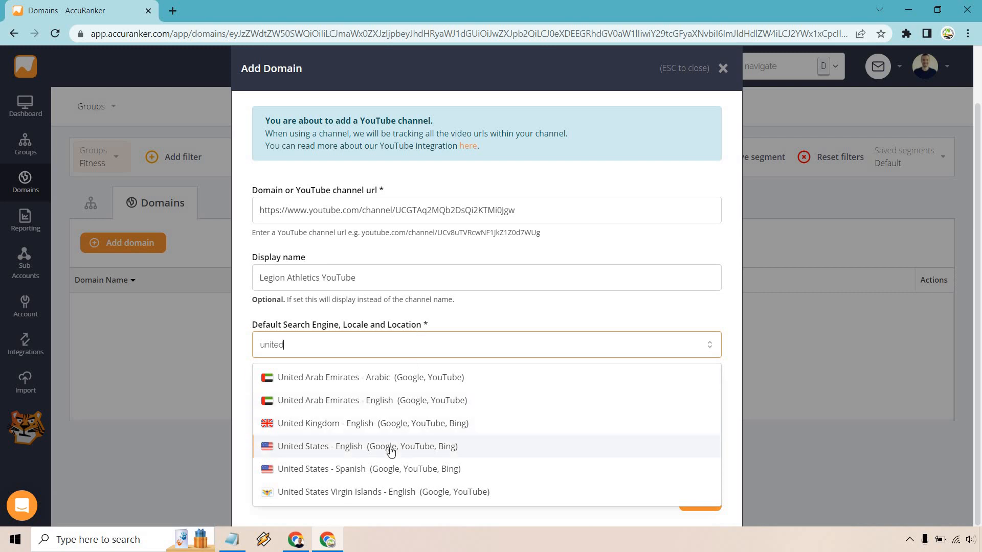
pyautogui.moveTo(415, 448)
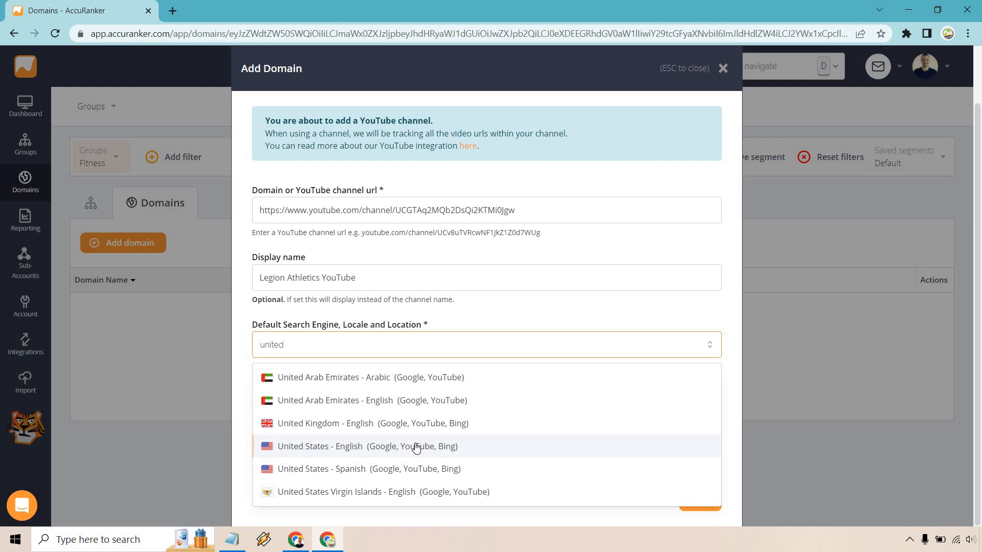
pyautogui.moveTo(418, 447)
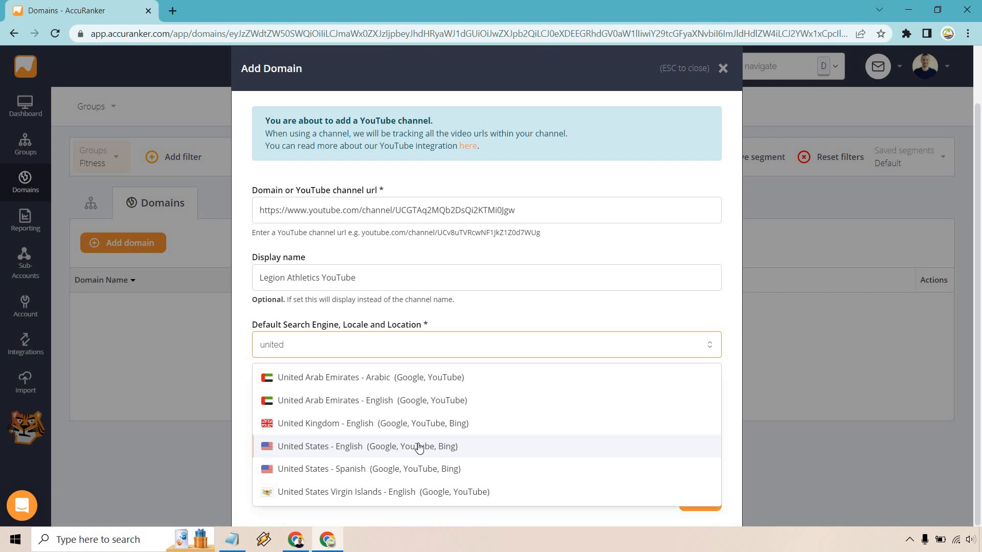
pyautogui.click(320, 446)
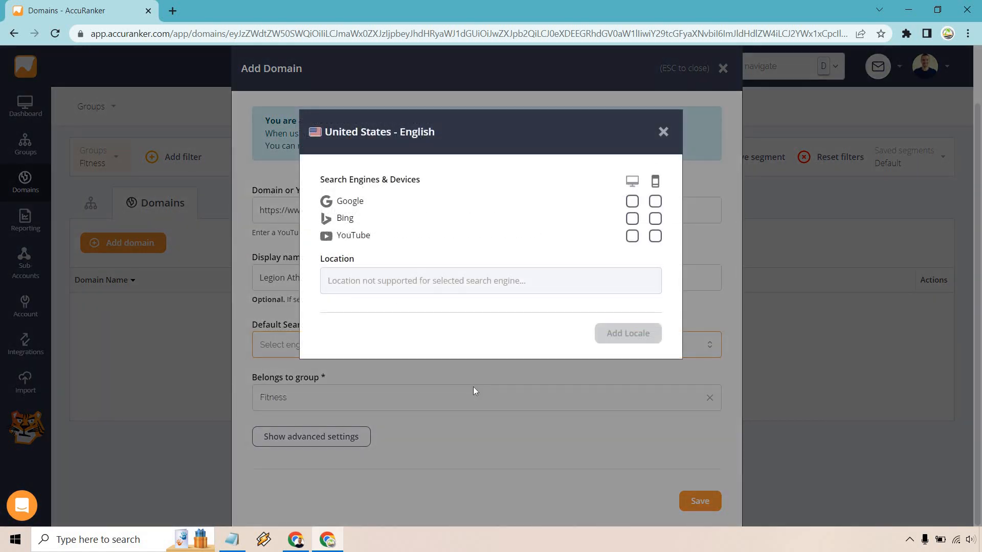
pyautogui.moveTo(568, 164)
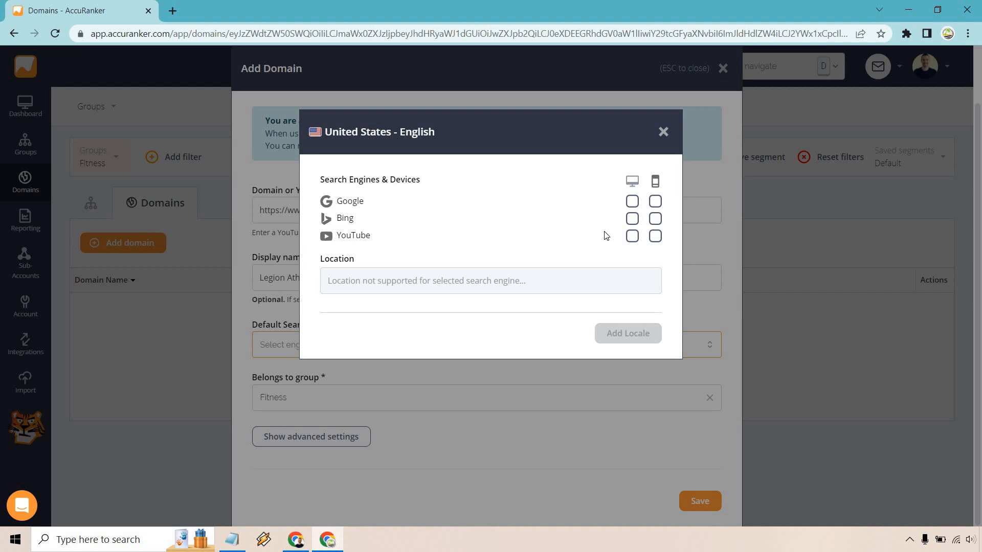
pyautogui.click(632, 236)
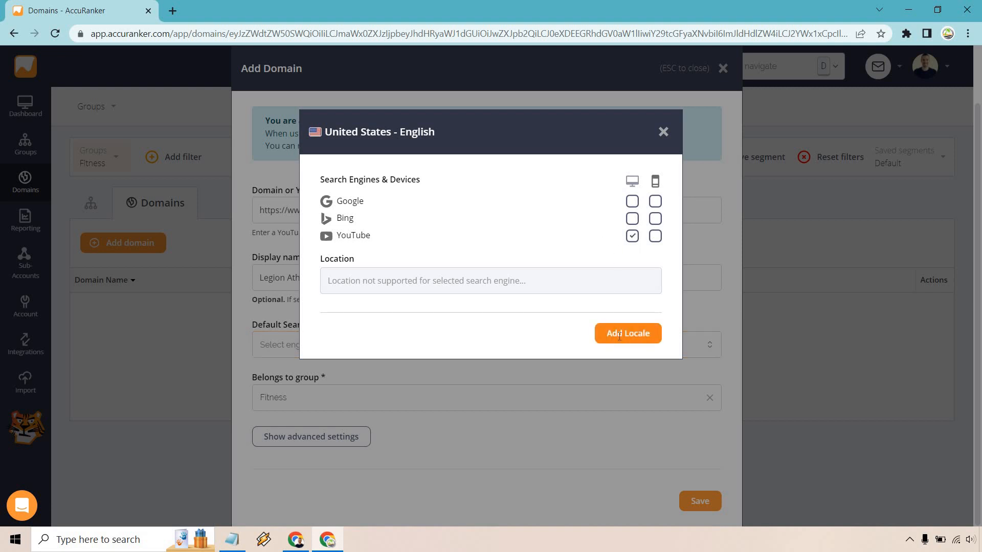
pyautogui.click(627, 333)
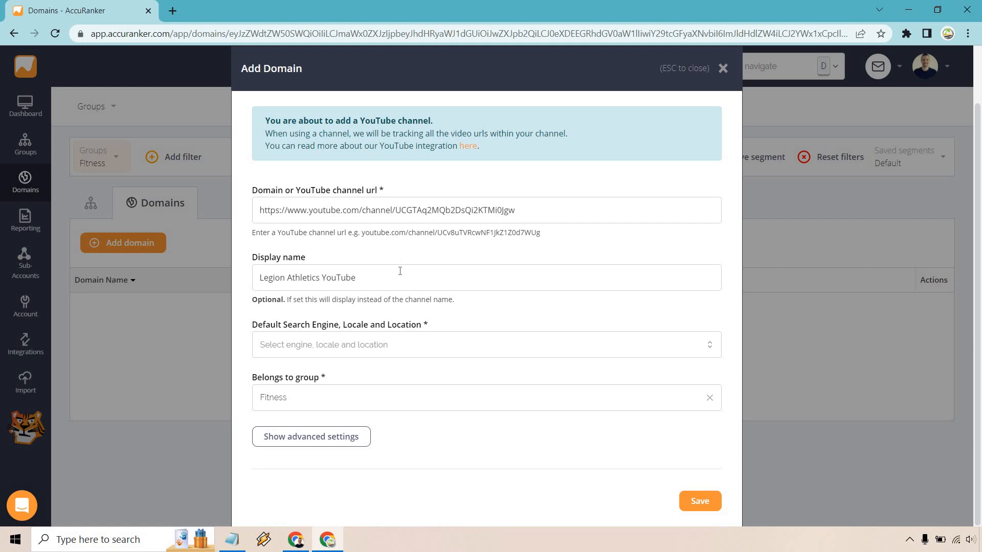
pyautogui.write('https://legionathletics.com/')
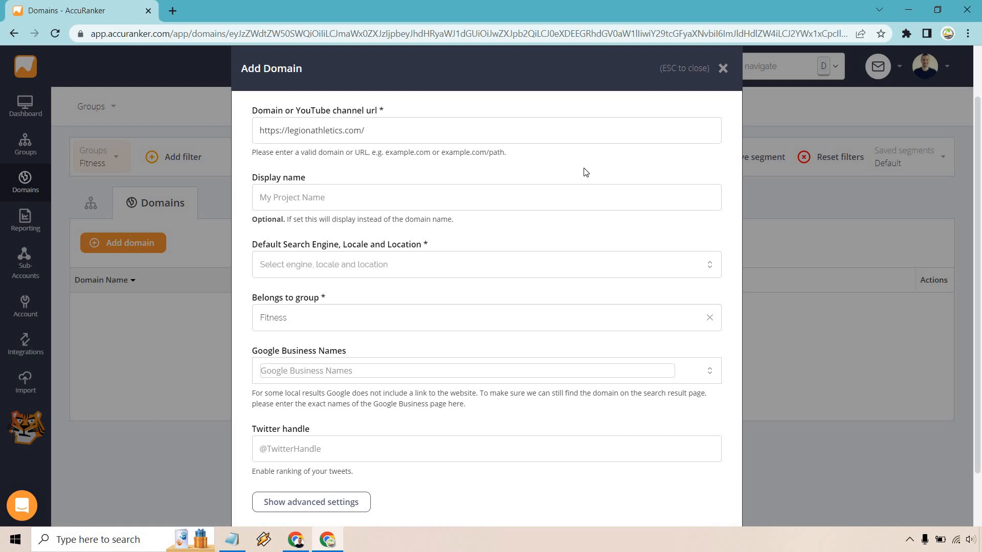
pyautogui.moveTo(344, 218)
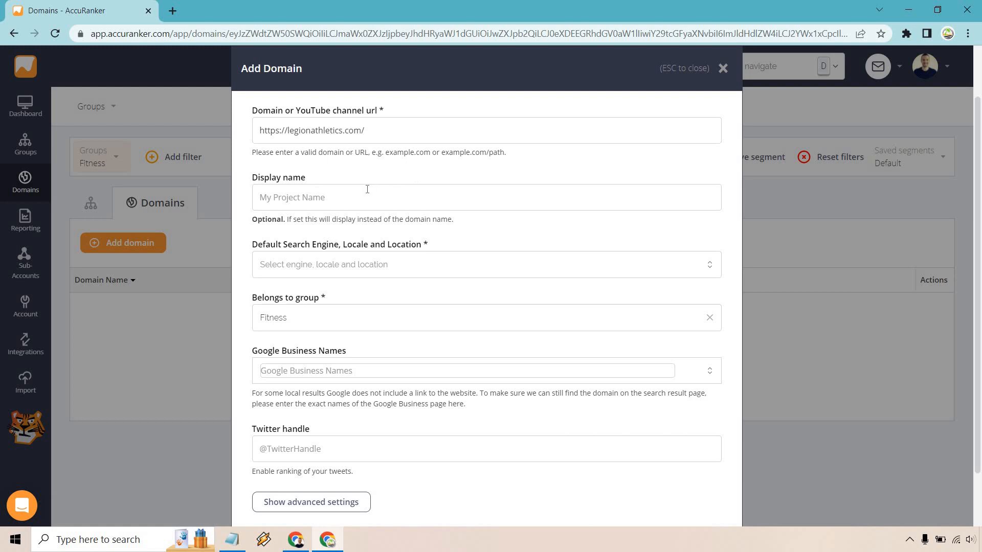
pyautogui.write('Legion Athletics')
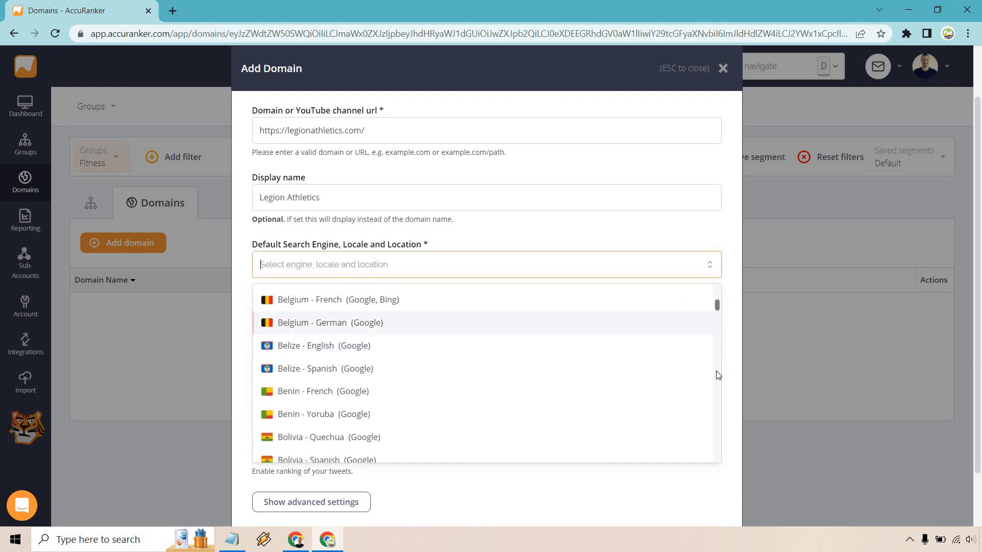
pyautogui.scroll(-3)
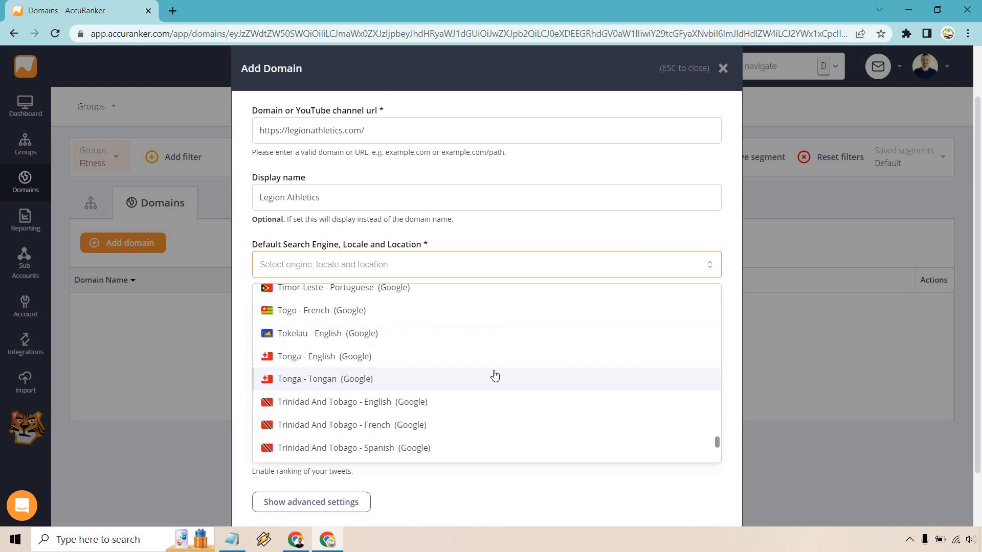
pyautogui.scroll(-3)
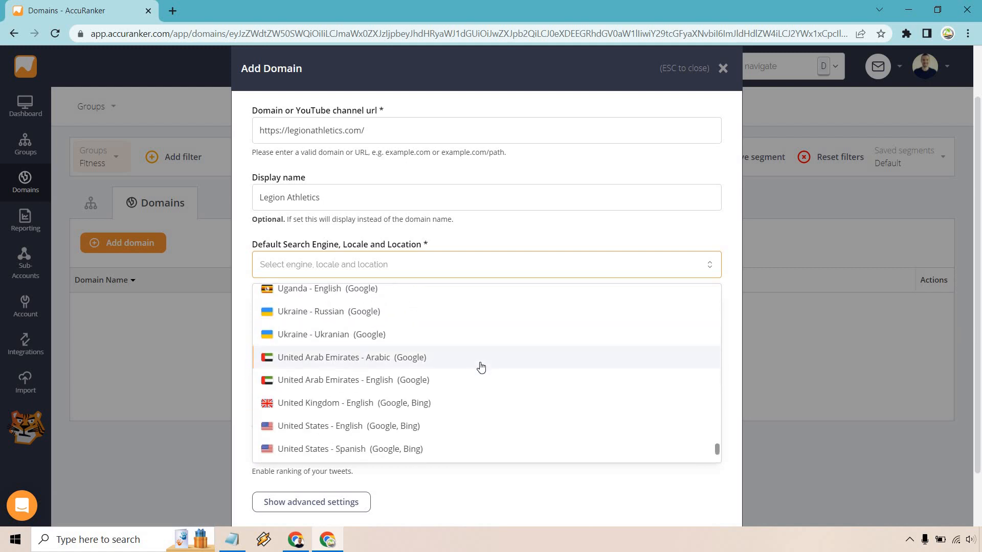
pyautogui.scroll(-3)
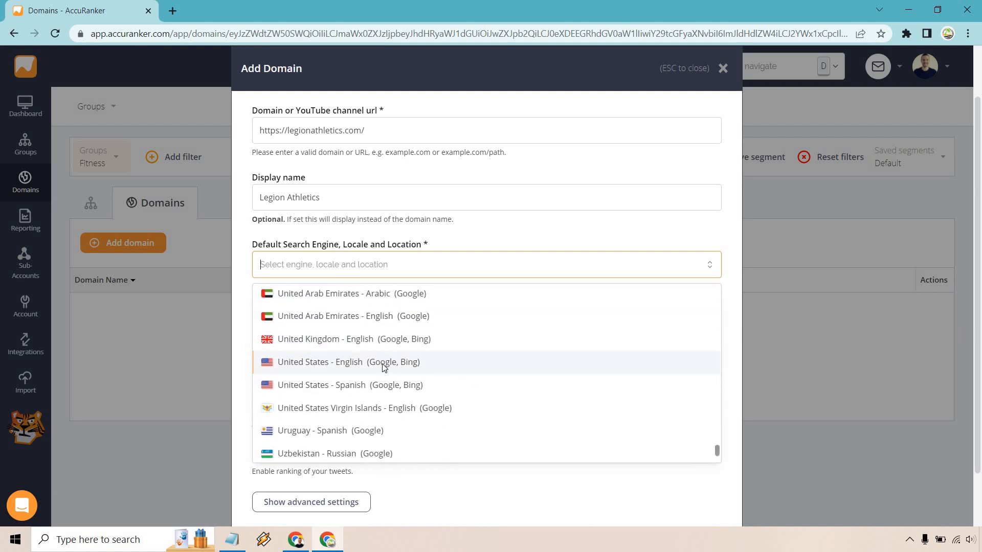
# - Add the United States – English Google desktop and mobile locale, then save the domain
pyautogui.click(348, 362)
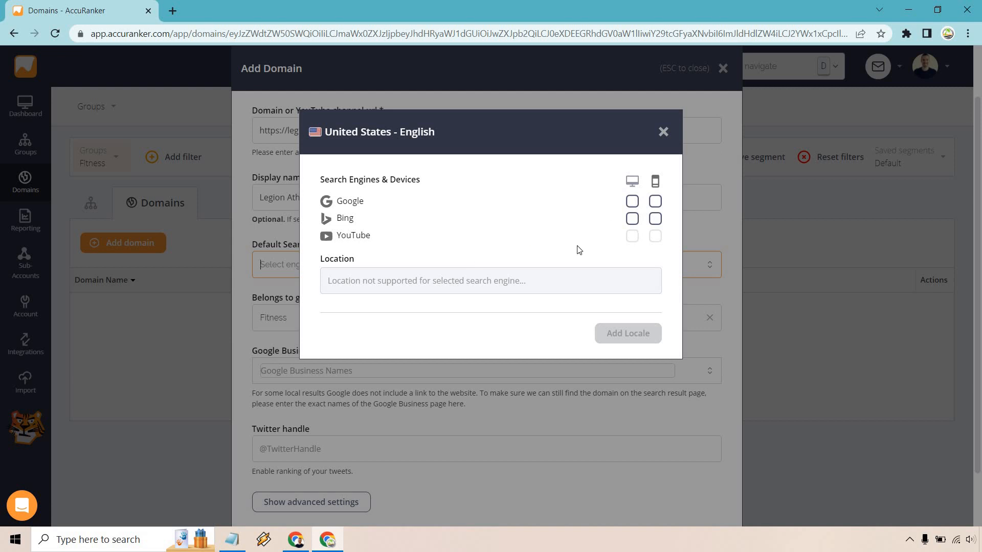
pyautogui.moveTo(521, 243)
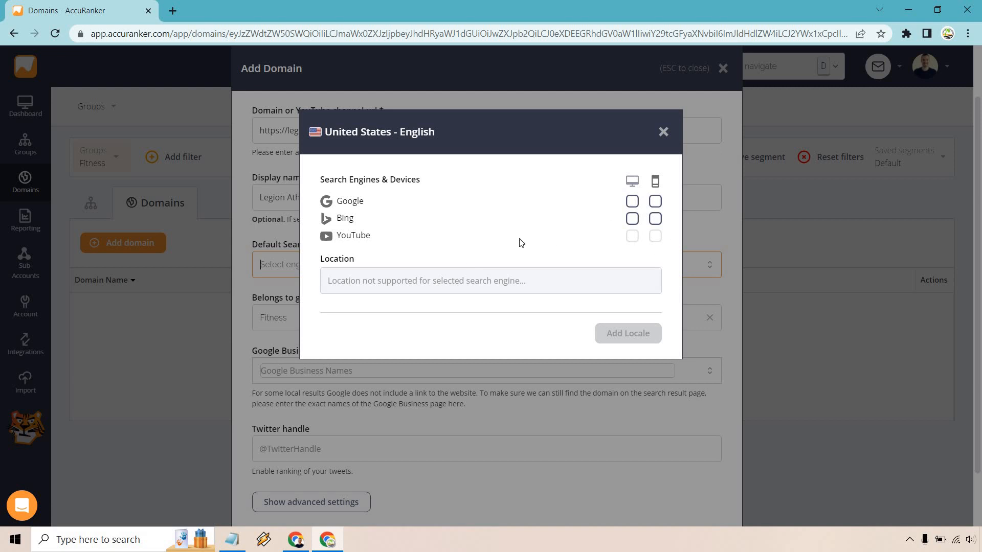
pyautogui.moveTo(625, 256)
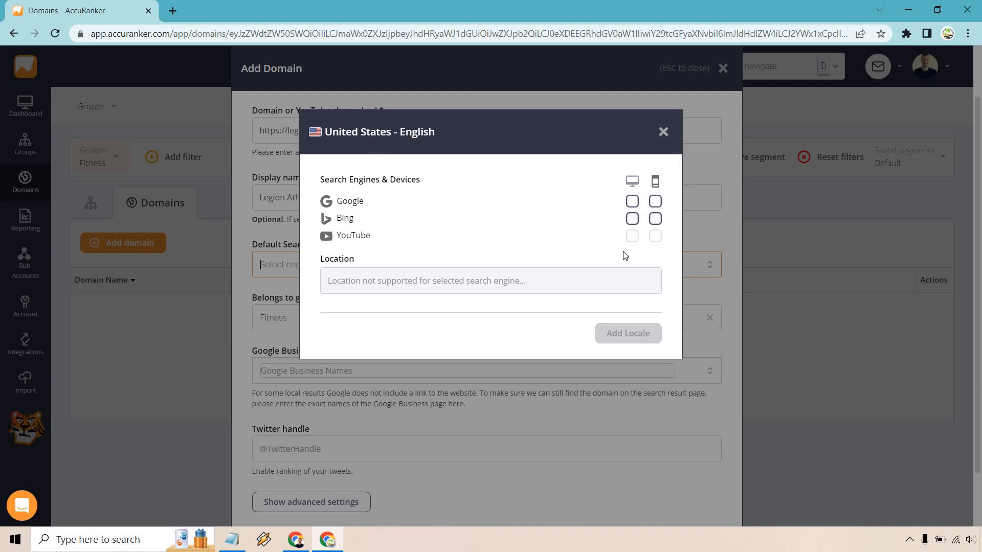
pyautogui.moveTo(622, 189)
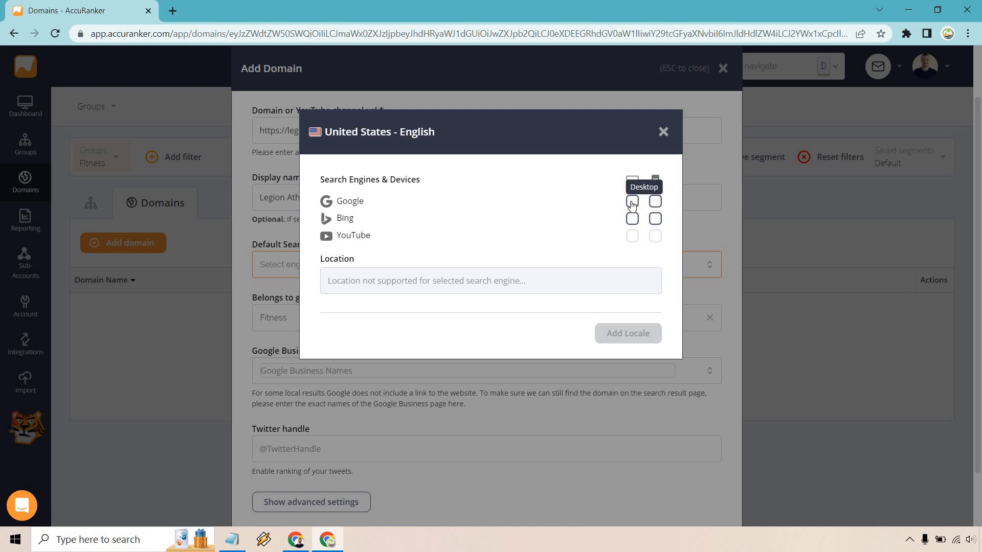
pyautogui.click(632, 201)
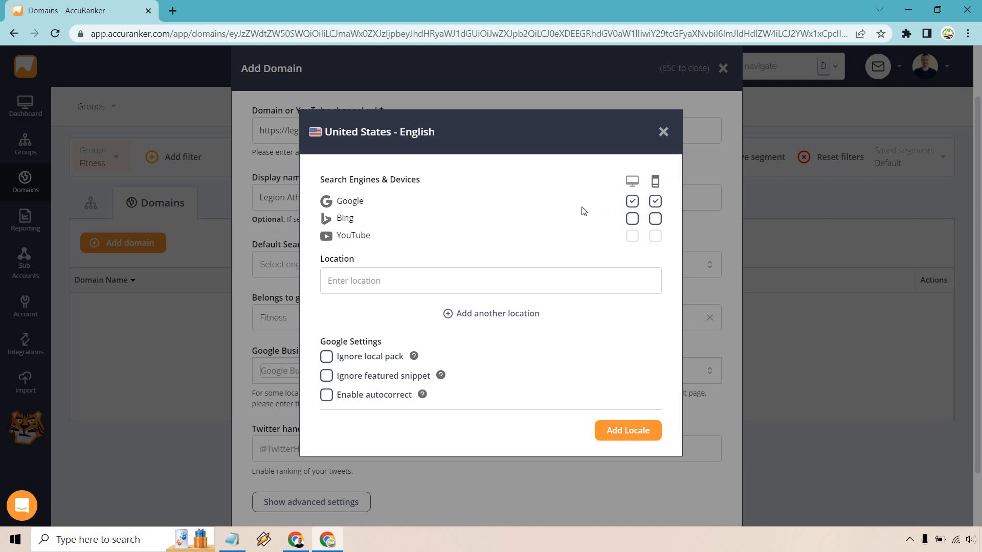
pyautogui.moveTo(588, 207)
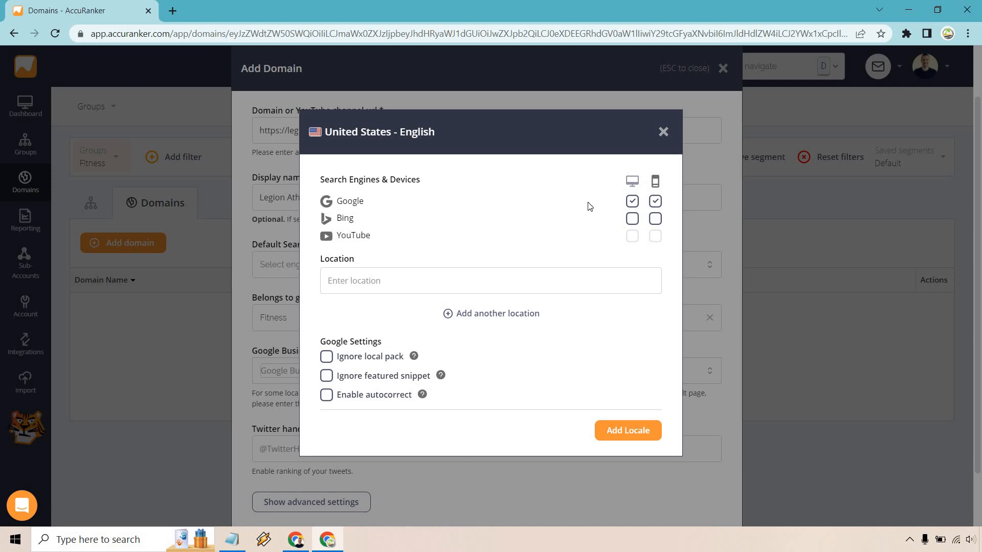
pyautogui.moveTo(441, 336)
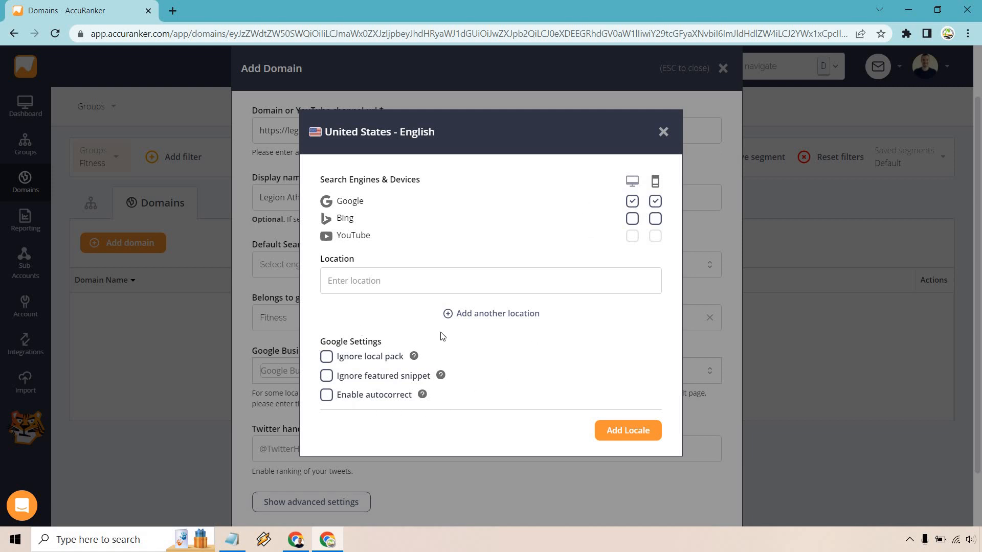
pyautogui.moveTo(586, 400)
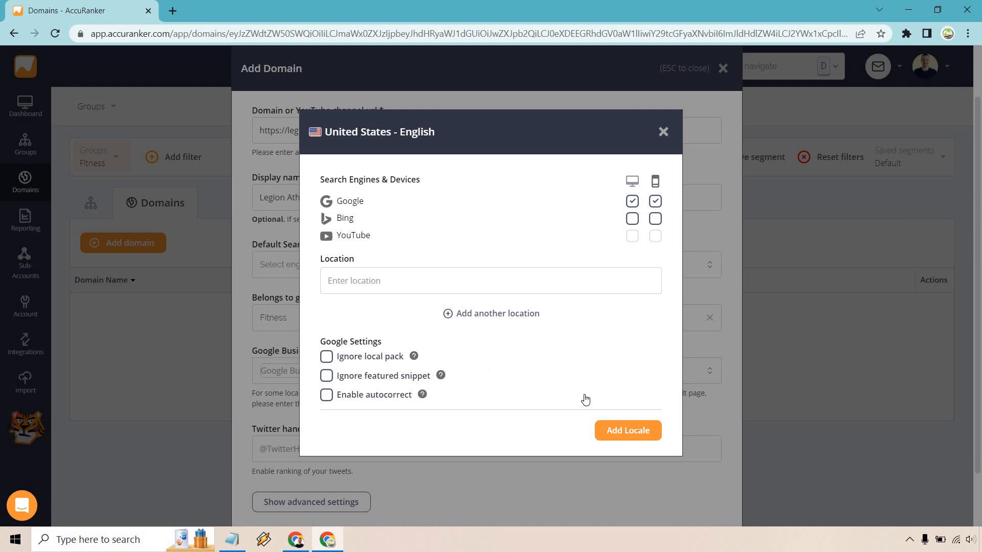
pyautogui.moveTo(627, 430)
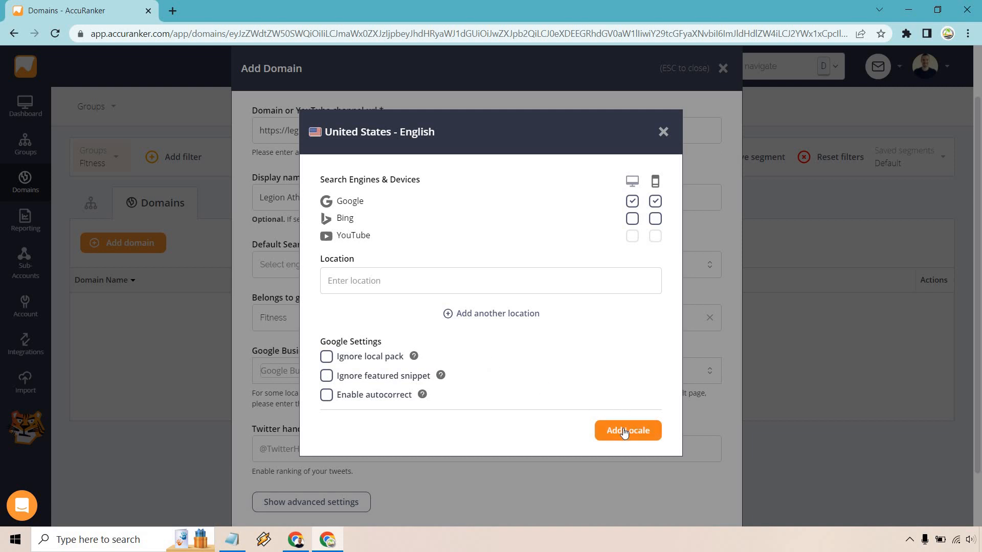
pyautogui.click(627, 431)
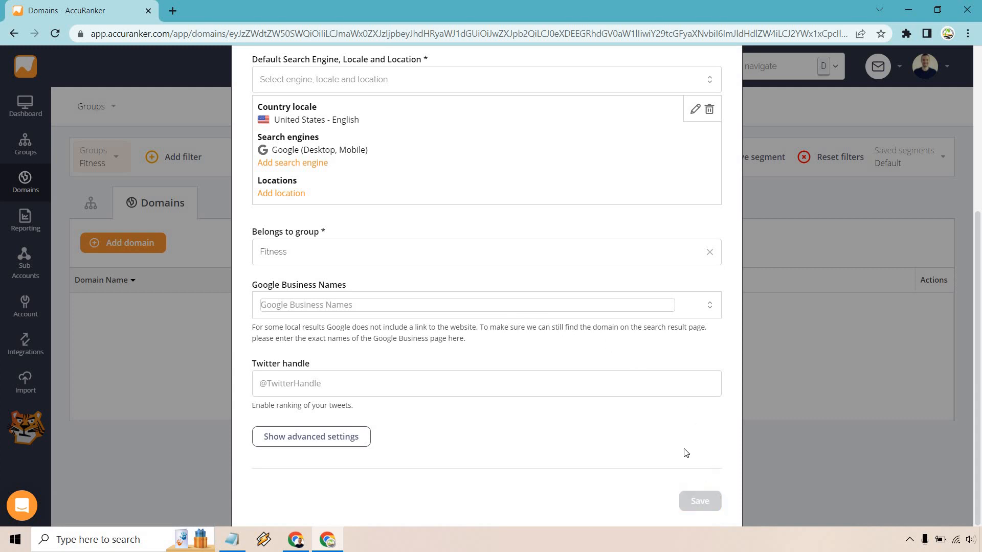
pyautogui.click(700, 502)
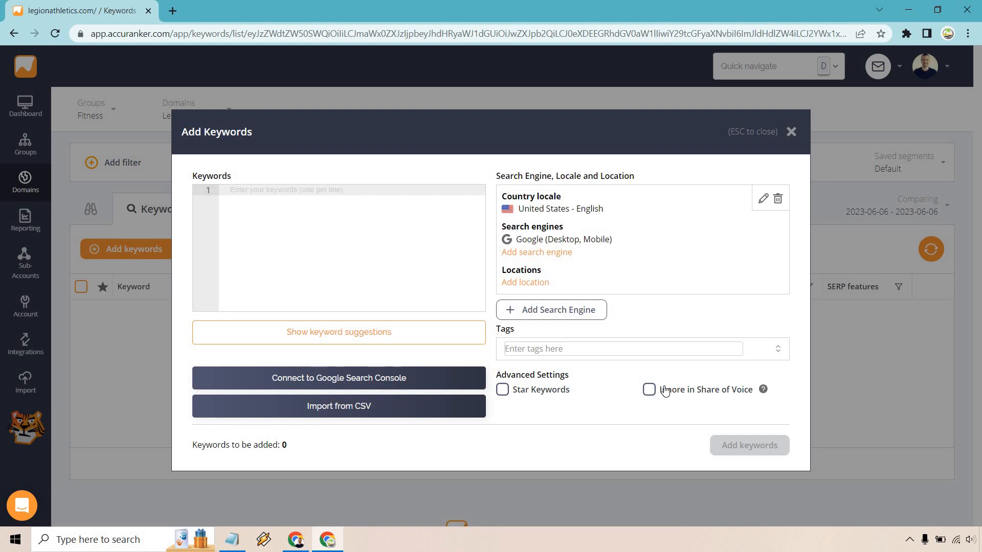
pyautogui.moveTo(444, 380)
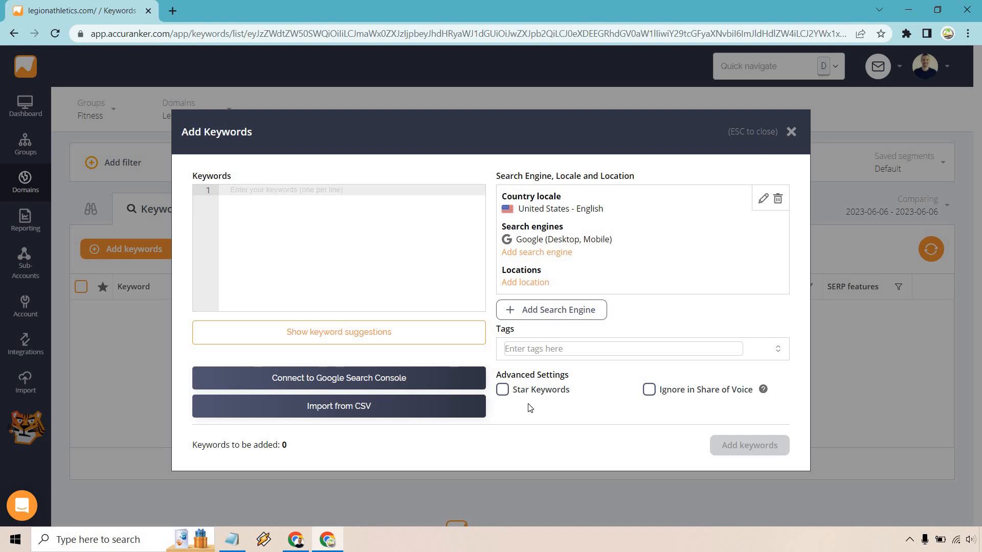
pyautogui.moveTo(411, 414)
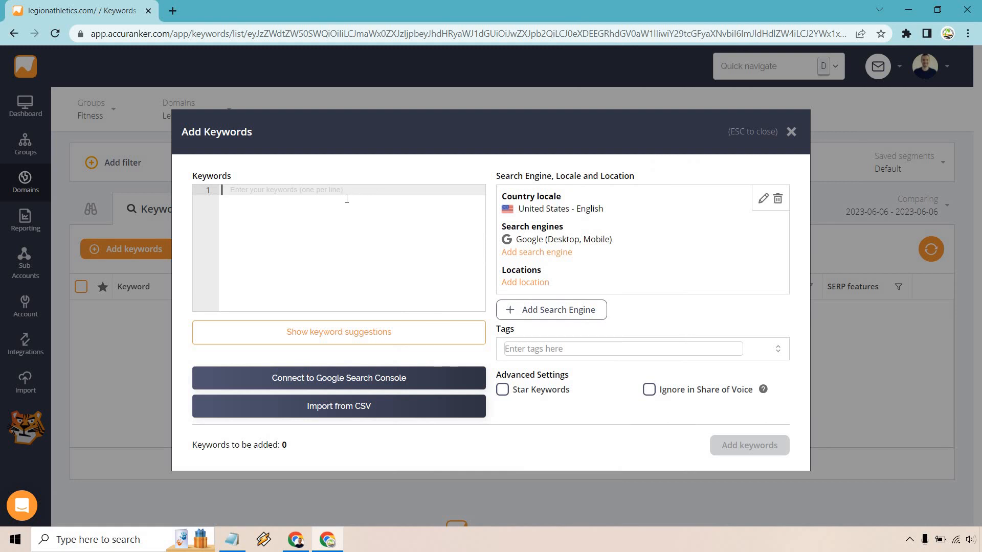
# - Enter keywords such as 'long head triceps exercises', removing the stray extra keyword line
pyautogui.write('long head triceps exercises')
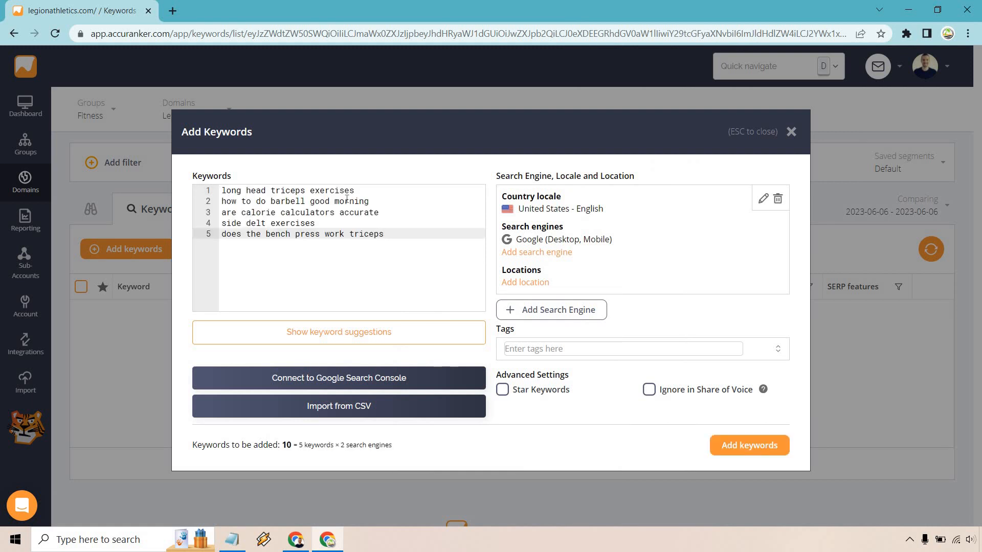
pyautogui.write('n')
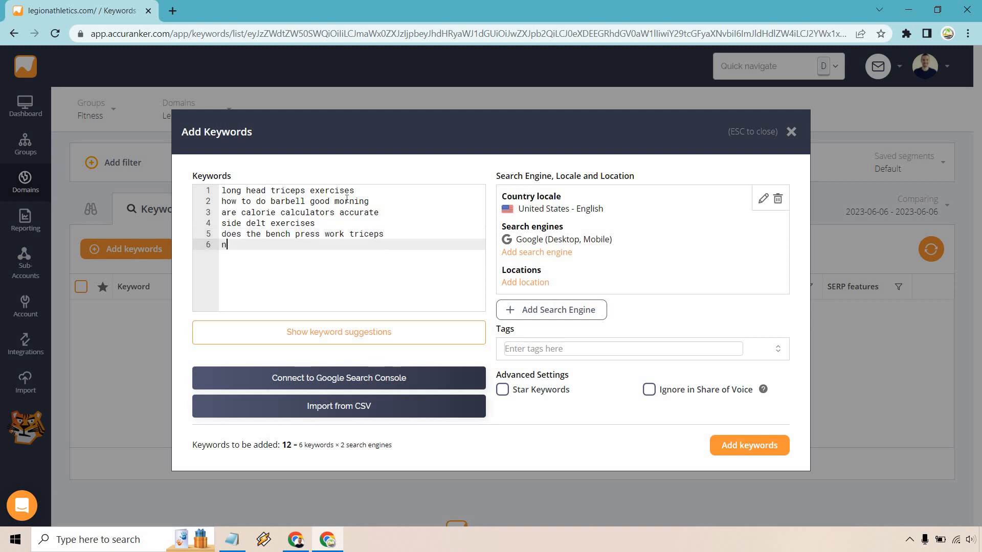
pyautogui.write('ext keyword')
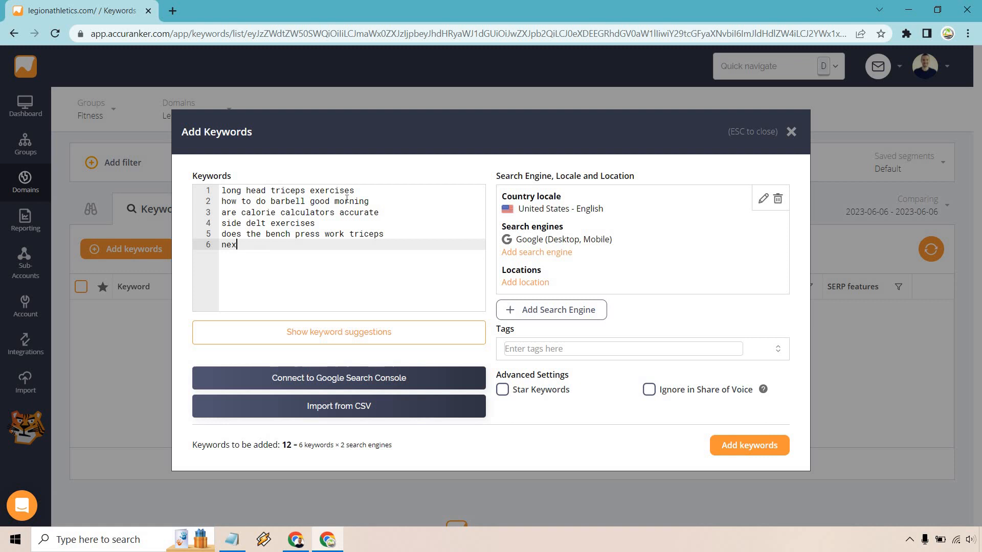
pyautogui.press('Backspace')
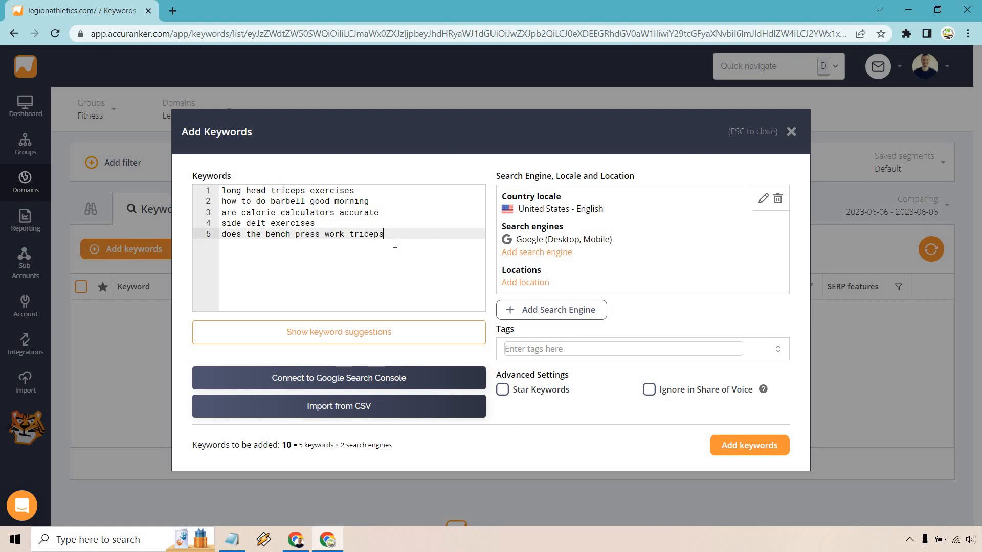
pyautogui.moveTo(673, 219)
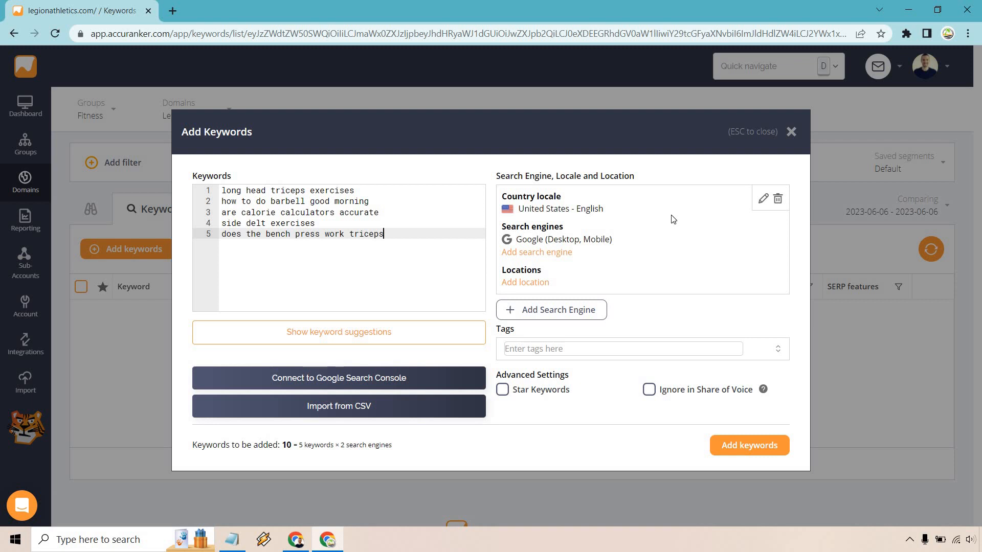
pyautogui.moveTo(680, 382)
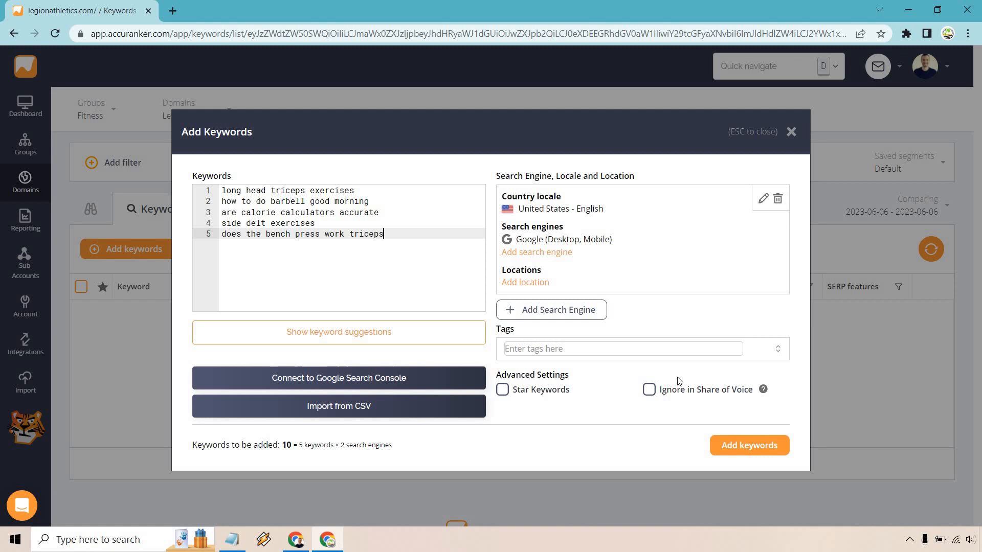
pyautogui.moveTo(749, 446)
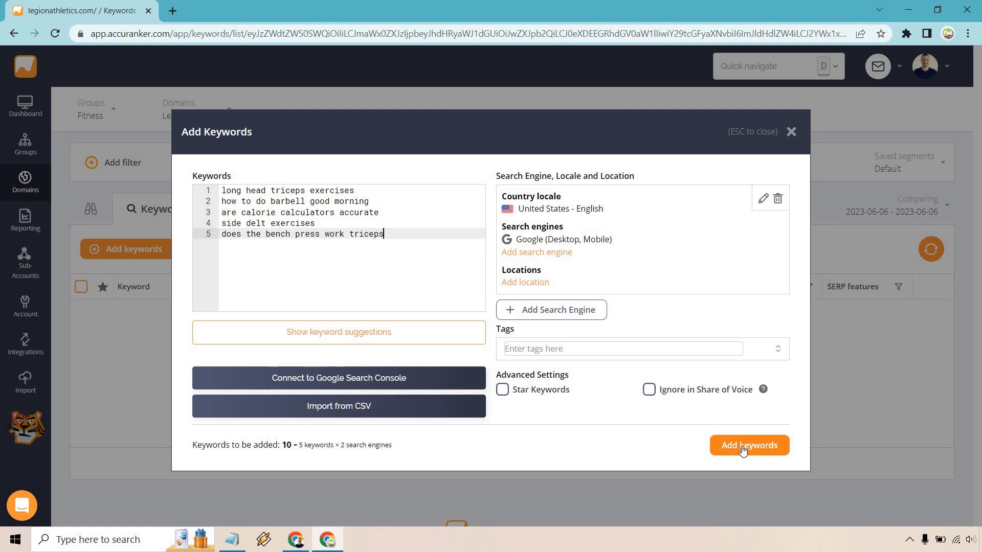
# - Submit the five keywords, reload the list, and sort the keywords by rank
pyautogui.click(749, 445)
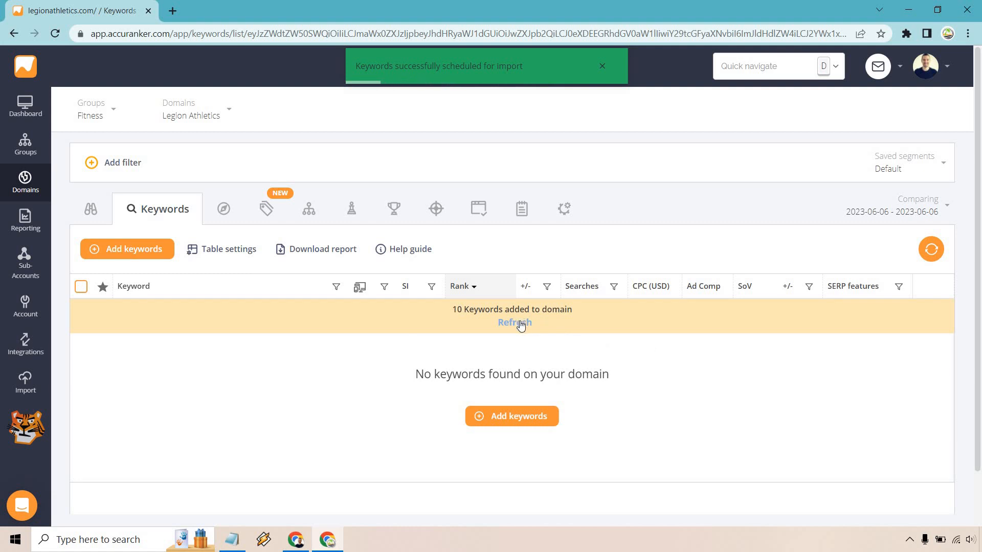
pyautogui.click(513, 322)
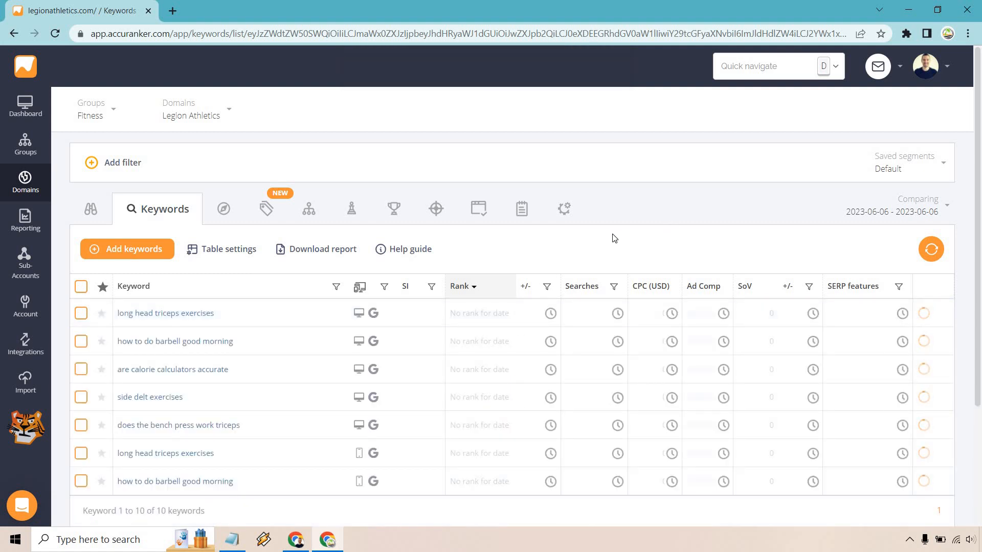
pyautogui.moveTo(634, 217)
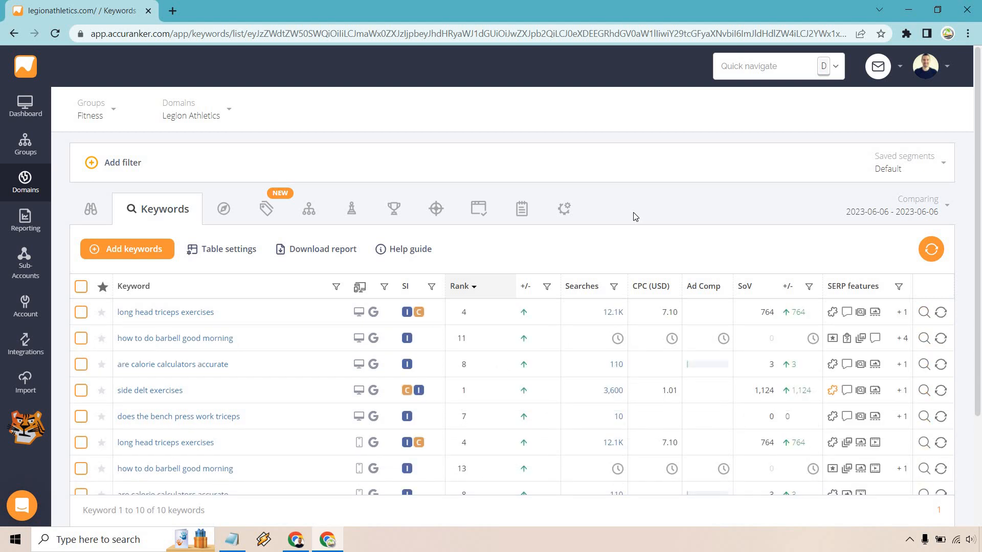
pyautogui.moveTo(468, 288)
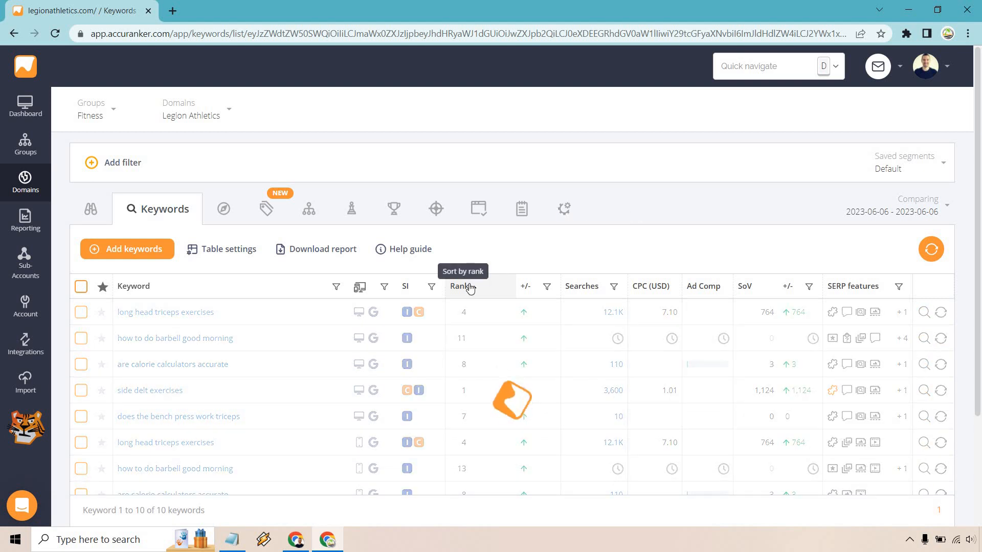
pyautogui.click(461, 286)
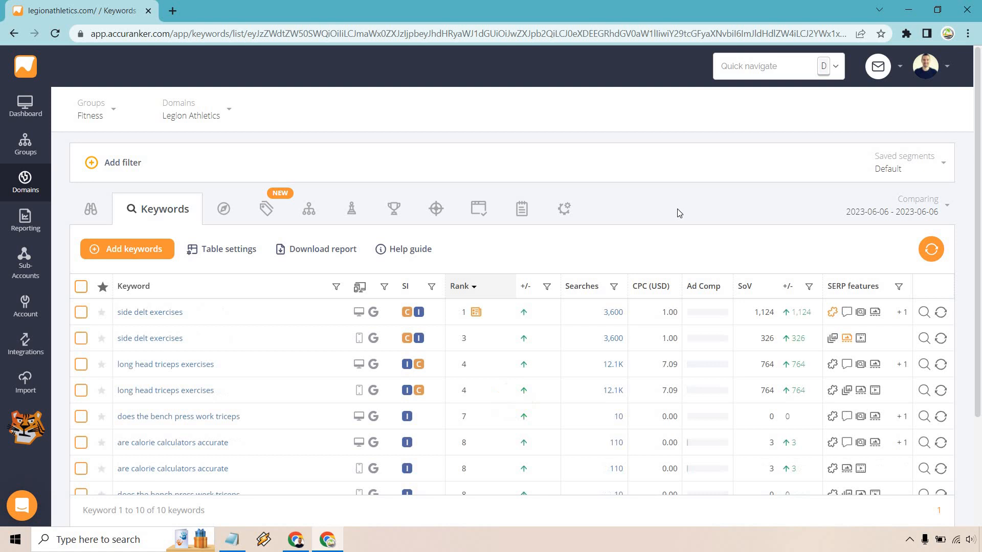
pyautogui.scroll(-3)
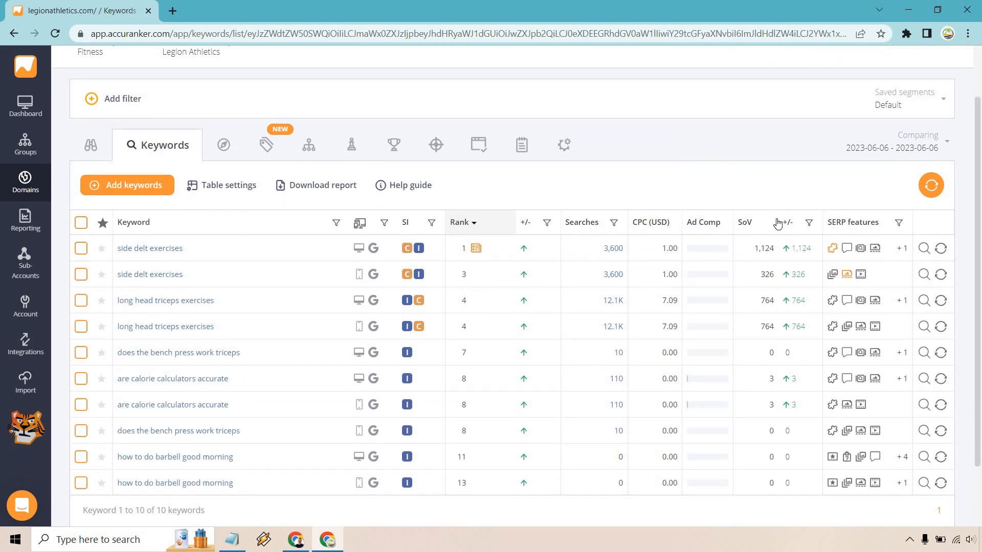
pyautogui.moveTo(781, 263)
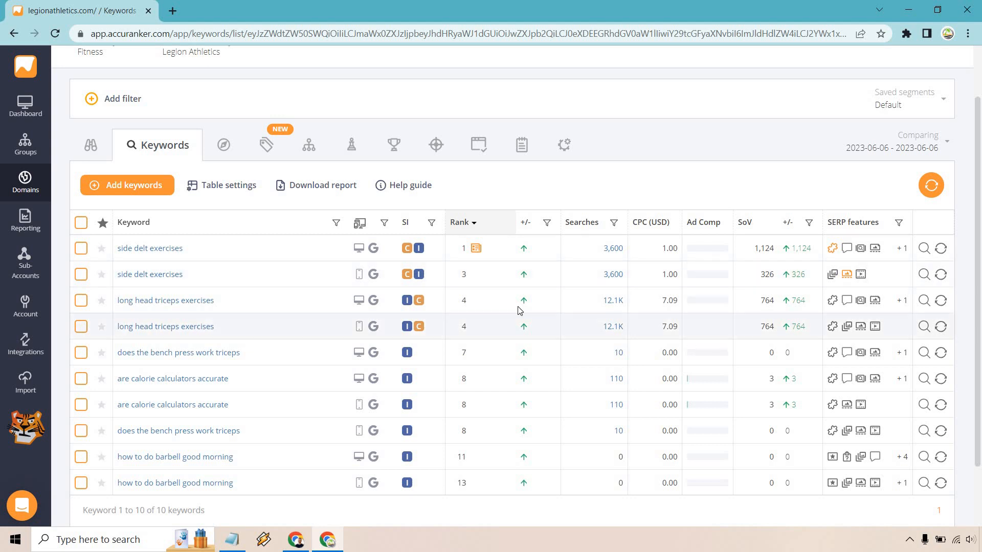
pyautogui.moveTo(820, 215)
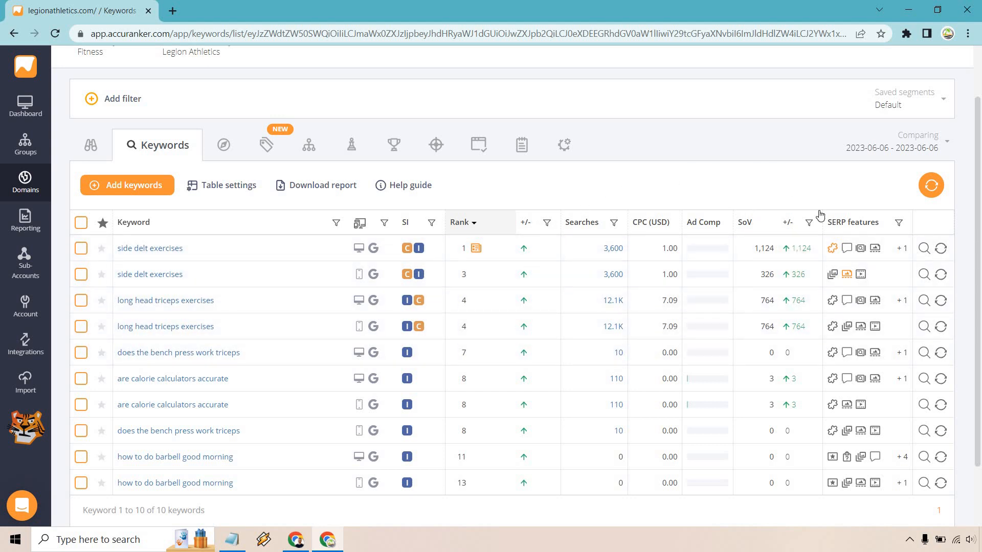
pyautogui.moveTo(833, 248)
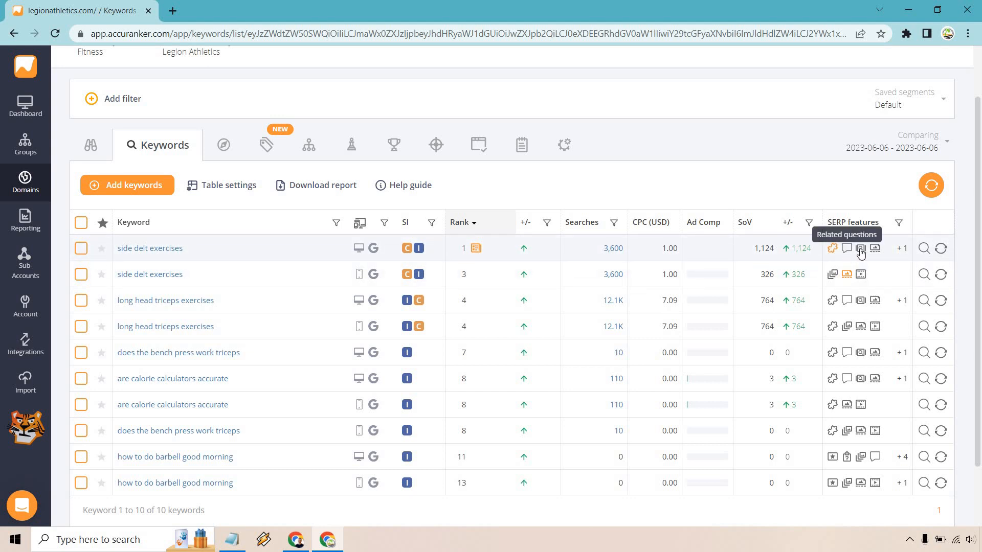
pyautogui.moveTo(862, 249)
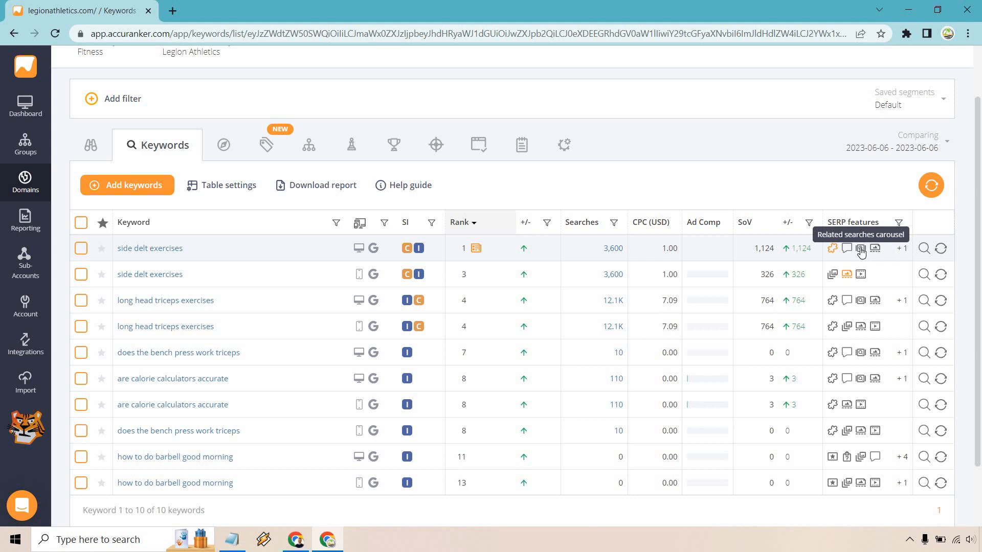
pyautogui.moveTo(784, 166)
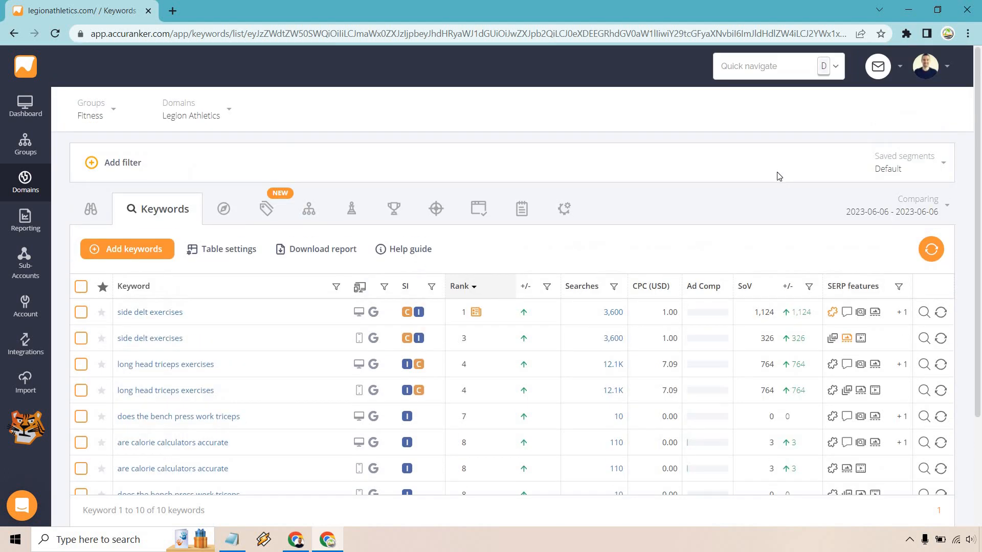
pyautogui.moveTo(683, 198)
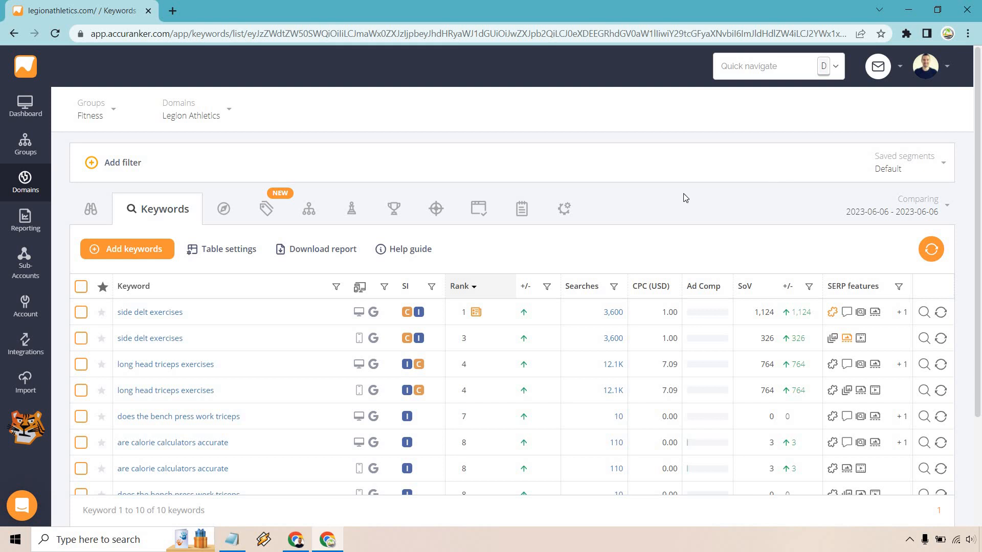
pyautogui.moveTo(358, 312)
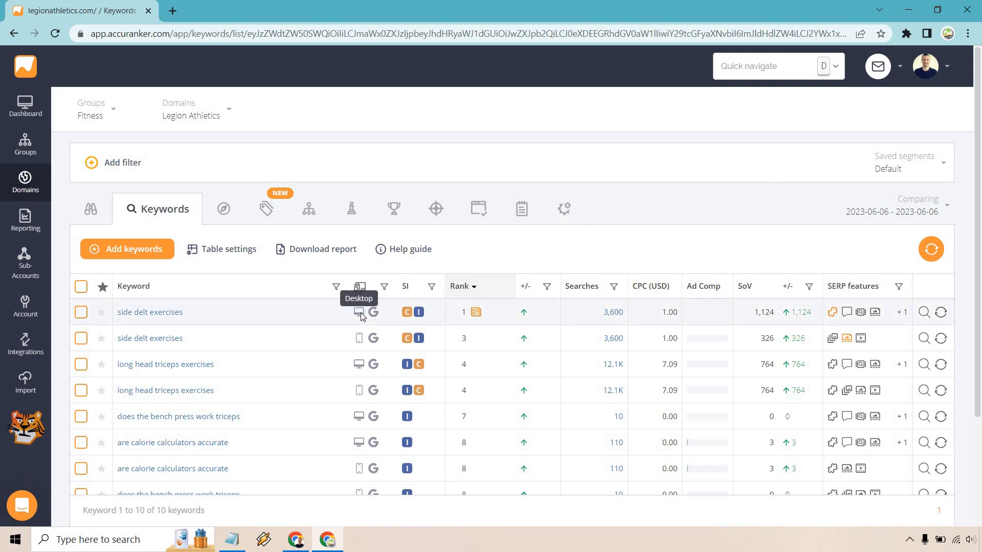
pyautogui.moveTo(359, 338)
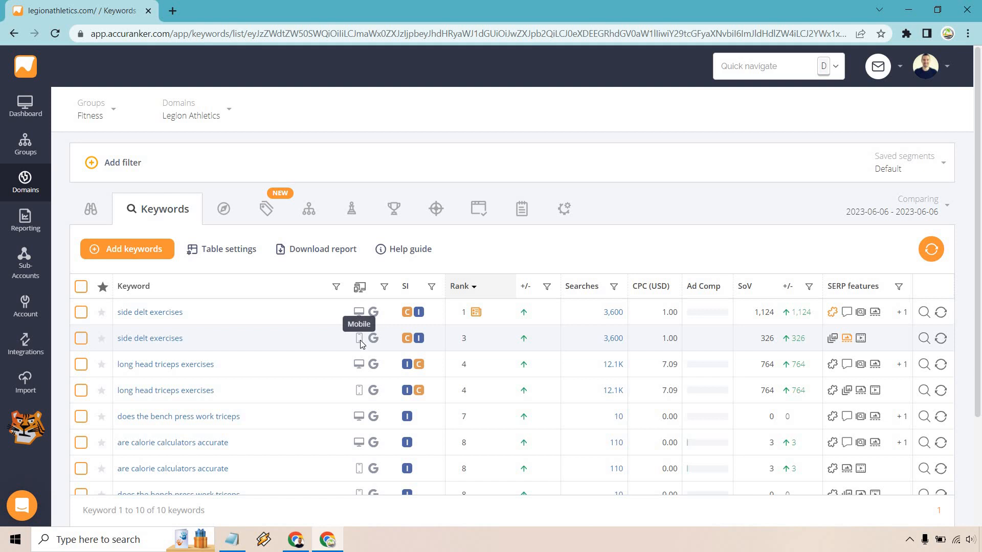
pyautogui.moveTo(557, 248)
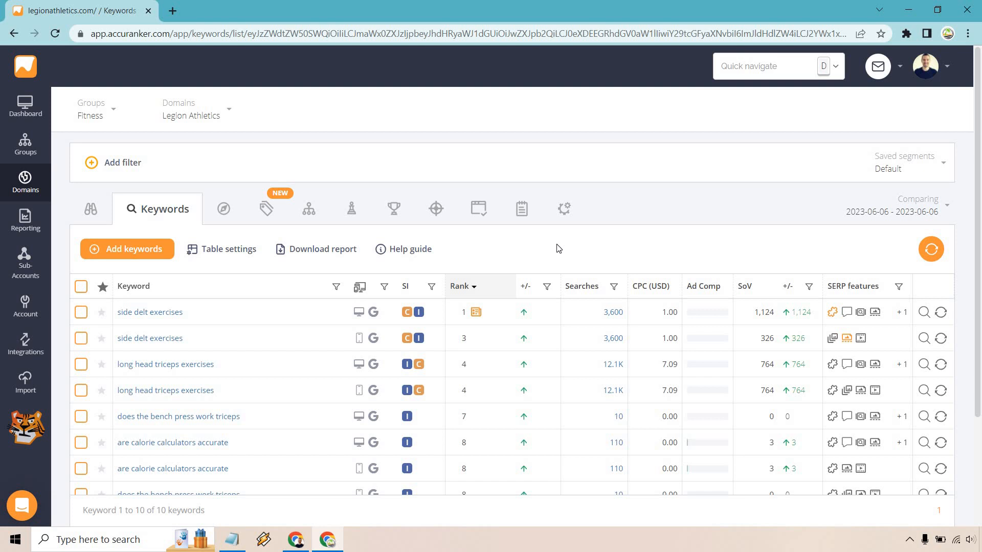
pyautogui.moveTo(378, 413)
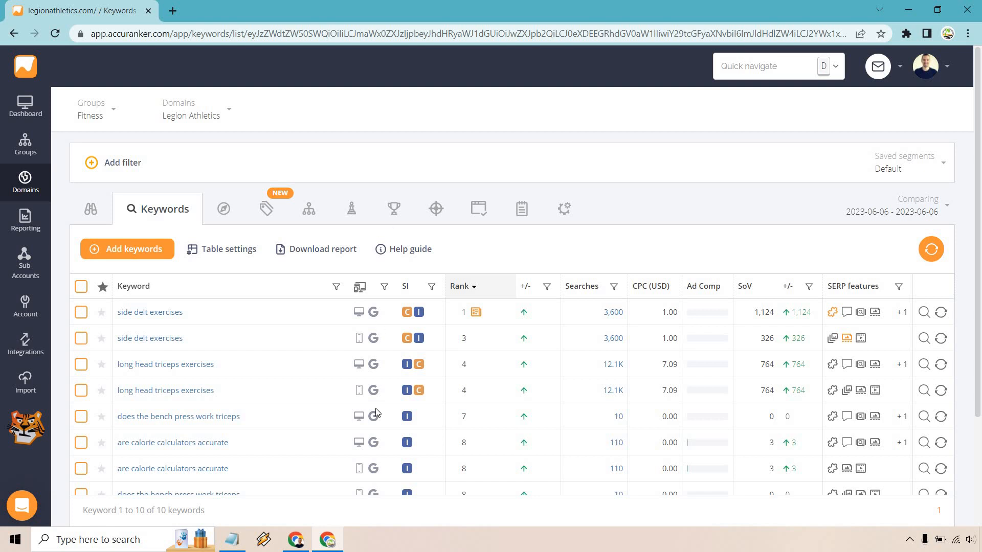
pyautogui.moveTo(600, 257)
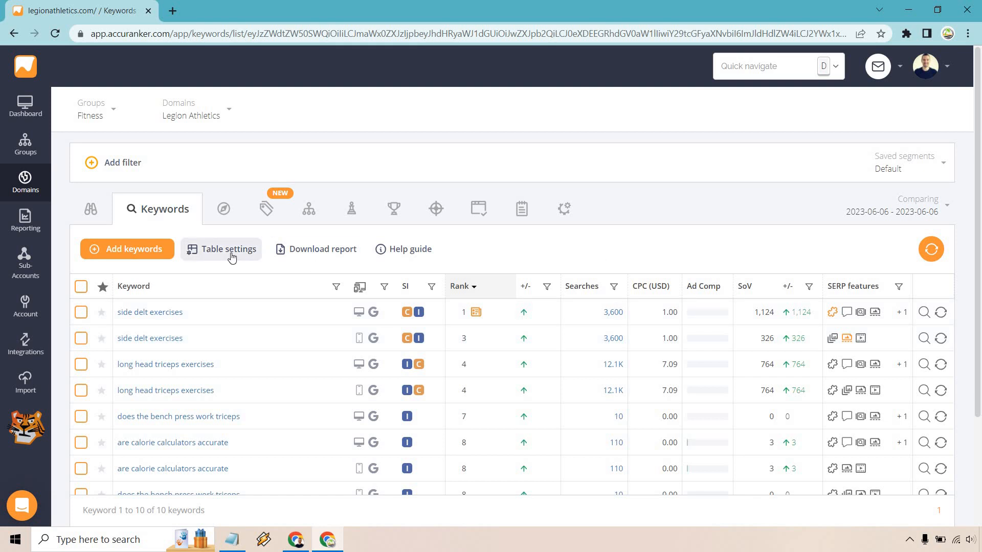
pyautogui.moveTo(475, 259)
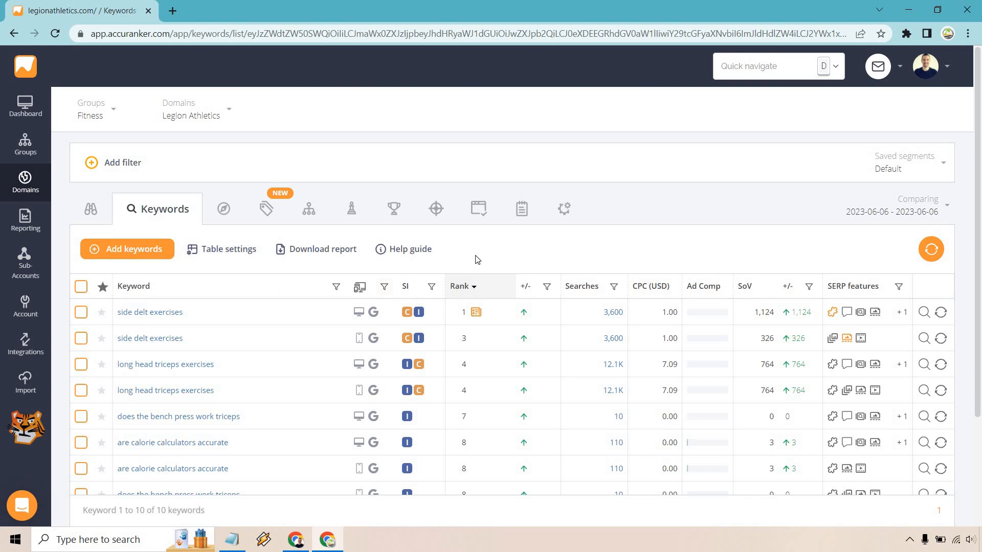
pyautogui.moveTo(527, 329)
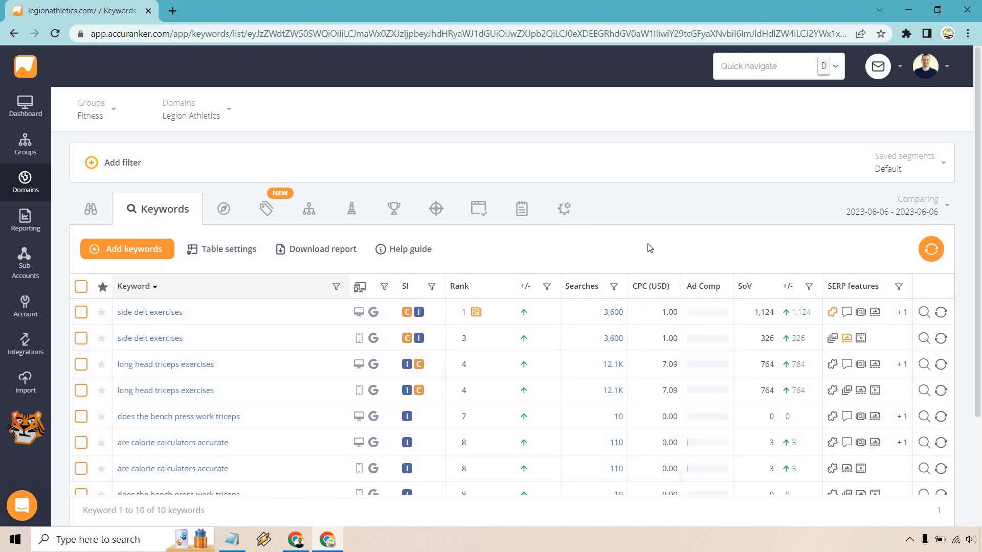
# - Switch the keyword table to Compact view mode in Table settings
pyautogui.click(384, 287)
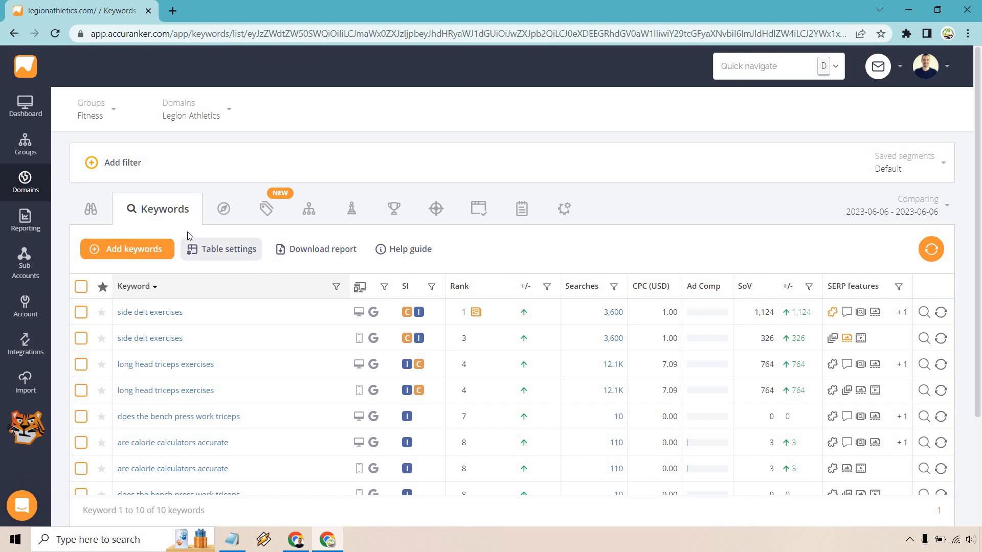
pyautogui.click(221, 248)
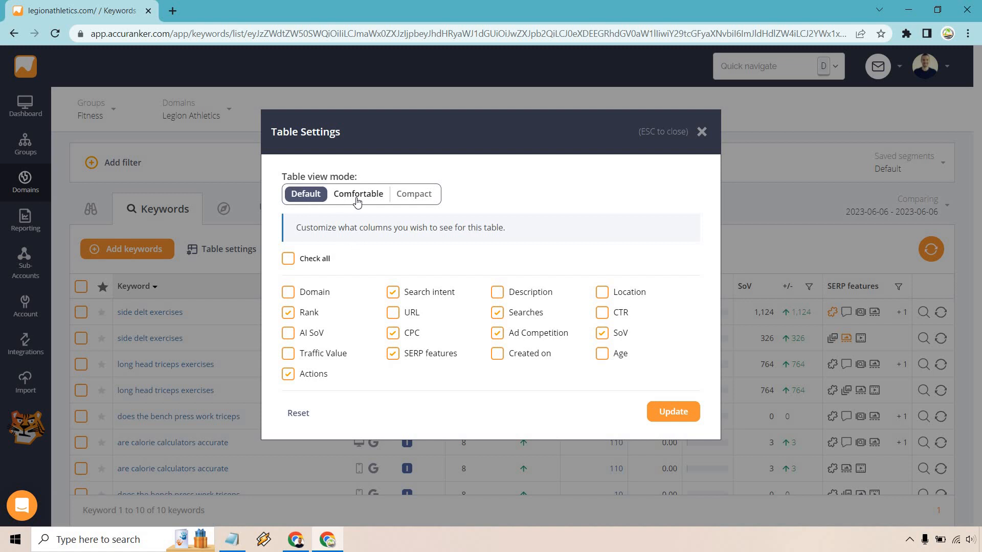
pyautogui.click(413, 193)
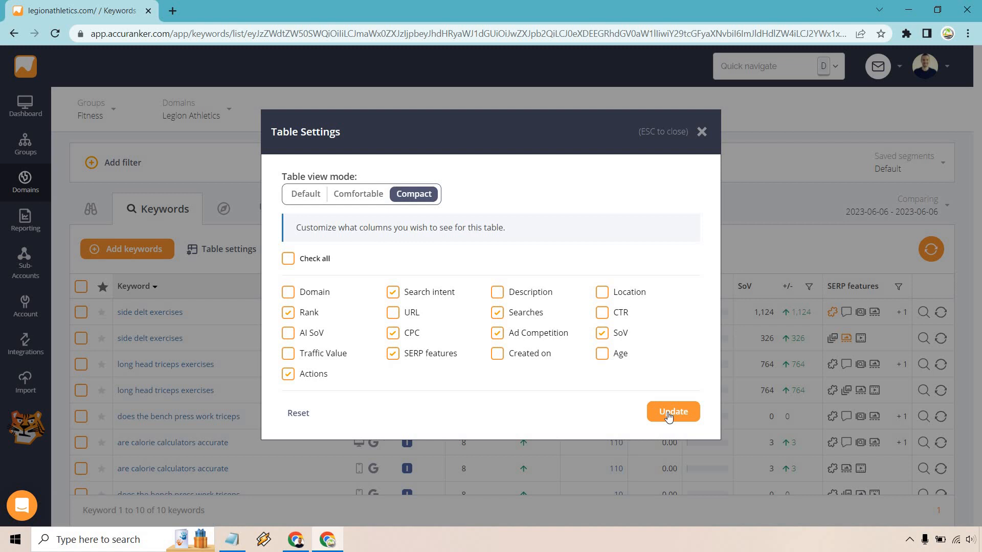
pyautogui.click(672, 413)
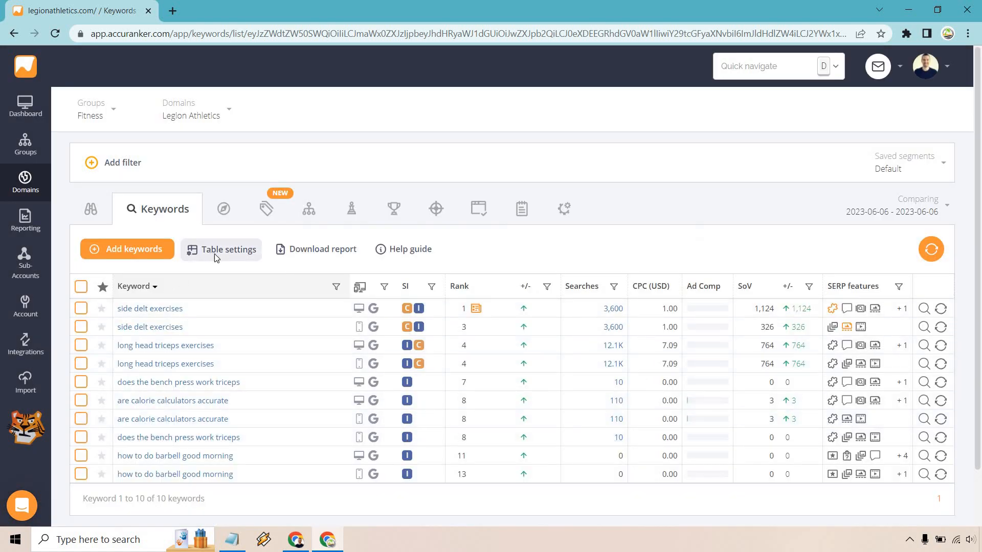
pyautogui.click(221, 249)
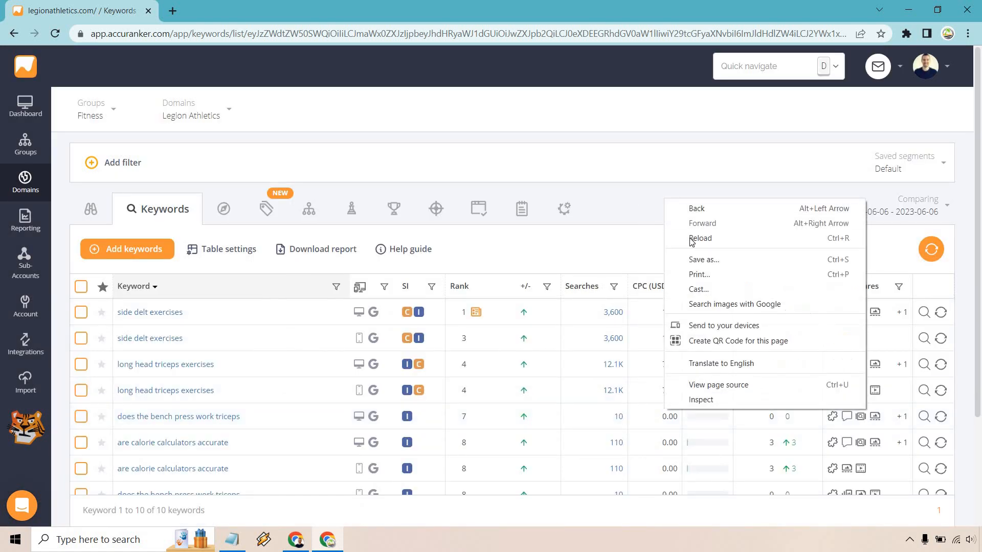
# - Reload the keyword page, close Table settings unchanged, and sort by the Keyword column
pyautogui.click(221, 250)
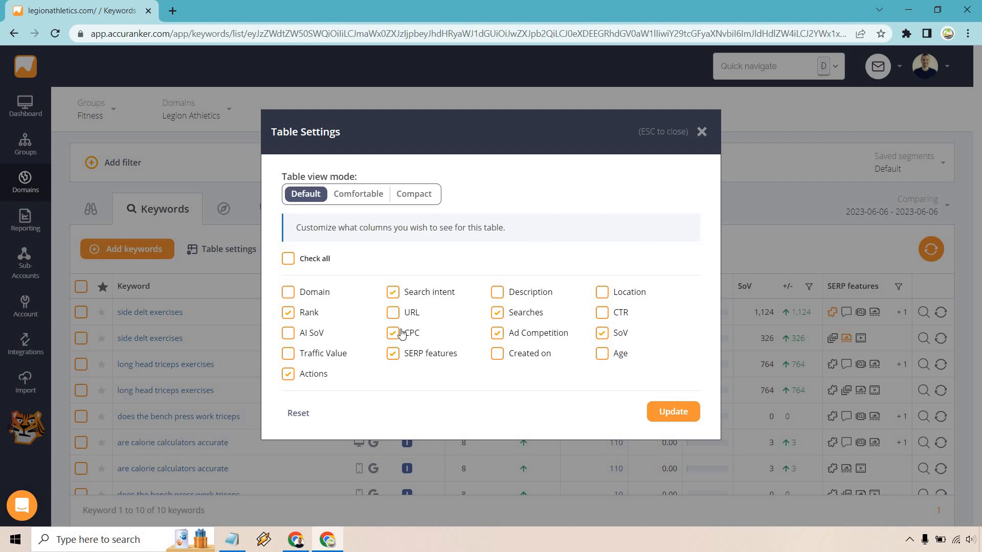
pyautogui.click(672, 411)
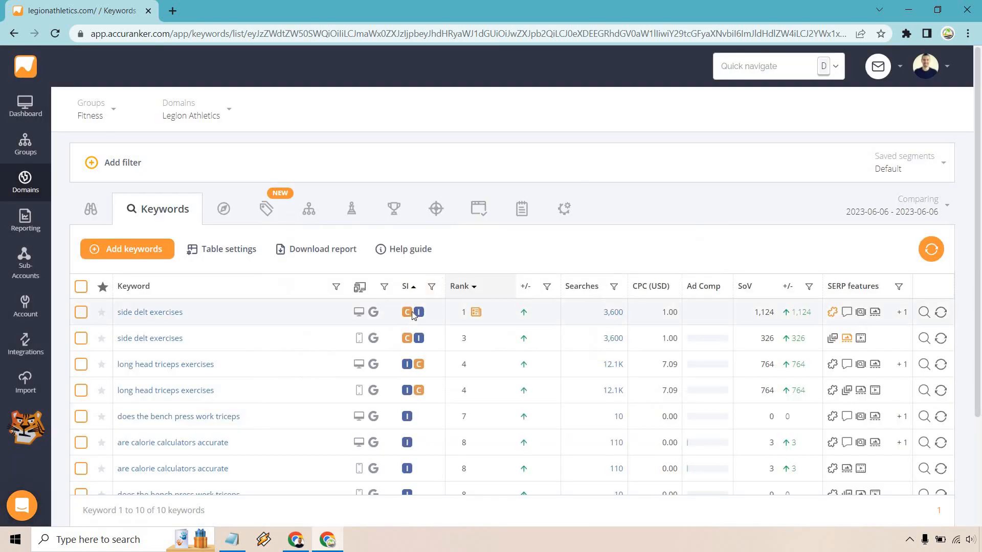
pyautogui.scroll(-3)
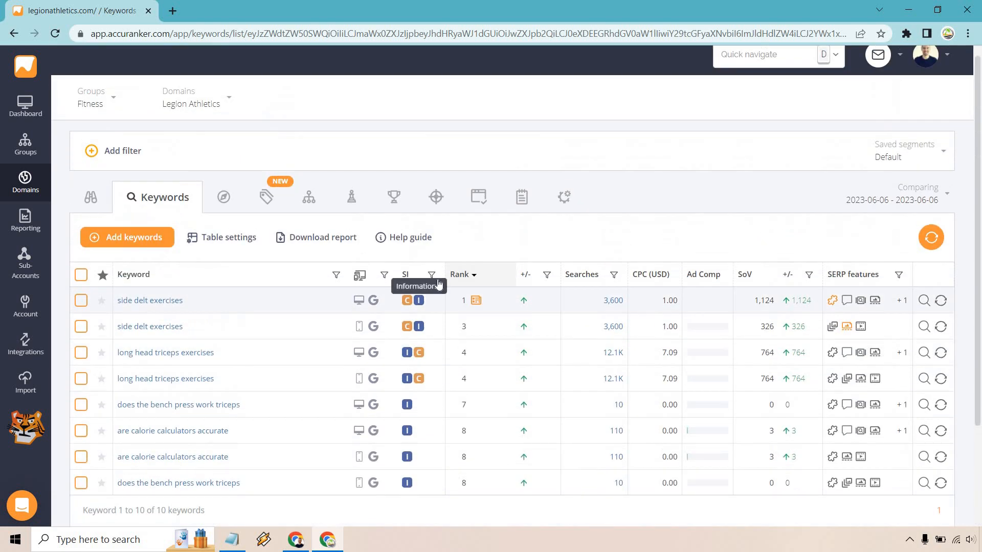
pyautogui.moveTo(639, 235)
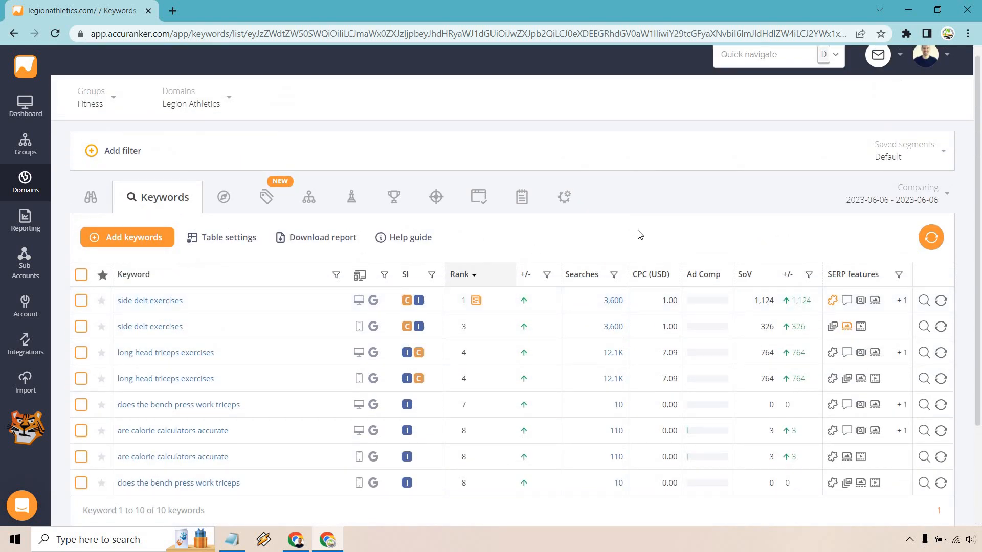
pyautogui.scroll(-3)
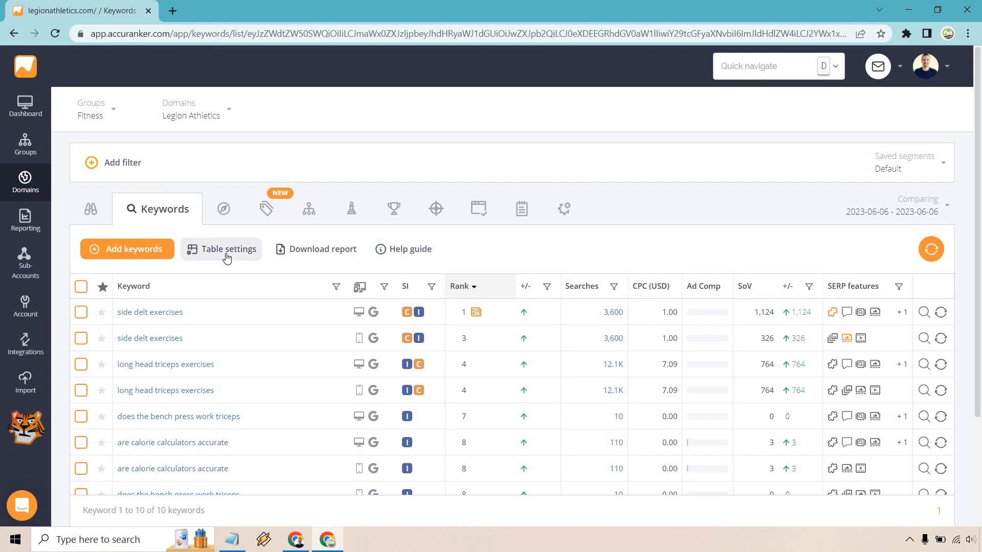
pyautogui.click(226, 254)
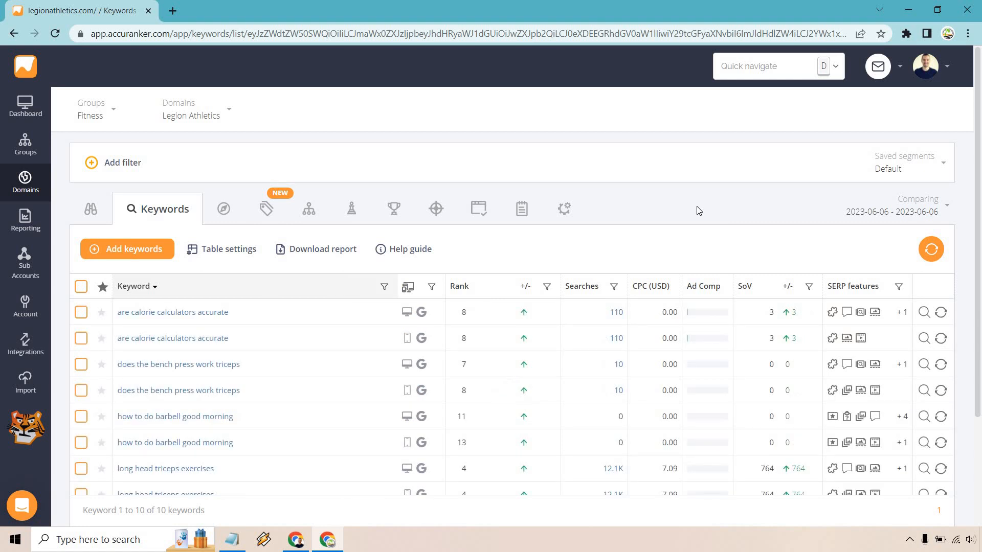
pyautogui.moveTo(466, 290)
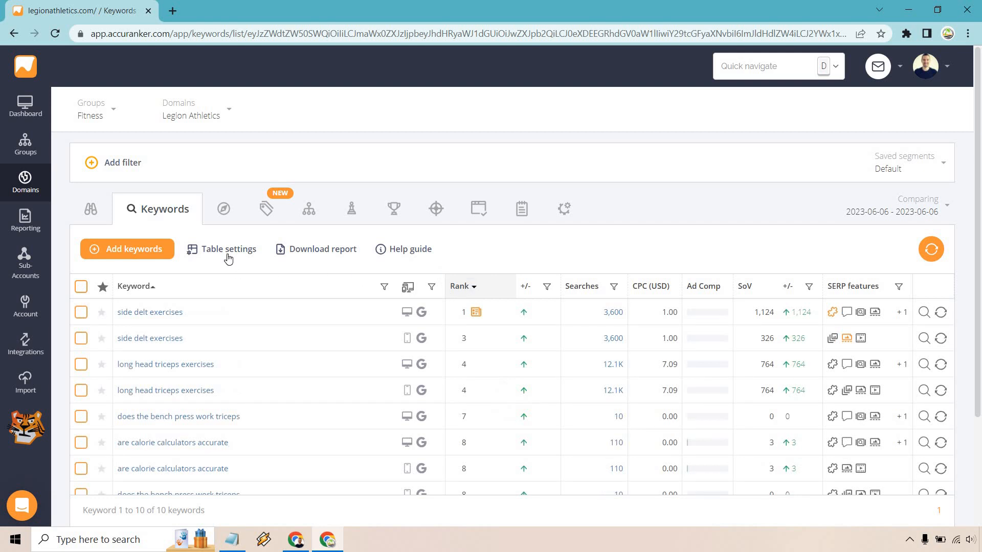
# - Replace the Search intent column with Created on and sort keywords by date added
pyautogui.click(227, 248)
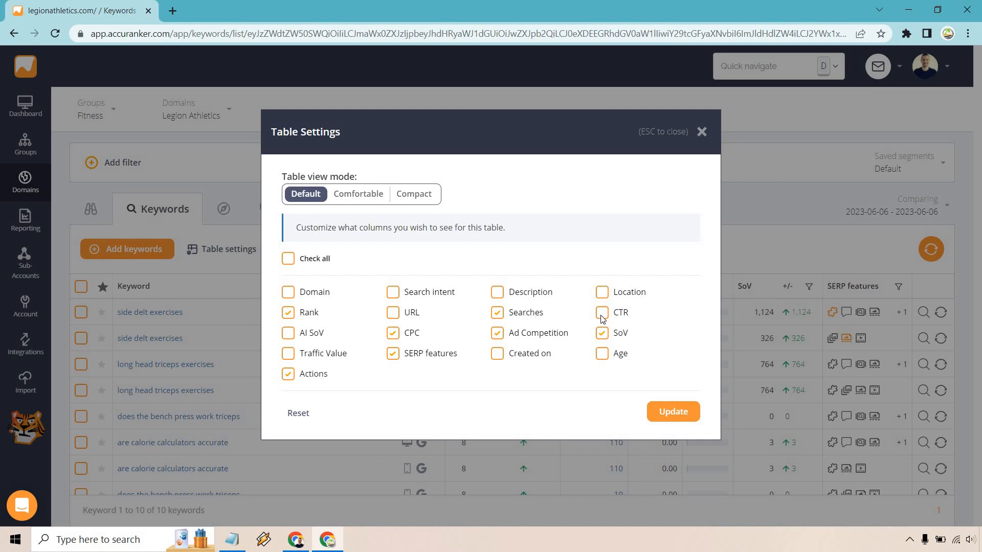
pyautogui.click(602, 312)
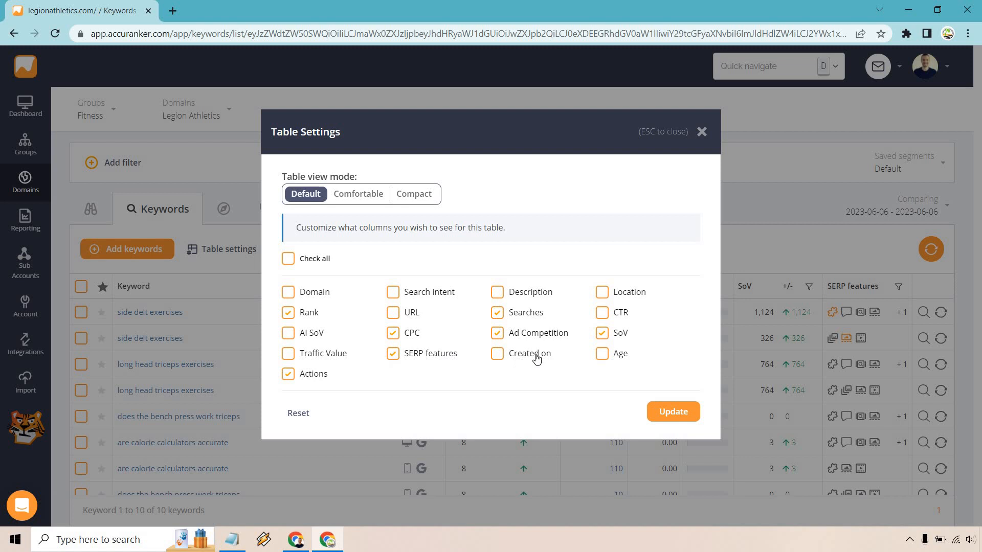
pyautogui.moveTo(498, 361)
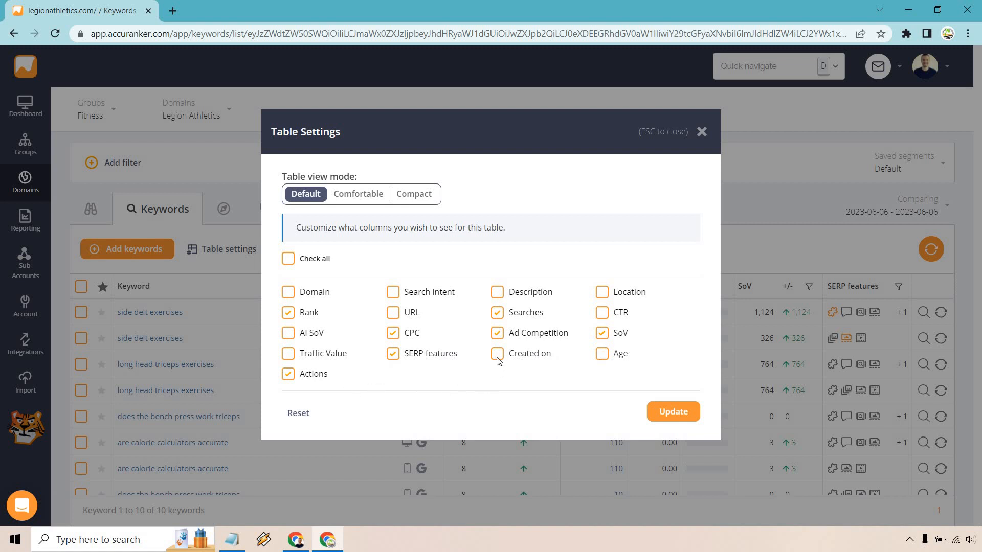
pyautogui.moveTo(498, 364)
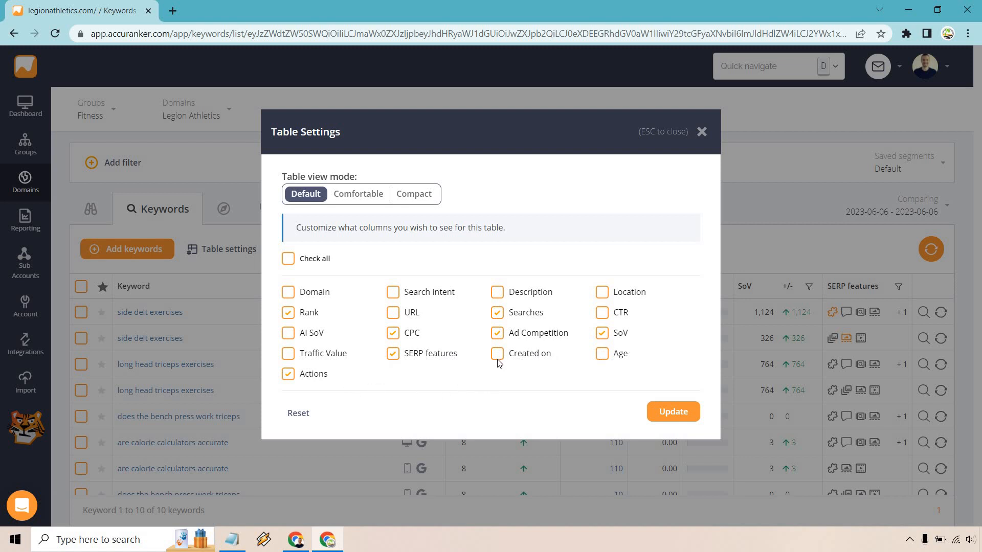
pyautogui.click(497, 354)
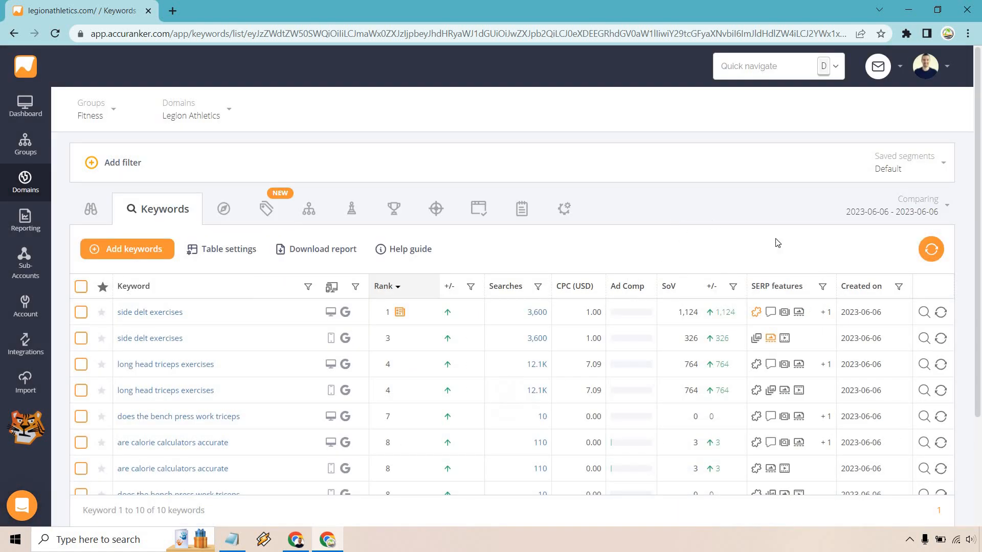
pyautogui.click(861, 286)
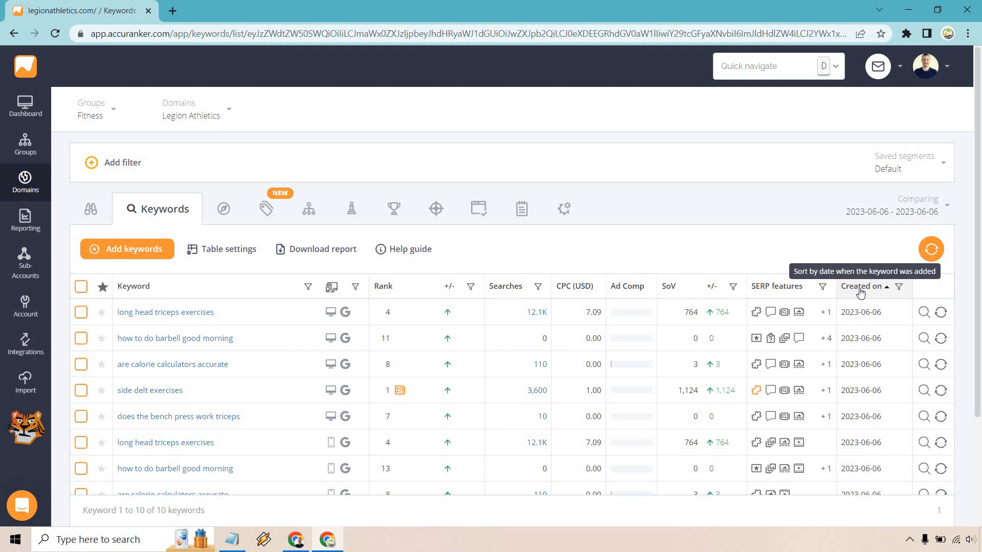
# - Reverse the Created on sort, re-sort by Rank, and reopen Table settings
pyautogui.click(863, 287)
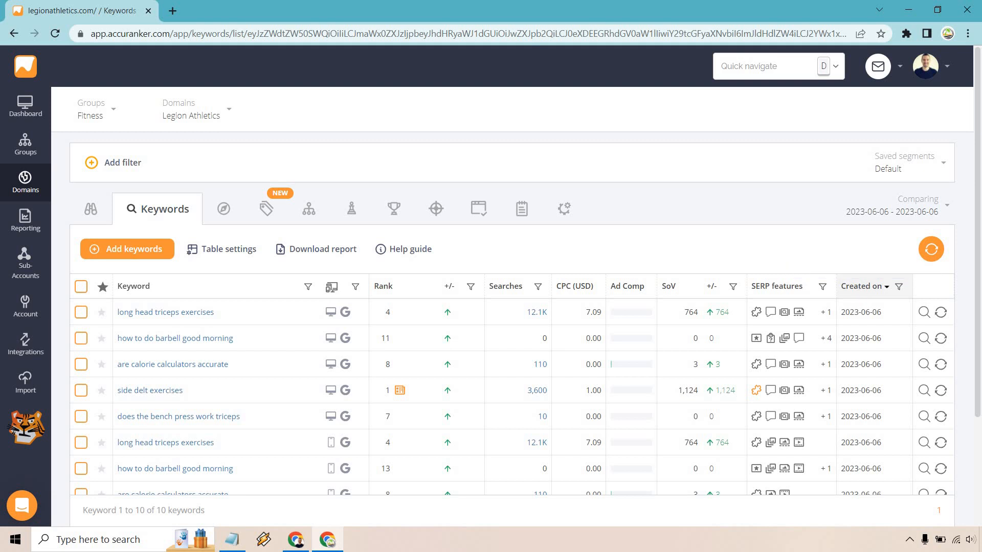
pyautogui.moveTo(756, 222)
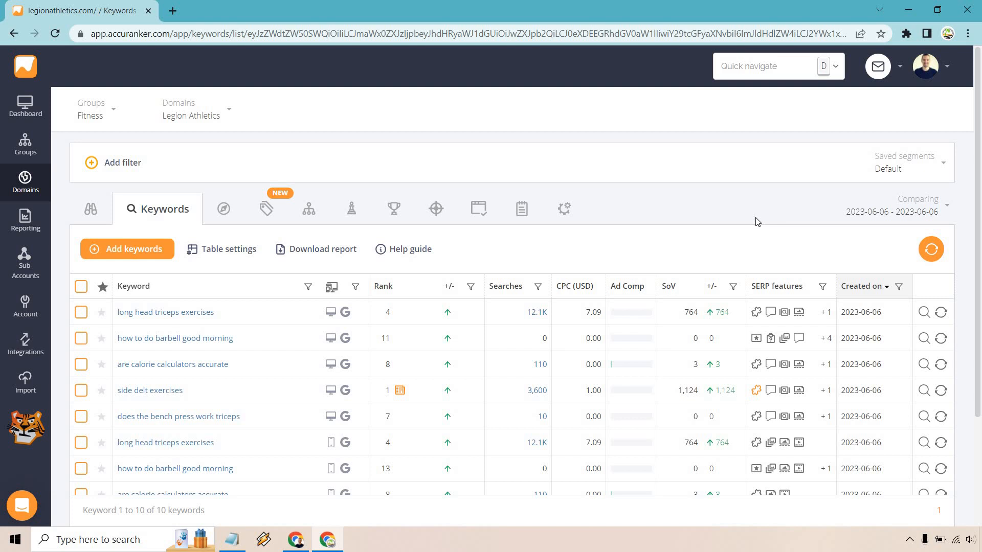
pyautogui.click(383, 286)
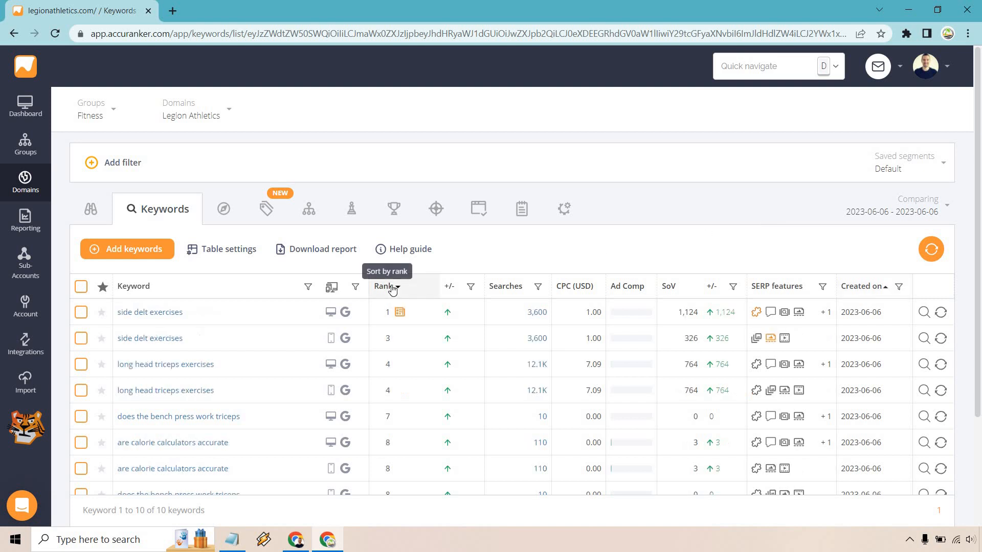
pyautogui.moveTo(650, 259)
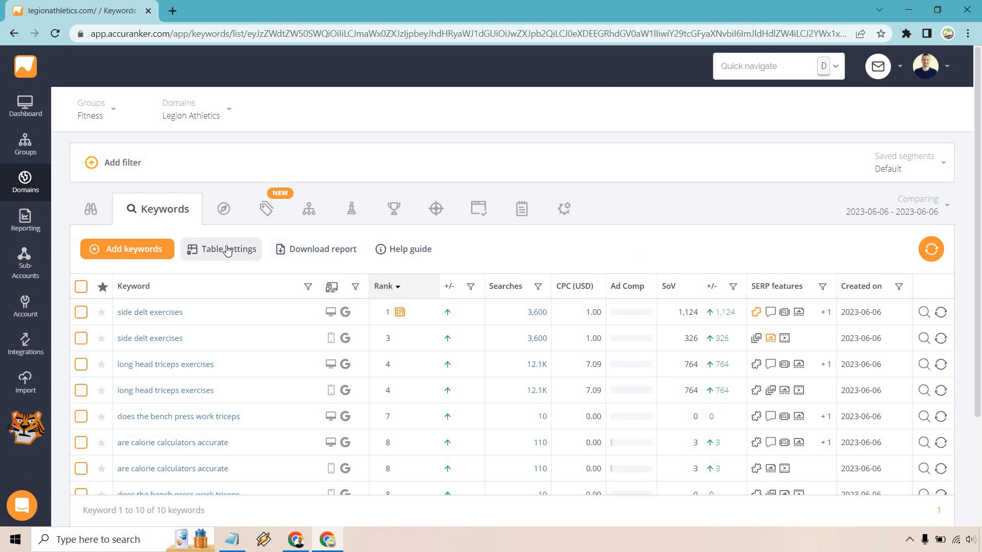
pyautogui.click(227, 249)
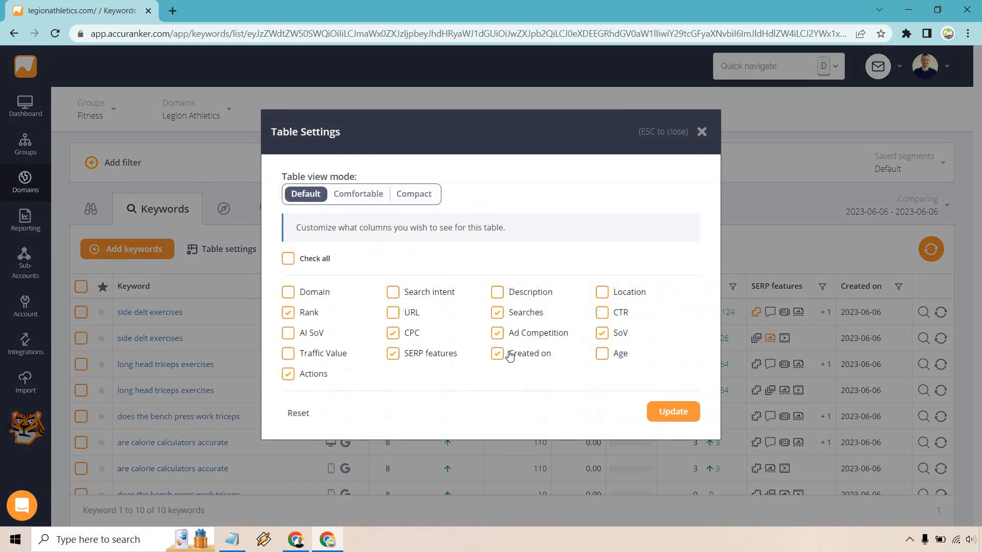
# - Hide the Created on and SERP features columns in Table Settings and apply the change
pyautogui.click(497, 354)
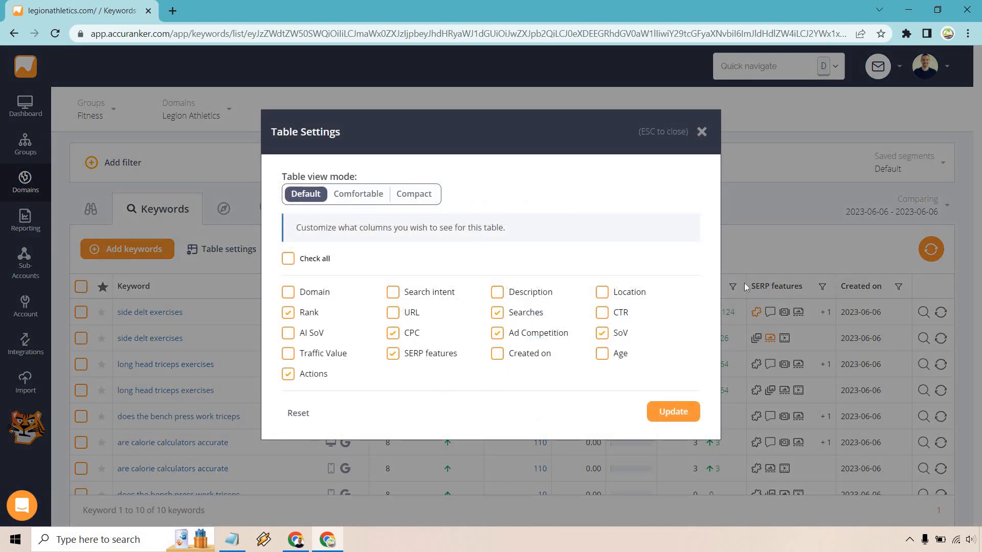
pyautogui.moveTo(779, 371)
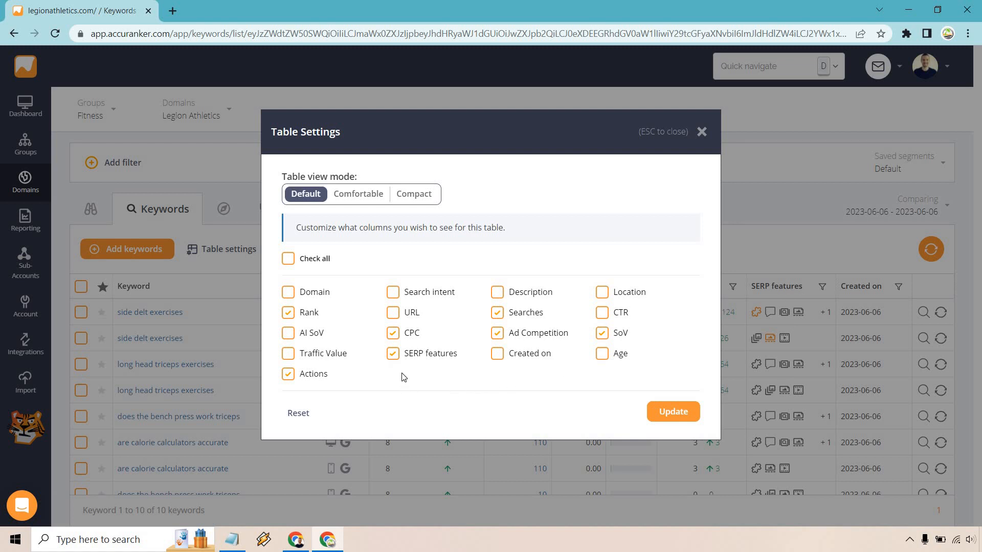
pyautogui.click(393, 353)
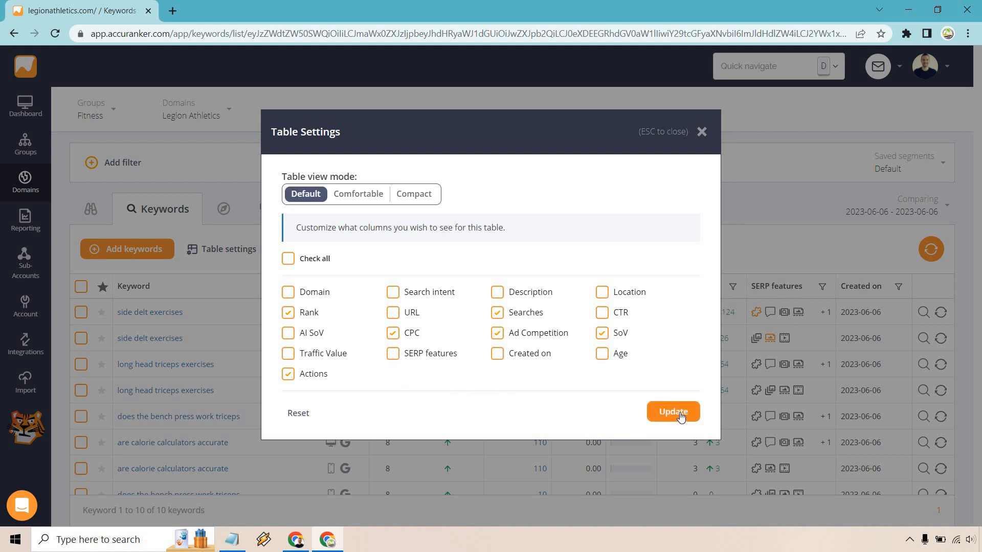
pyautogui.click(673, 412)
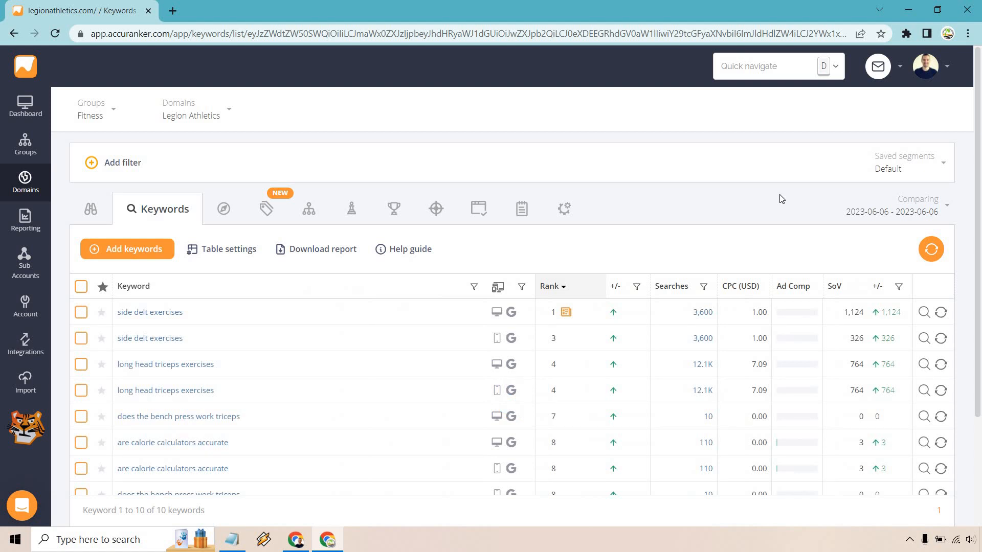
pyautogui.moveTo(926, 312)
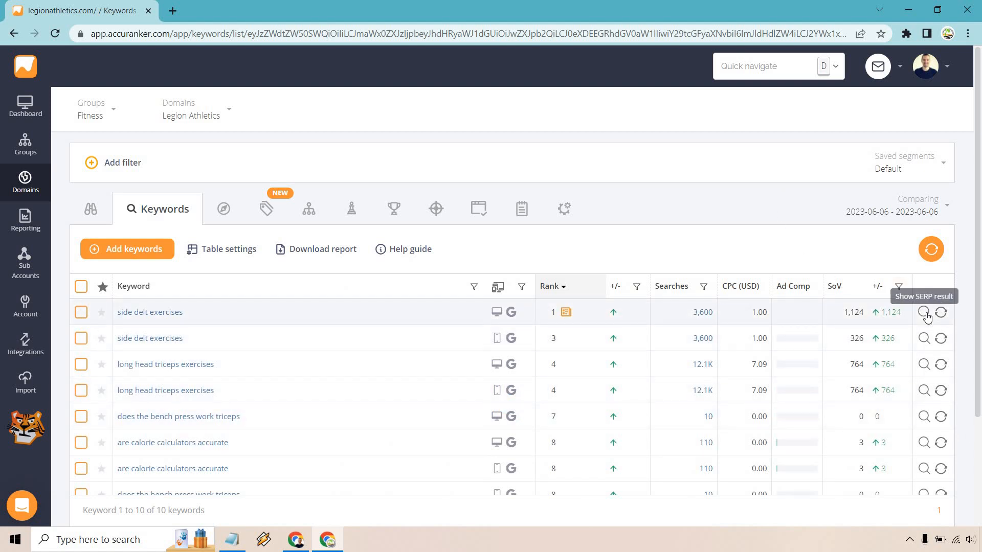
pyautogui.click(925, 312)
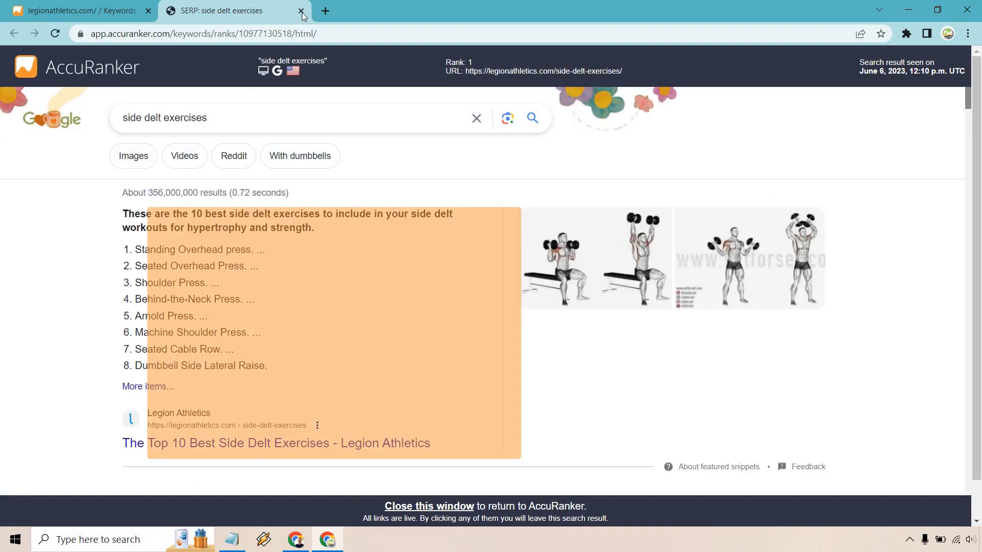
pyautogui.click(302, 11)
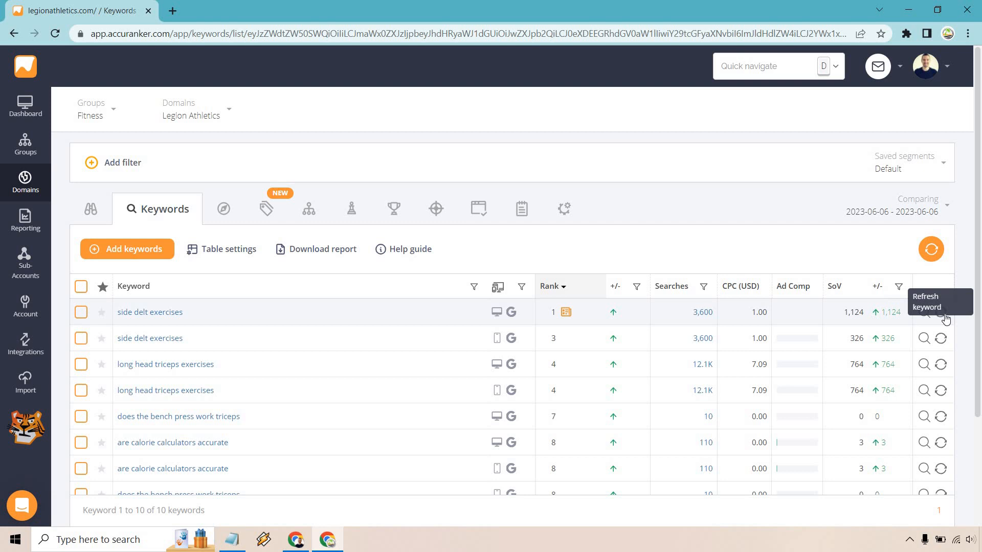
pyautogui.moveTo(771, 245)
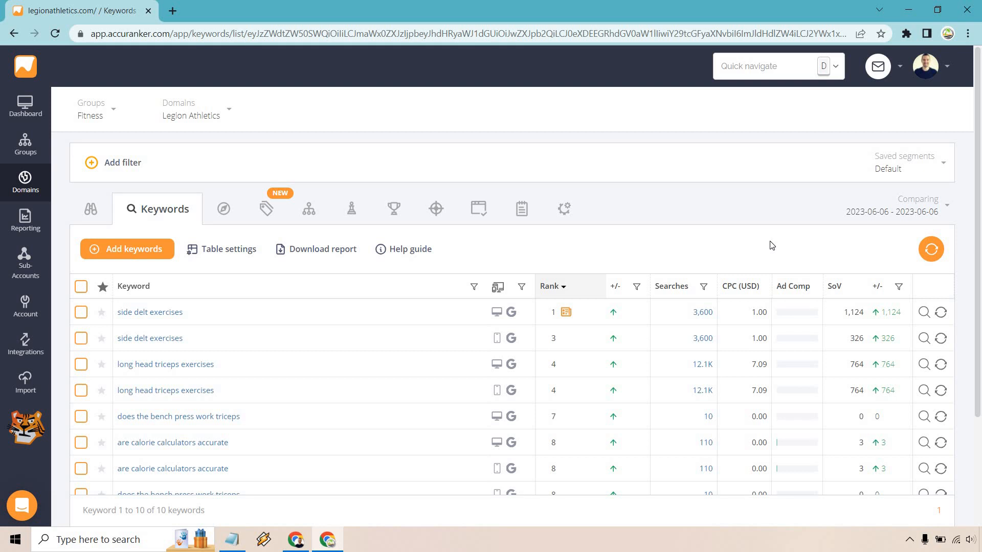
pyautogui.moveTo(864, 271)
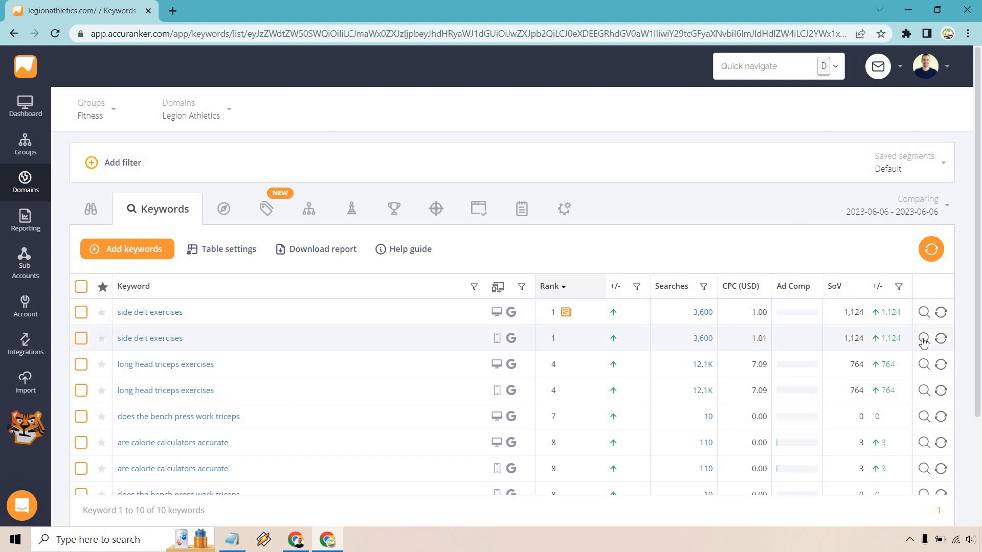
pyautogui.click(923, 338)
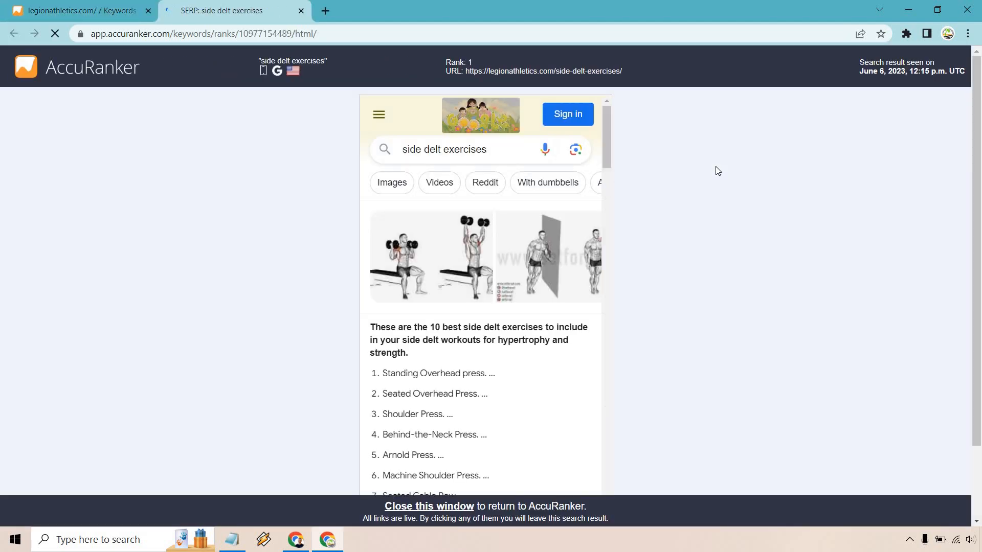
pyautogui.scroll(-3)
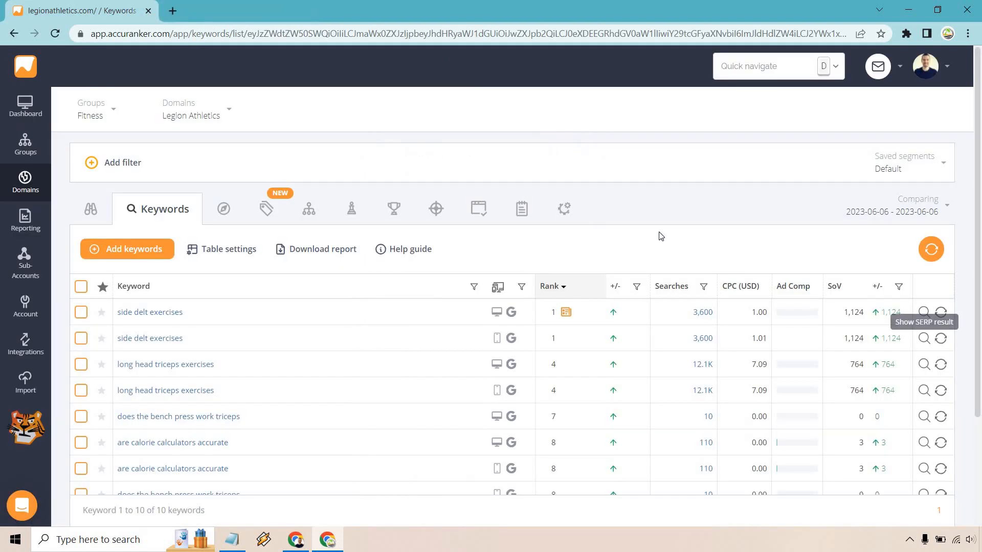
pyautogui.moveTo(684, 254)
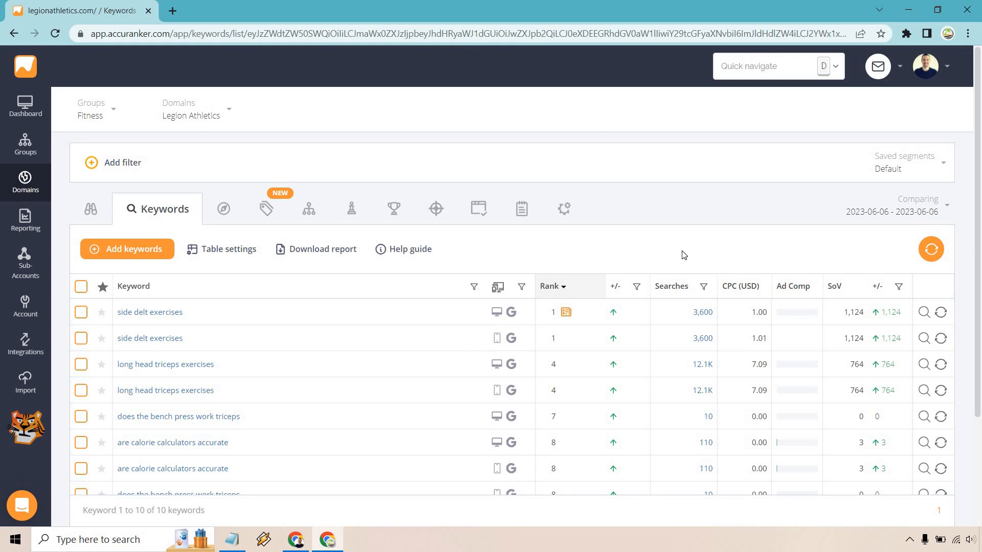
pyautogui.moveTo(688, 212)
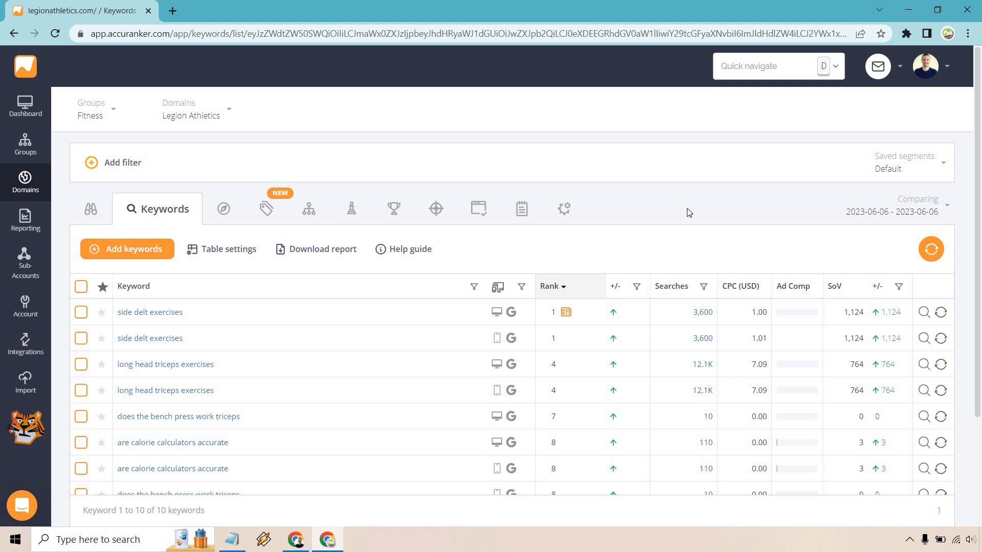
# - Star the side delt exercises and how to do barbell good morning keywords
pyautogui.scroll(-3)
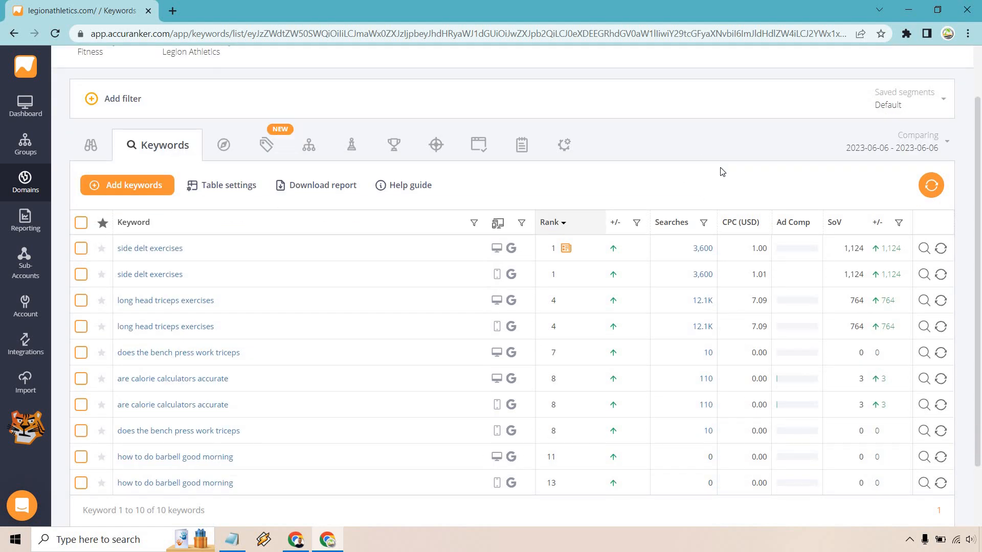
pyautogui.click(101, 248)
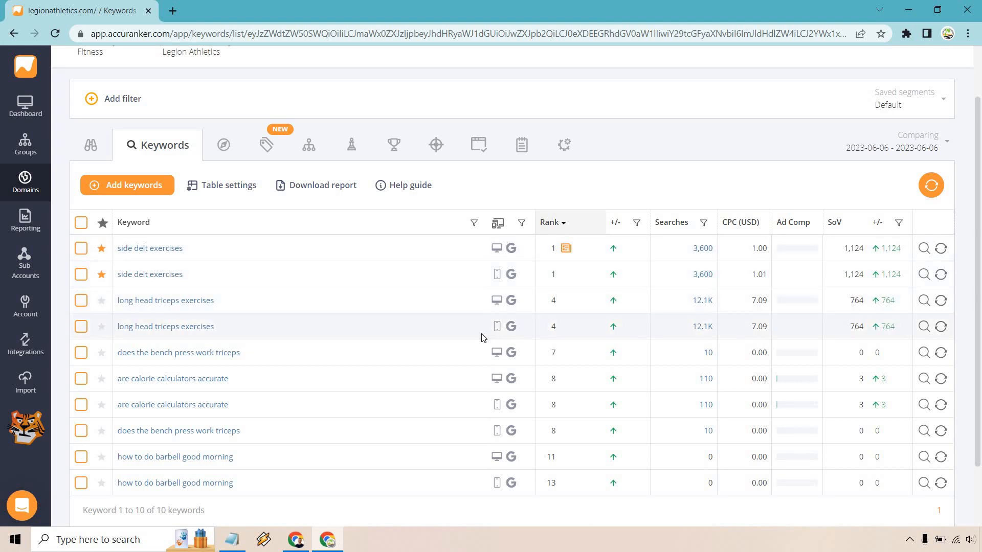
pyautogui.scroll(-3)
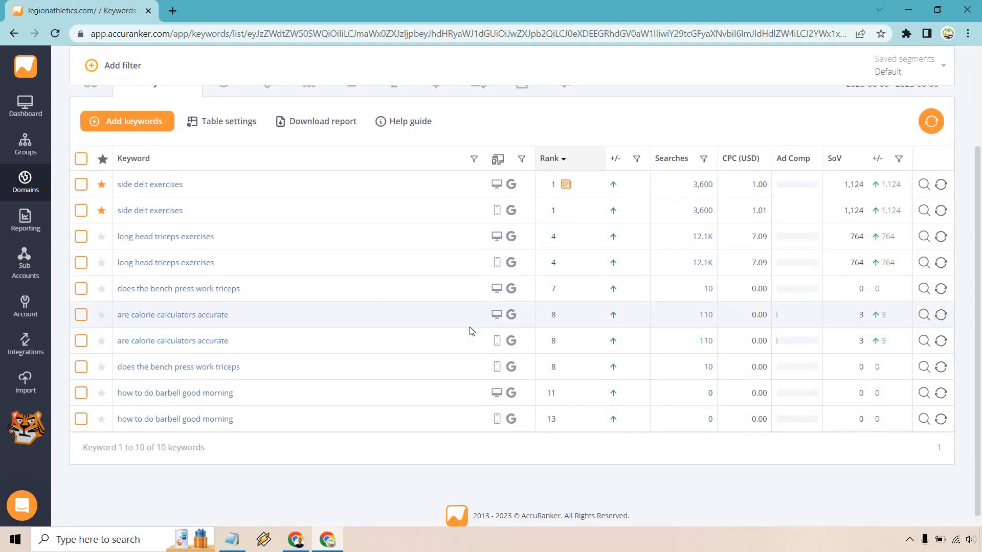
pyautogui.click(101, 393)
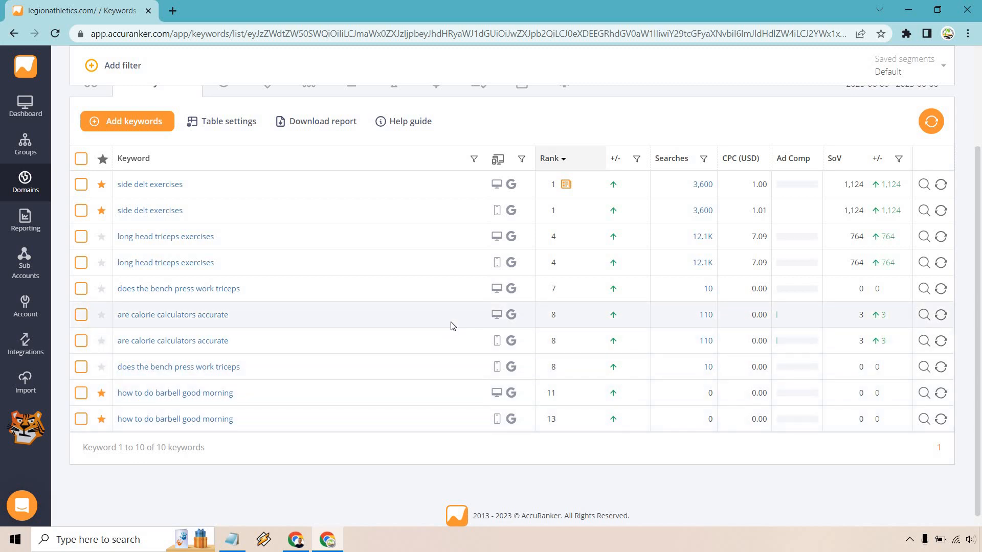
pyautogui.moveTo(425, 326)
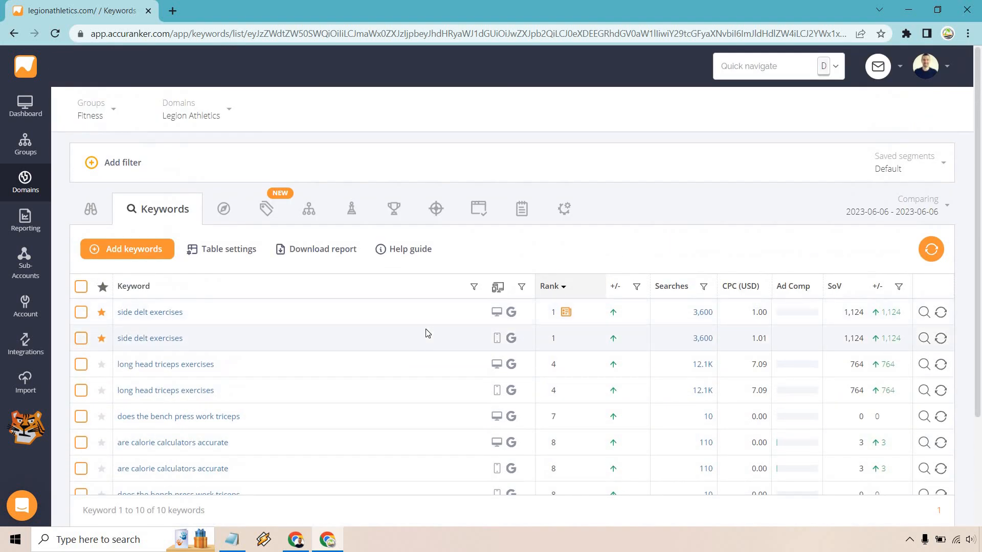
pyautogui.click(123, 162)
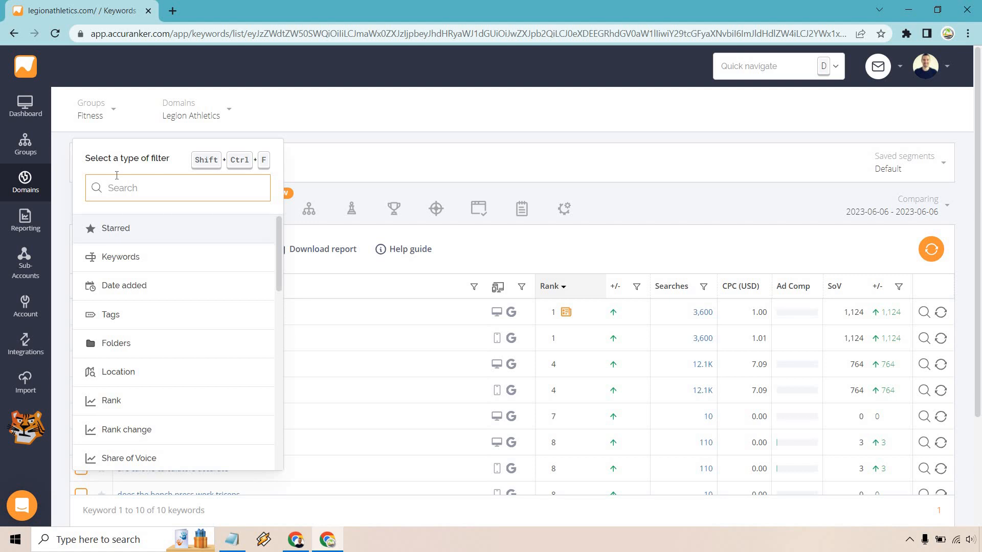
# - Filter the keyword list to Starred, then view and close side delt exercises' ranking history
pyautogui.click(115, 228)
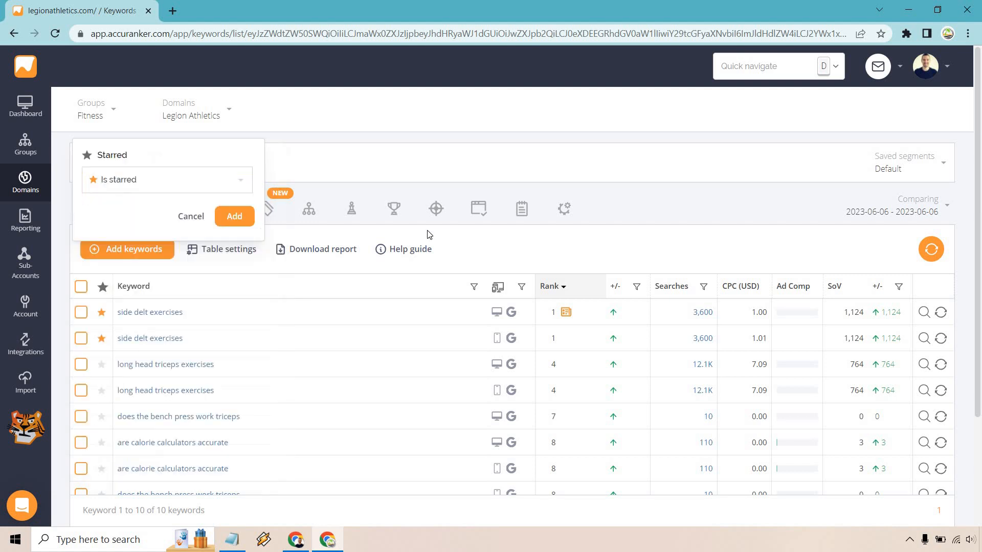
pyautogui.click(234, 216)
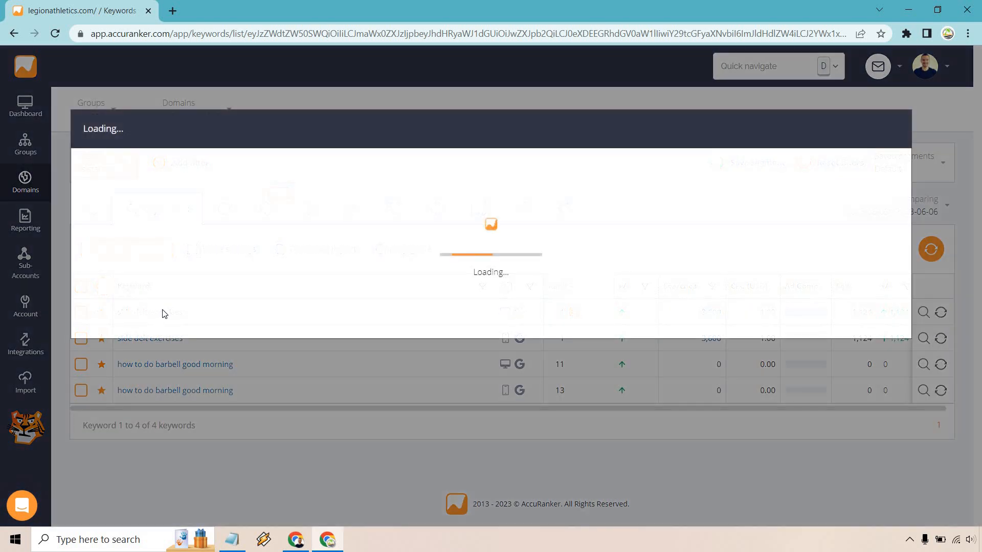
pyautogui.click(149, 338)
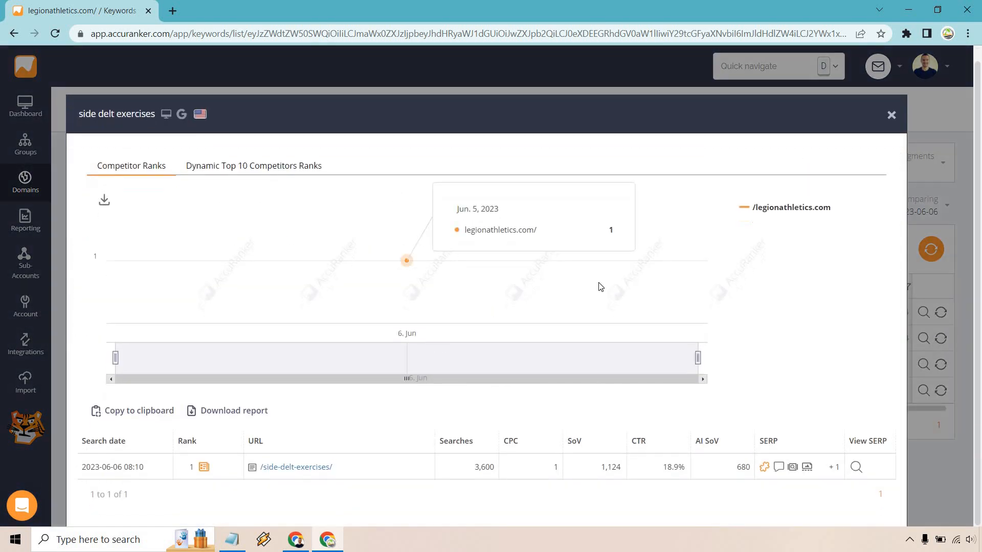
pyautogui.moveTo(365, 438)
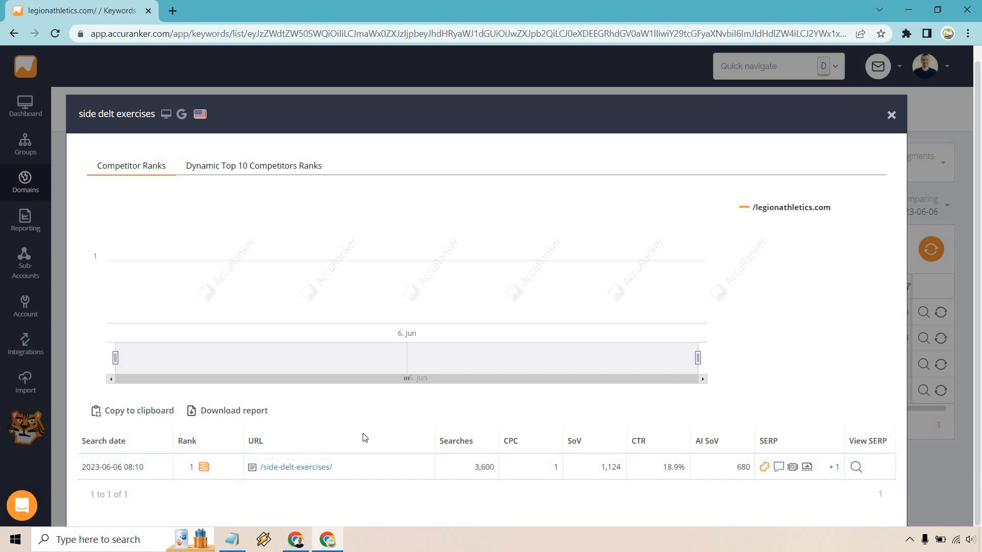
pyautogui.moveTo(406, 260)
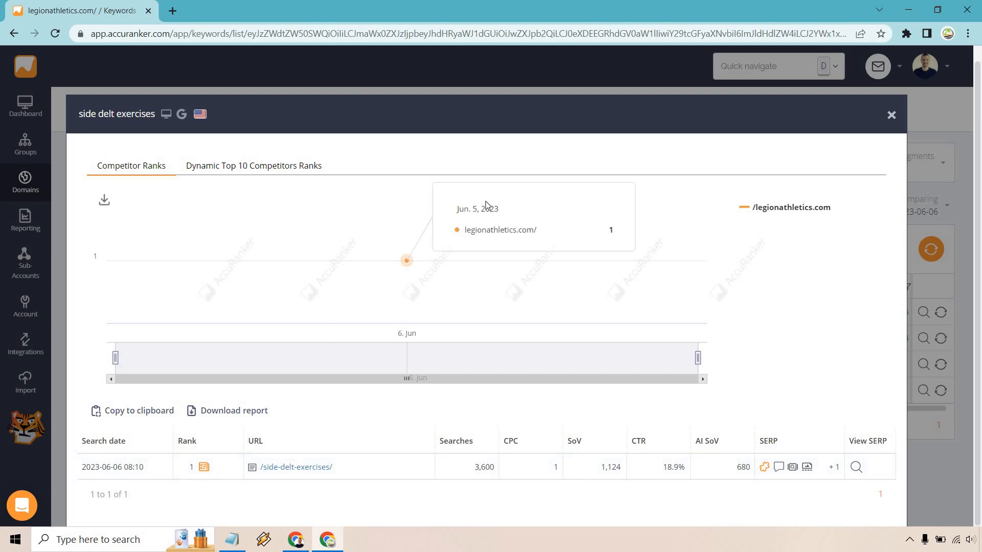
pyautogui.moveTo(868, 405)
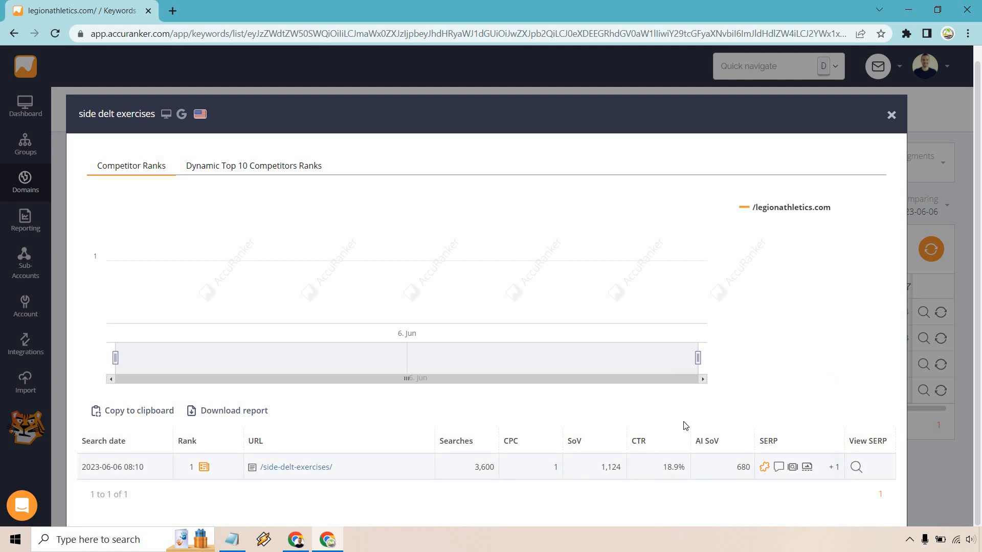
pyautogui.click(891, 115)
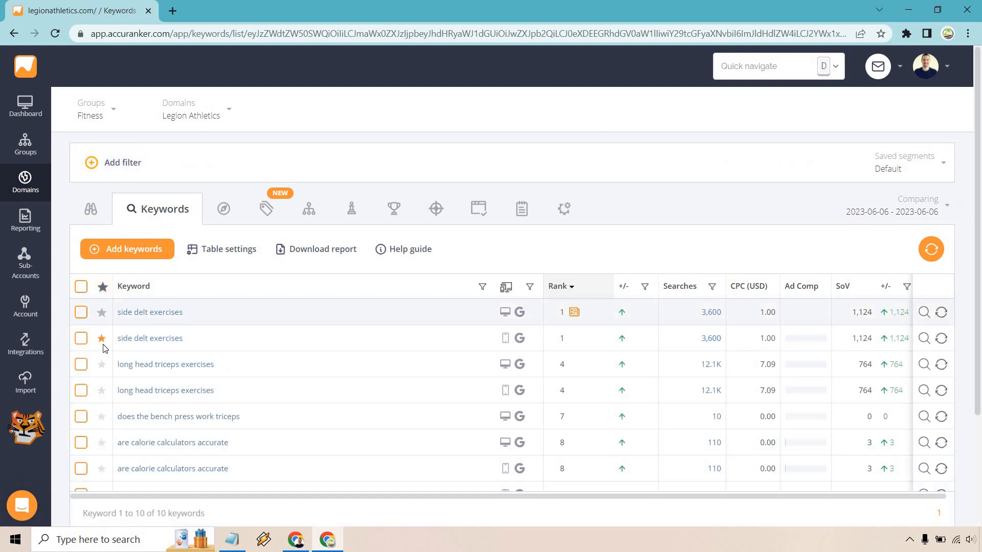
# - Tag both side delt exercises keywords as Shoulders
pyautogui.scroll(-3)
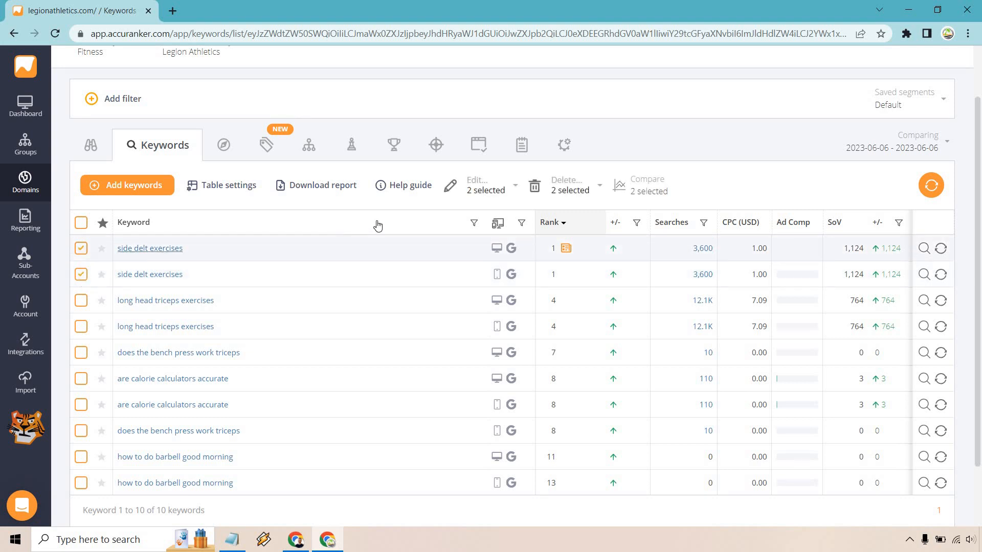
pyautogui.click(133, 222)
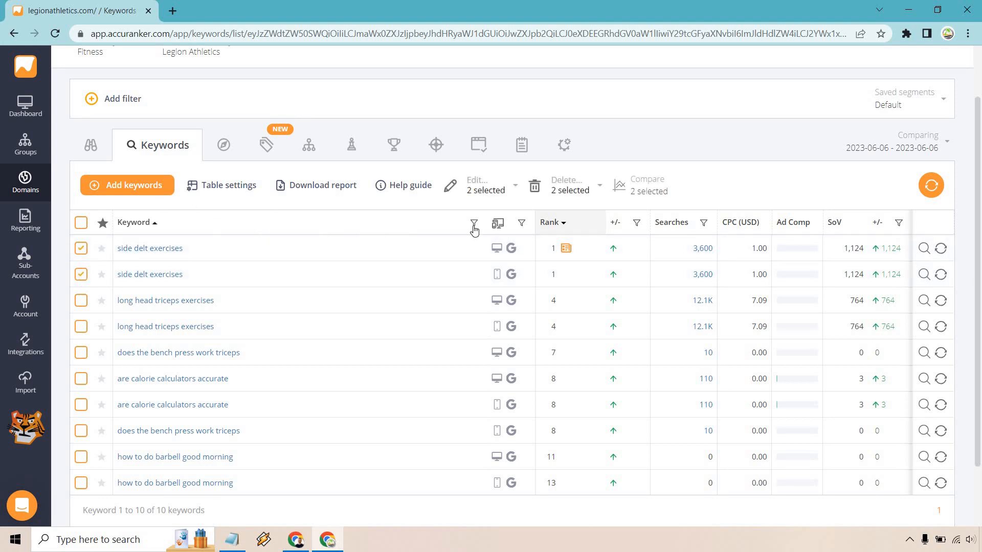
pyautogui.click(488, 185)
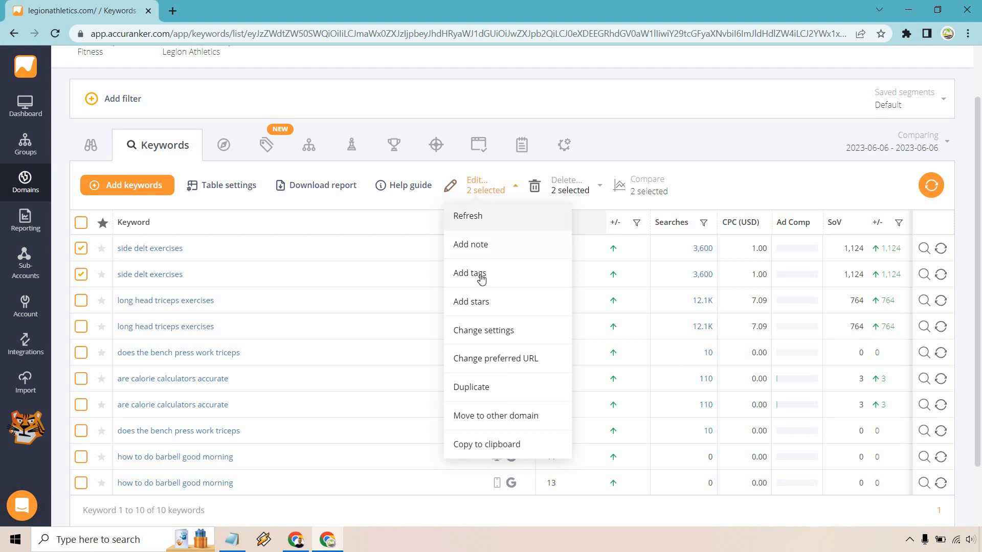
pyautogui.click(470, 273)
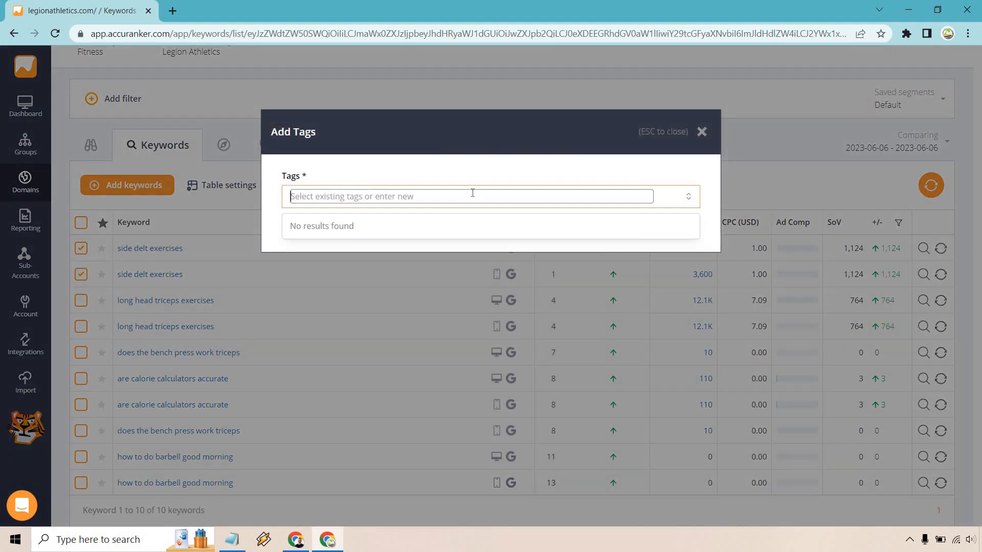
pyautogui.write('Shoulders')
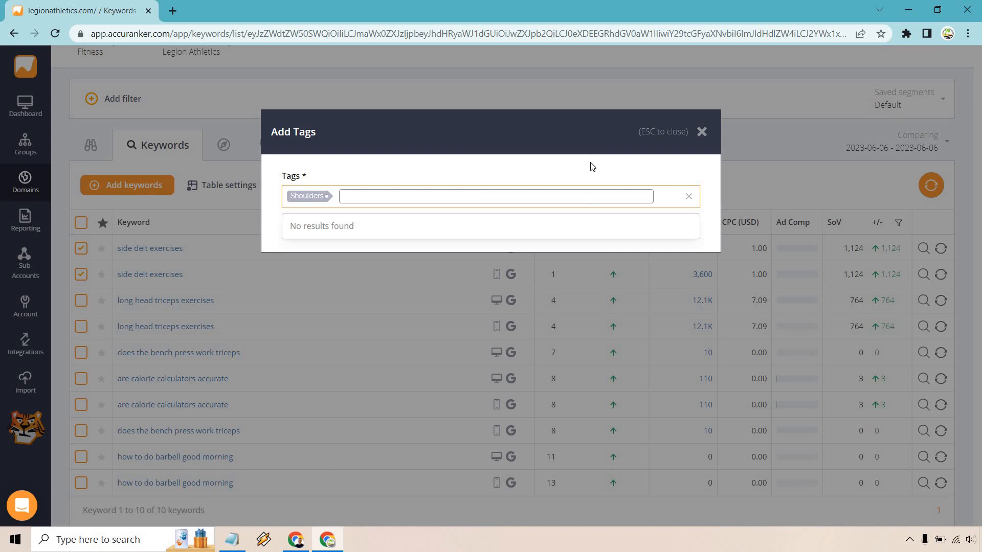
pyautogui.click(701, 132)
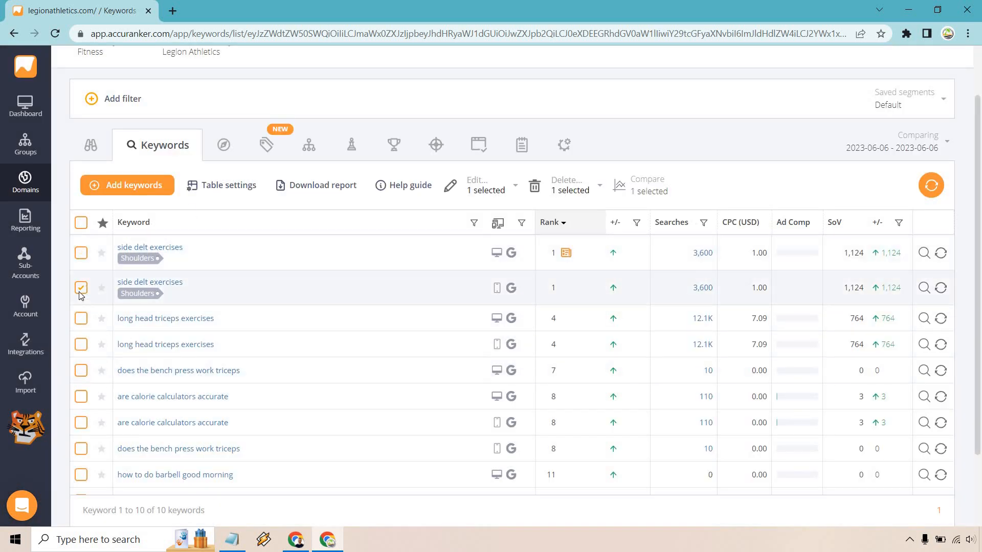
# - Select both long head triceps exercises keywords and start adding a Triceps tag
pyautogui.click(80, 288)
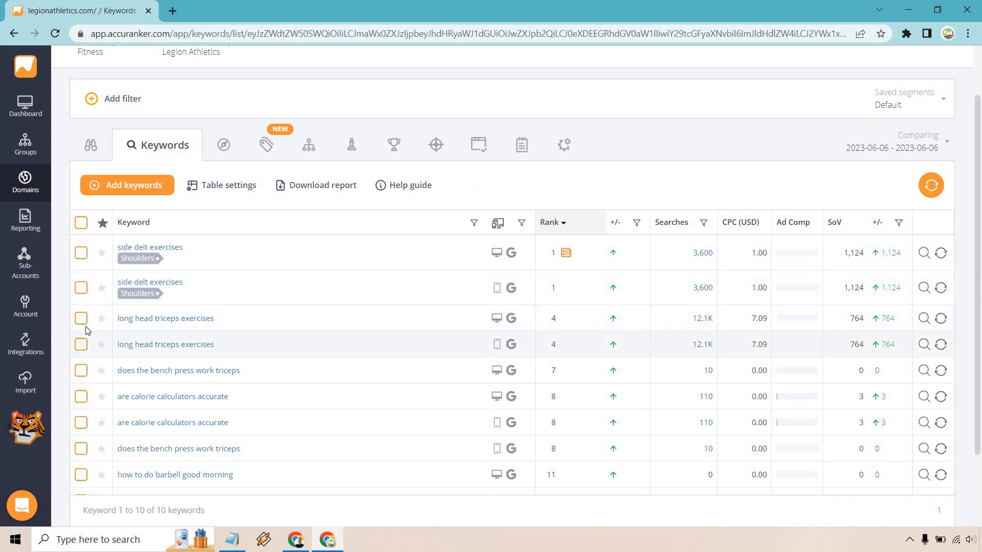
pyautogui.click(81, 319)
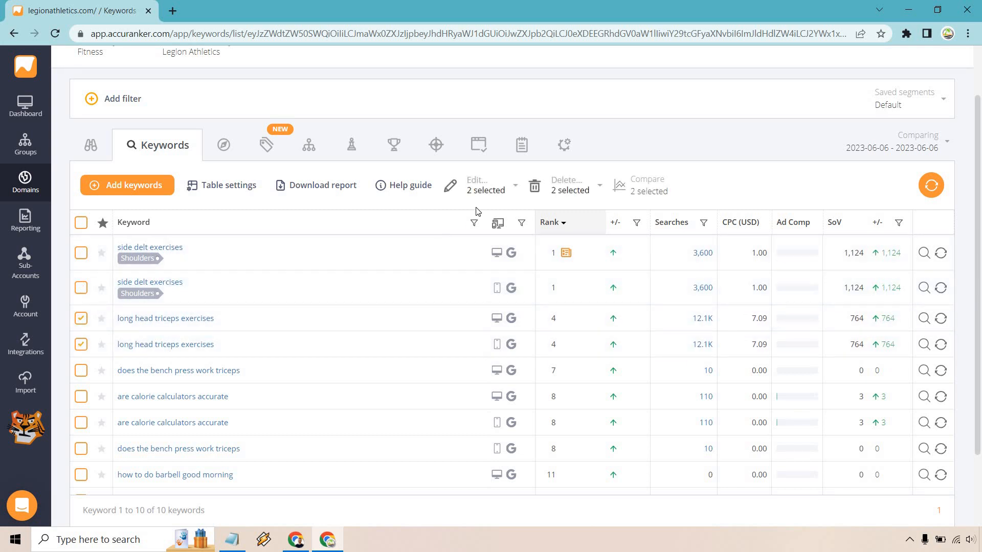
pyautogui.click(485, 184)
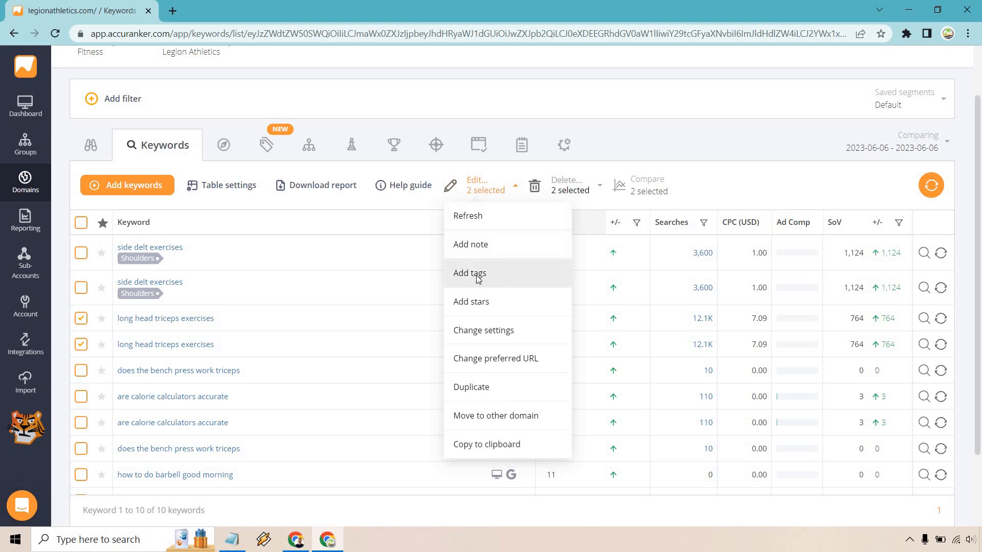
pyautogui.click(469, 273)
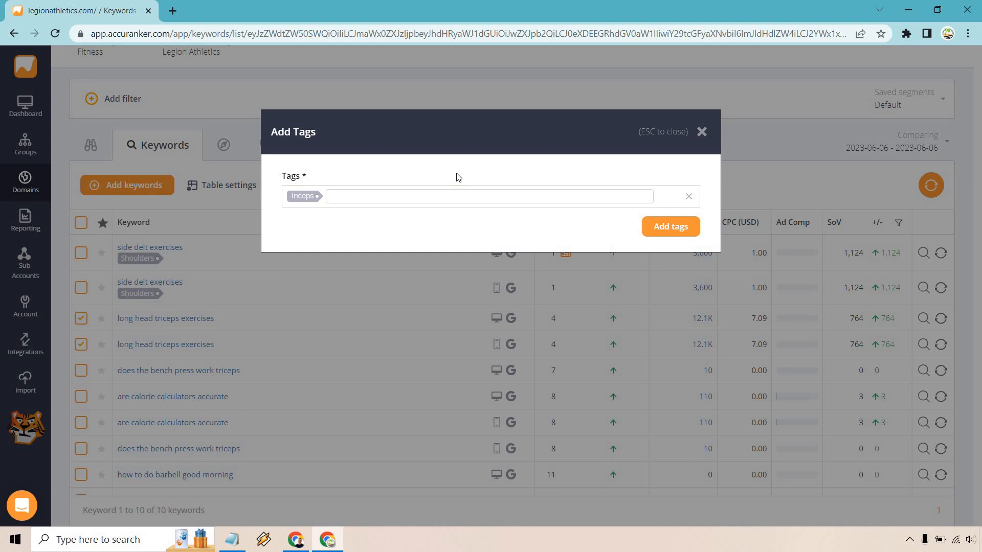
pyautogui.moveTo(661, 224)
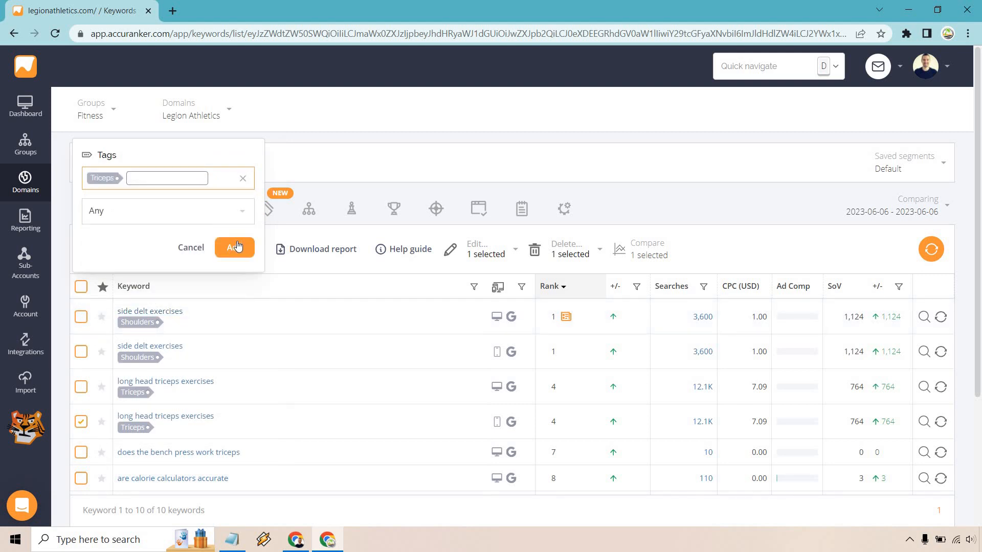
pyautogui.click(235, 246)
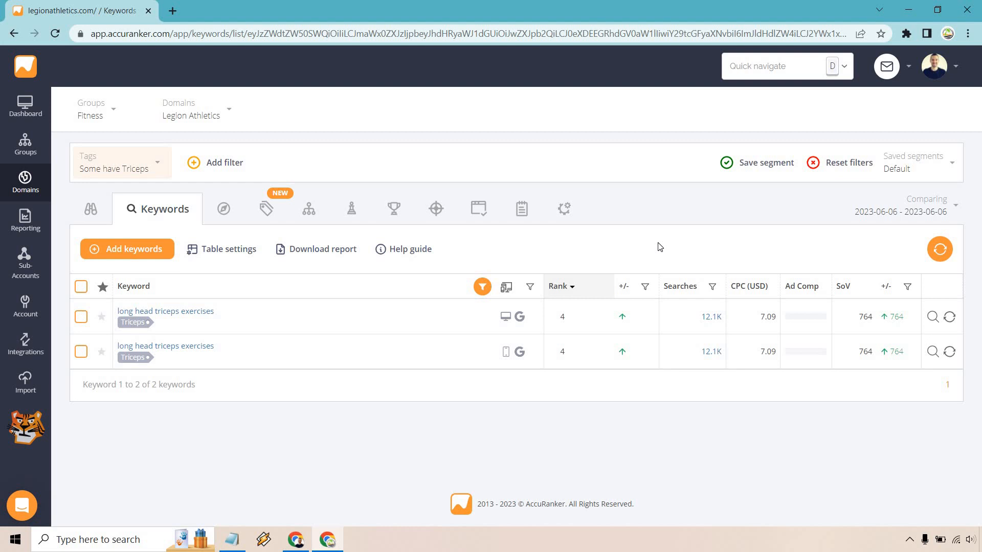
pyautogui.moveTo(89, 209)
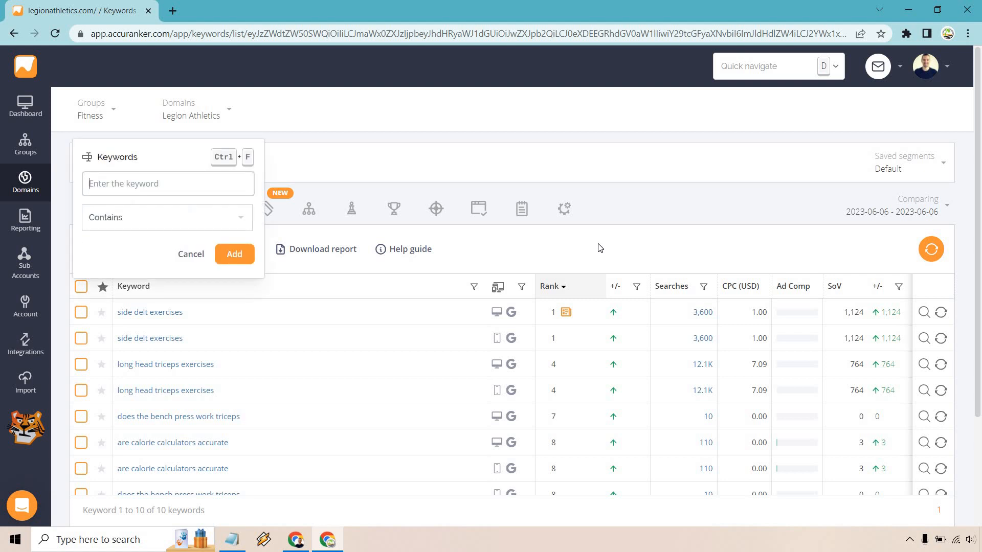
pyautogui.click(234, 254)
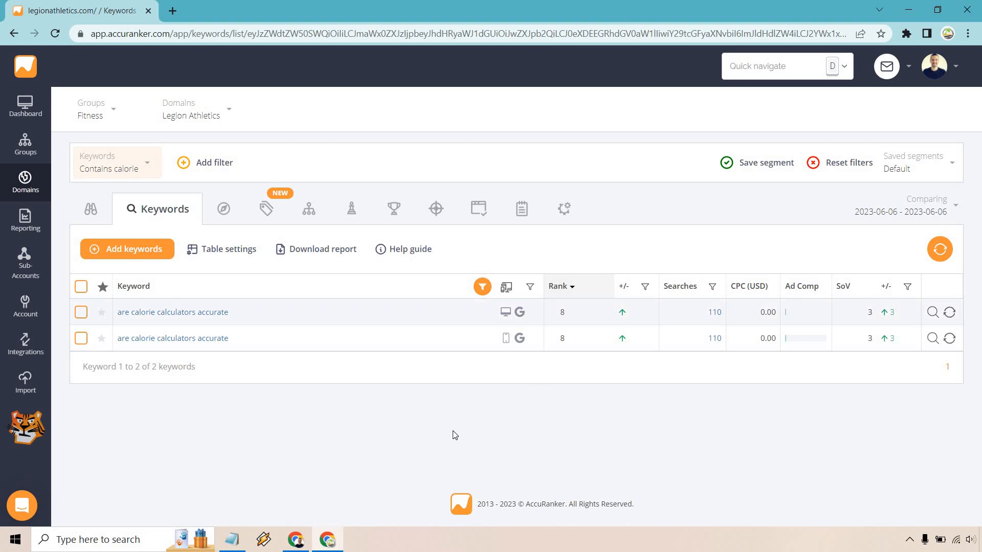
pyautogui.moveTo(310, 424)
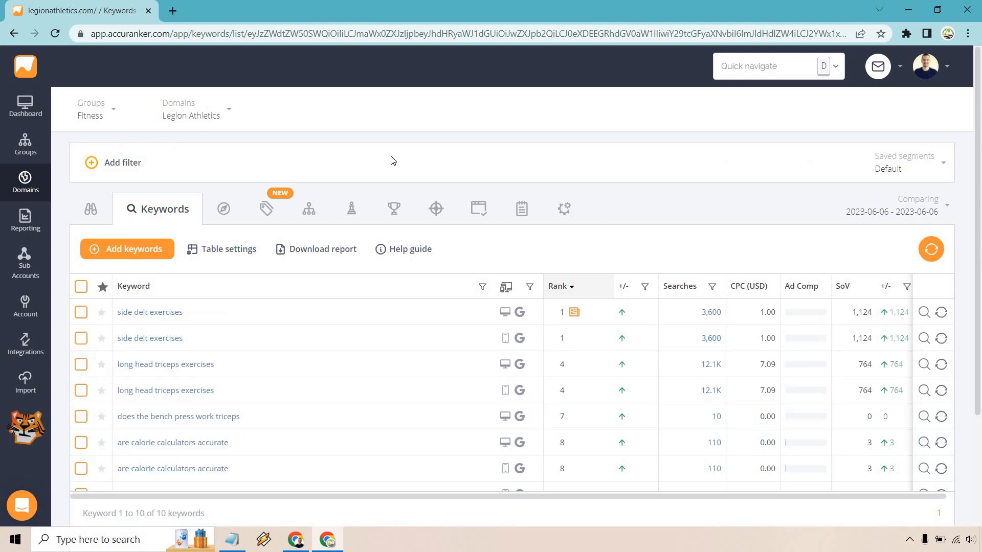
pyautogui.moveTo(223, 208)
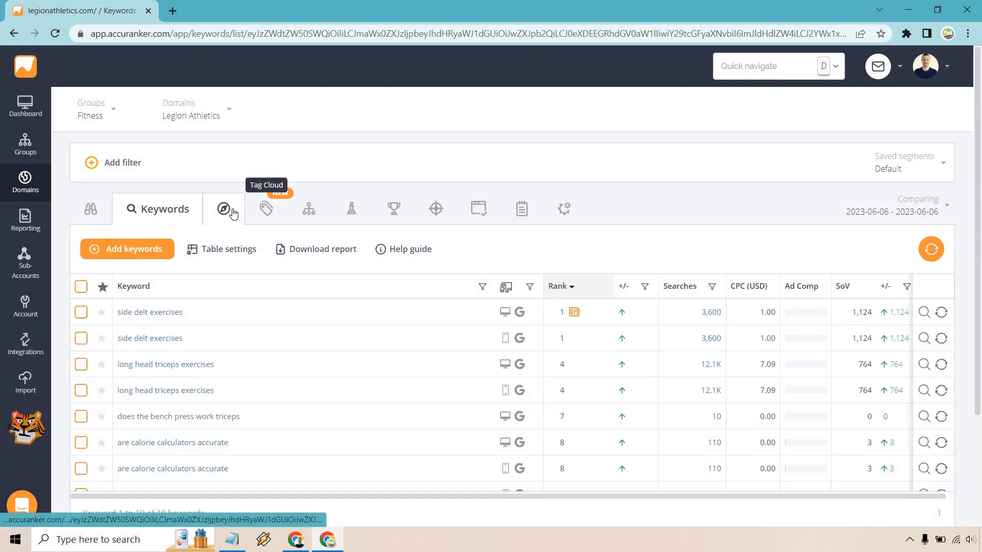
# - Clear the calorie filter and open the Competitors view listing Legion Athletics' share of voice
pyautogui.click(352, 208)
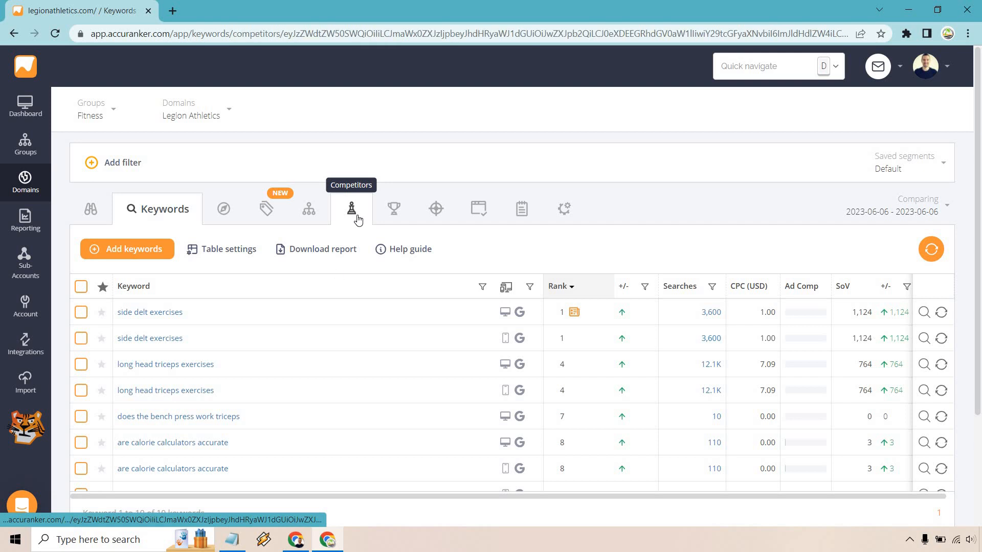
pyautogui.click(351, 209)
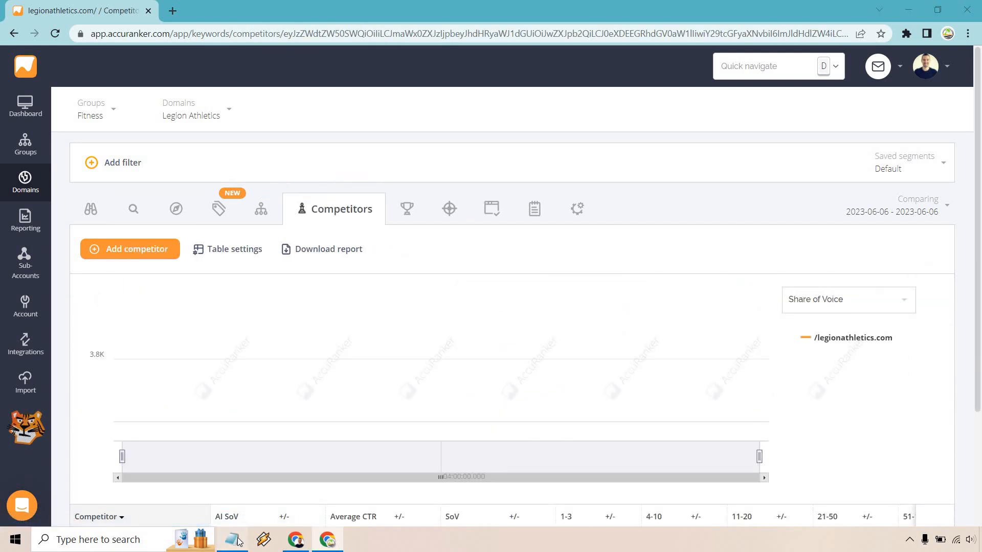
pyautogui.click(232, 539)
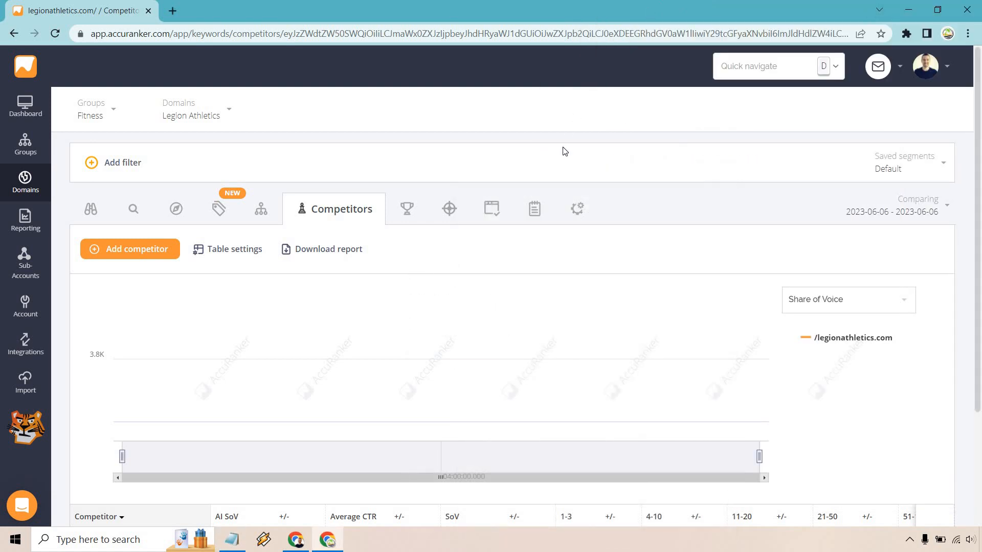
pyautogui.scroll(-3)
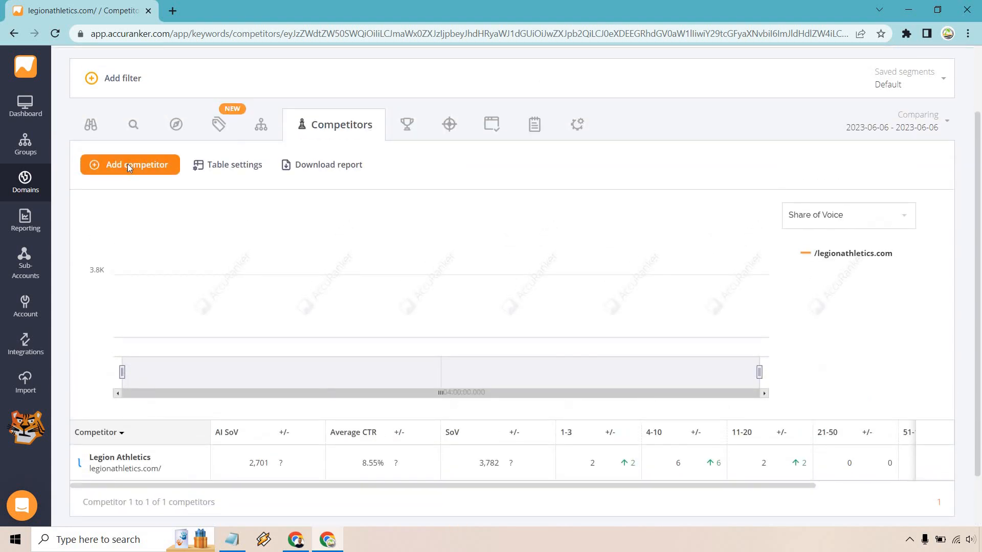
# - Add Powerlifting Technique and Jacked Gorilla (jackedgorilla.com) as competitors, then reload the page
pyautogui.click(130, 165)
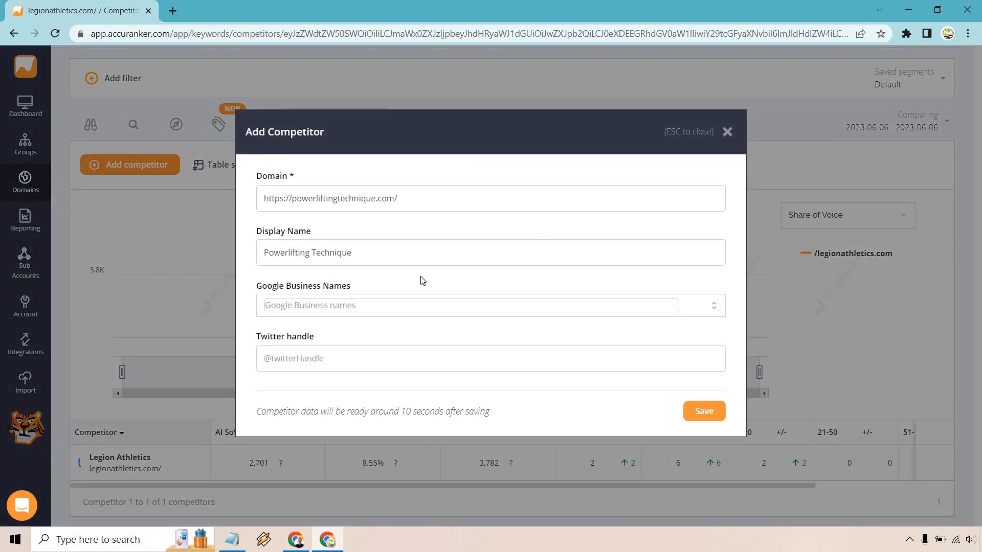
pyautogui.moveTo(703, 411)
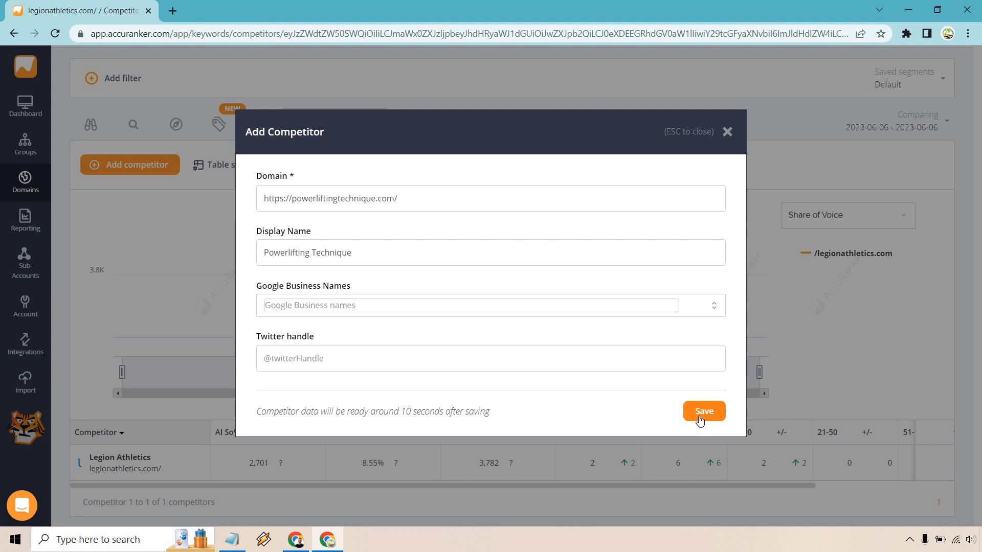
pyautogui.click(703, 410)
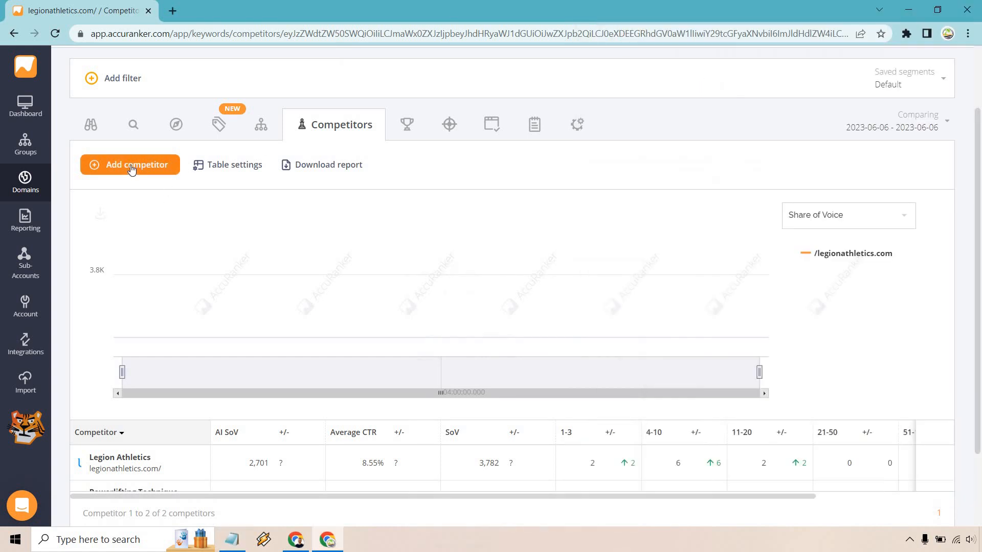
pyautogui.click(130, 164)
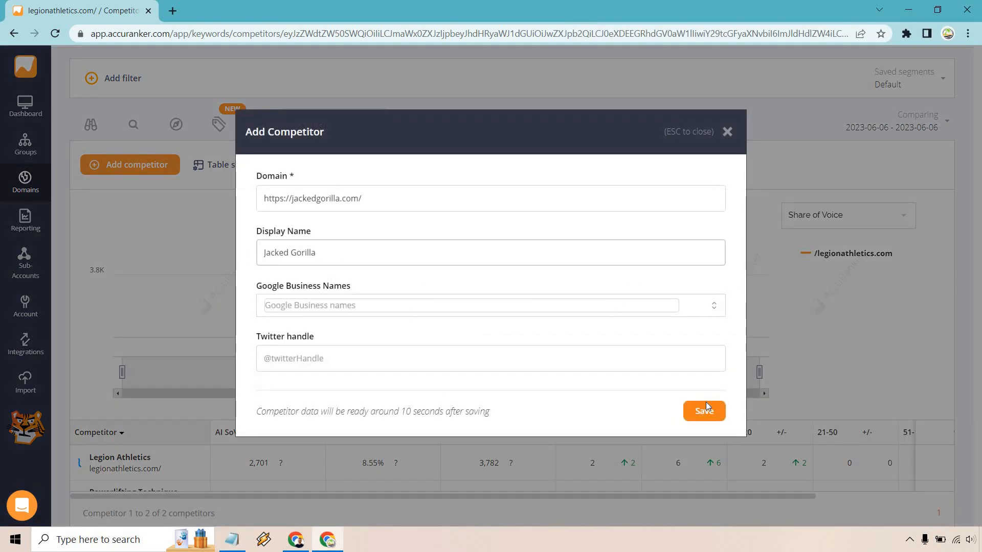
pyautogui.click(703, 411)
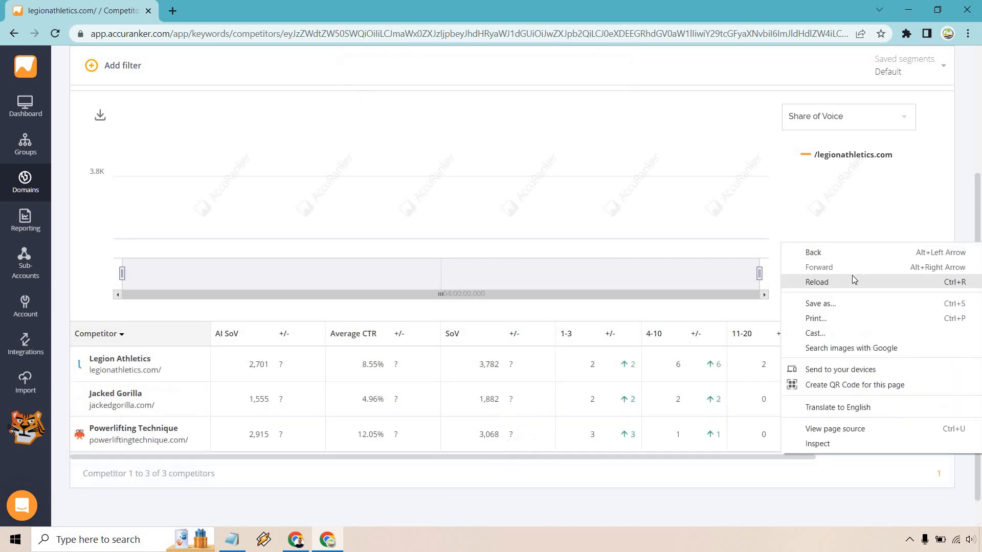
pyautogui.click(817, 282)
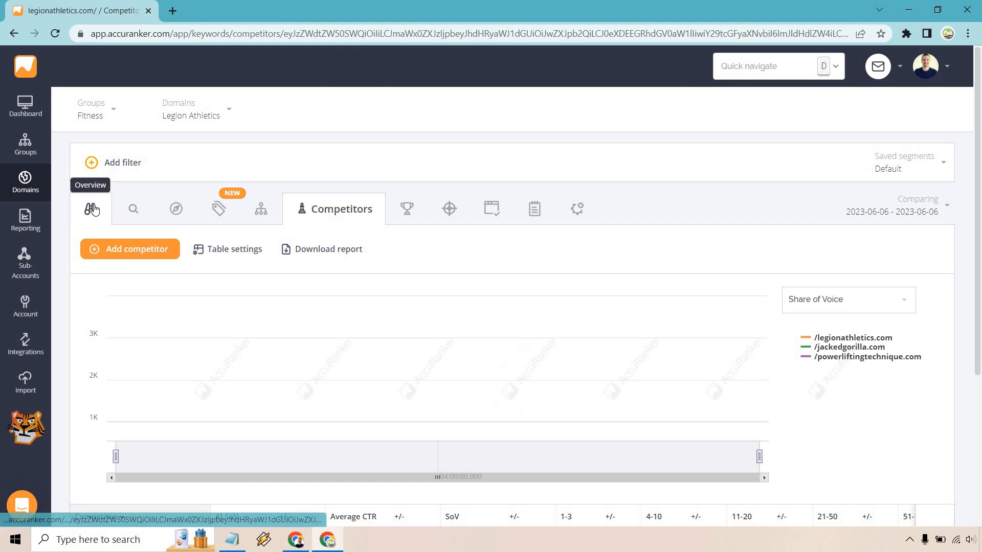
# - Switch to the Legion Athletics Overview showing 10 keywords and 3,782 share of voice
pyautogui.click(92, 208)
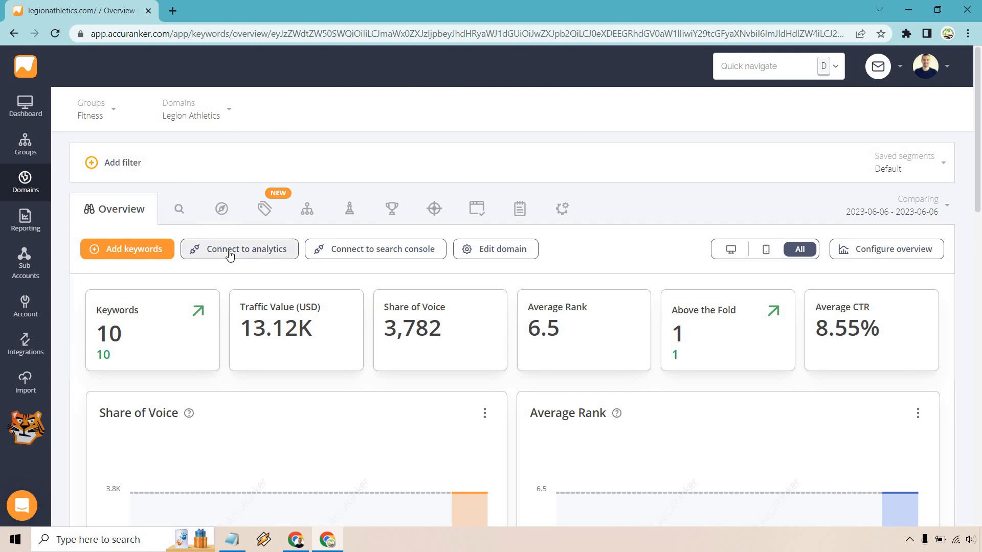
pyautogui.moveTo(391, 209)
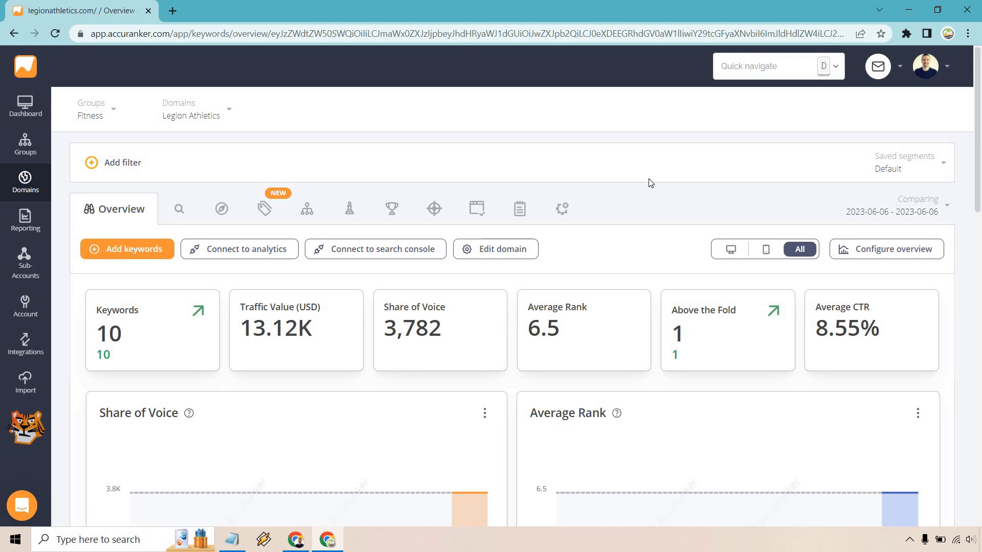
pyautogui.moveTo(312, 330)
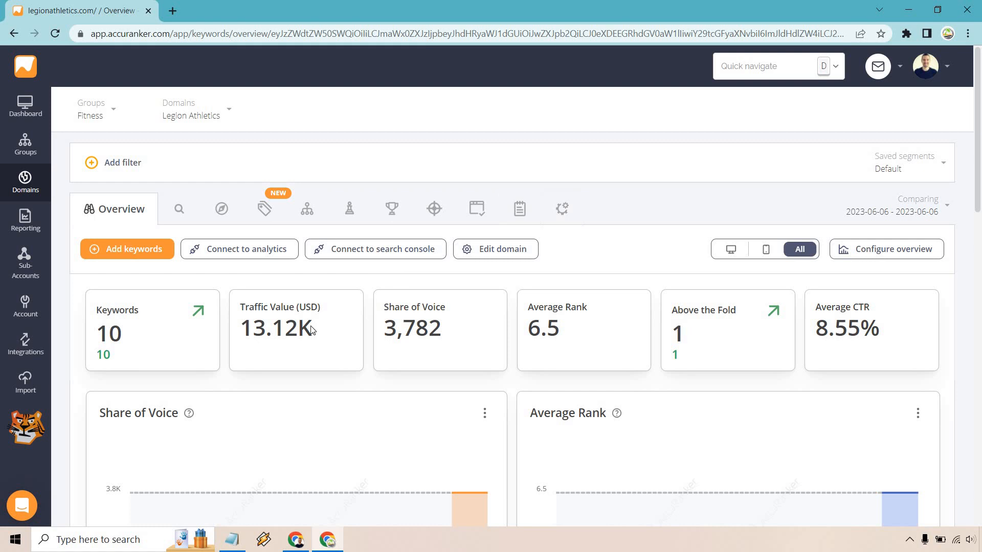
pyautogui.moveTo(406, 321)
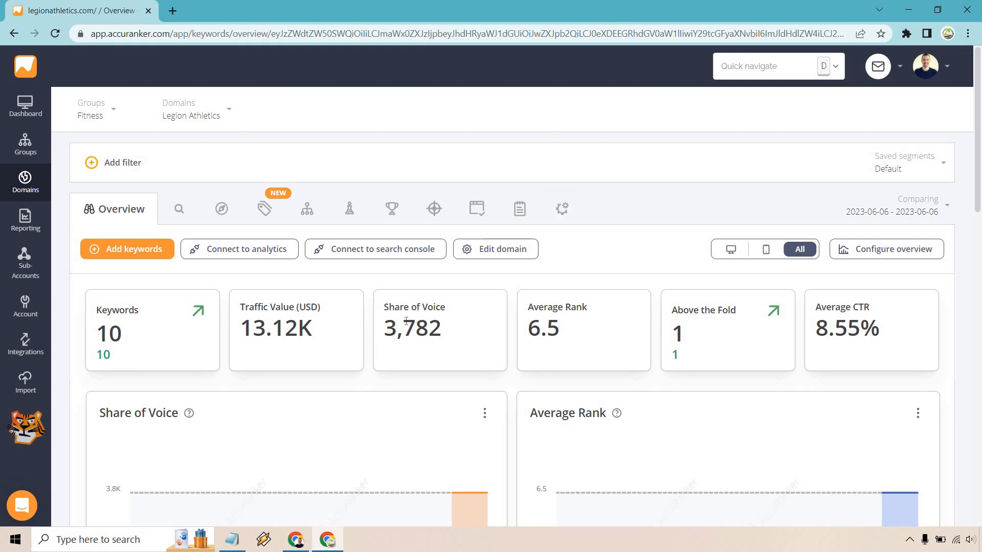
pyautogui.moveTo(563, 326)
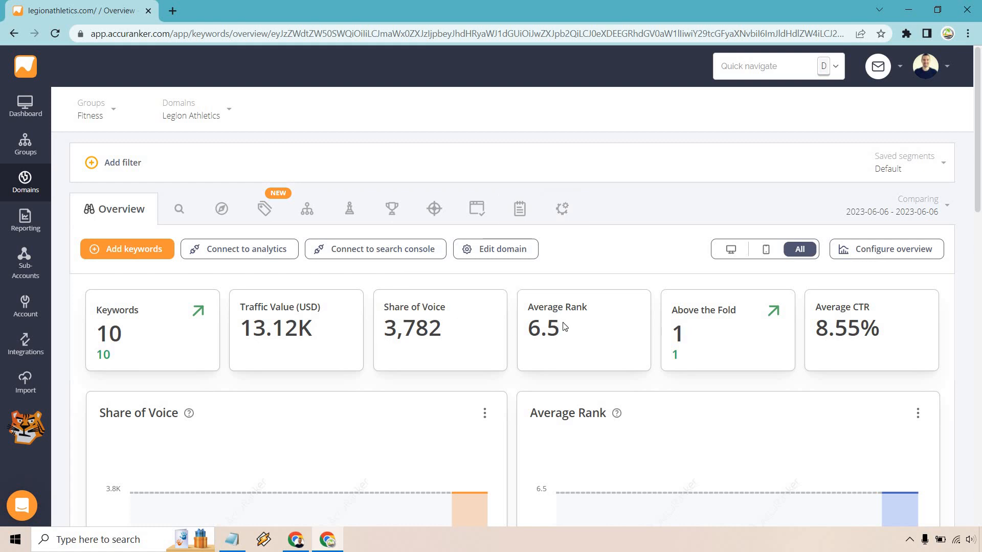
pyautogui.moveTo(974, 255)
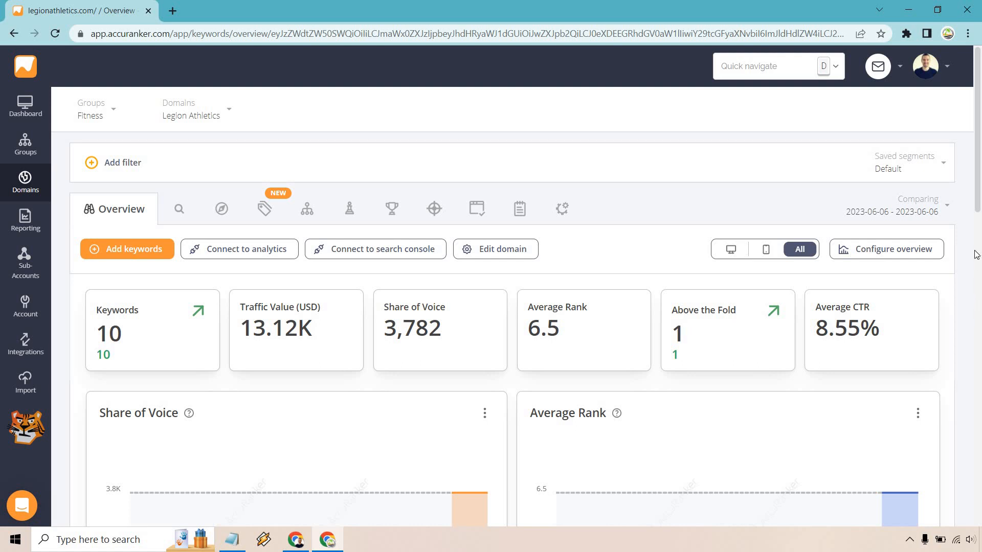
pyautogui.scroll(-3)
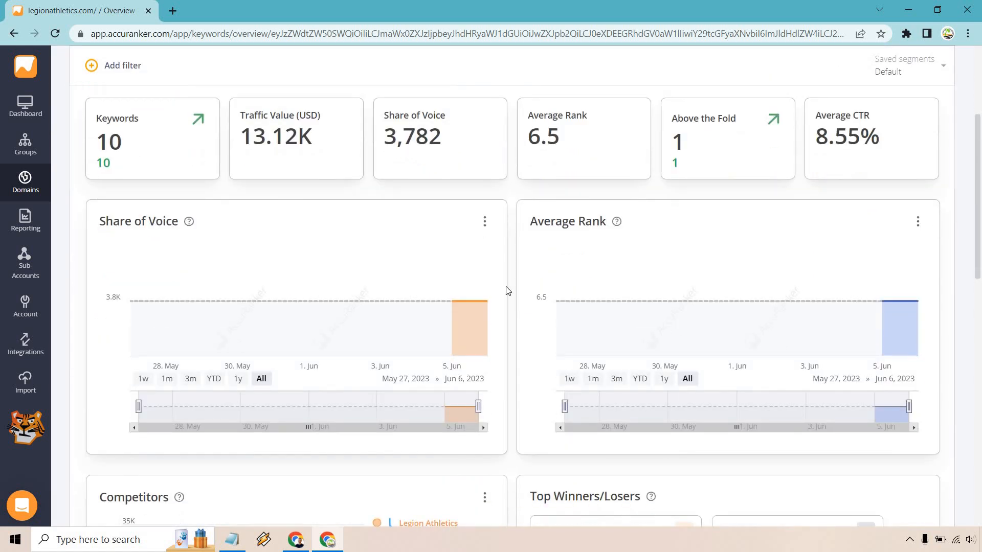
pyautogui.moveTo(452, 302)
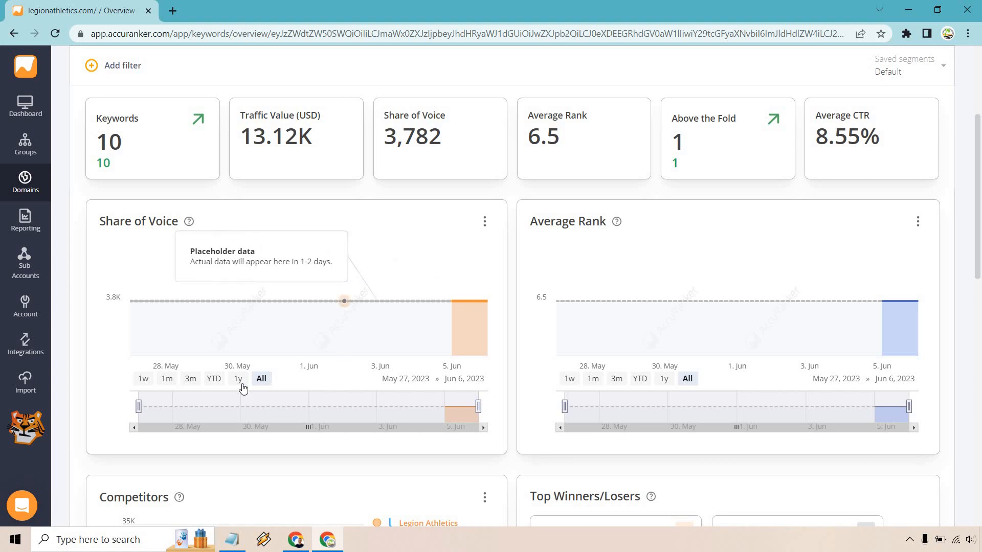
pyautogui.moveTo(238, 380)
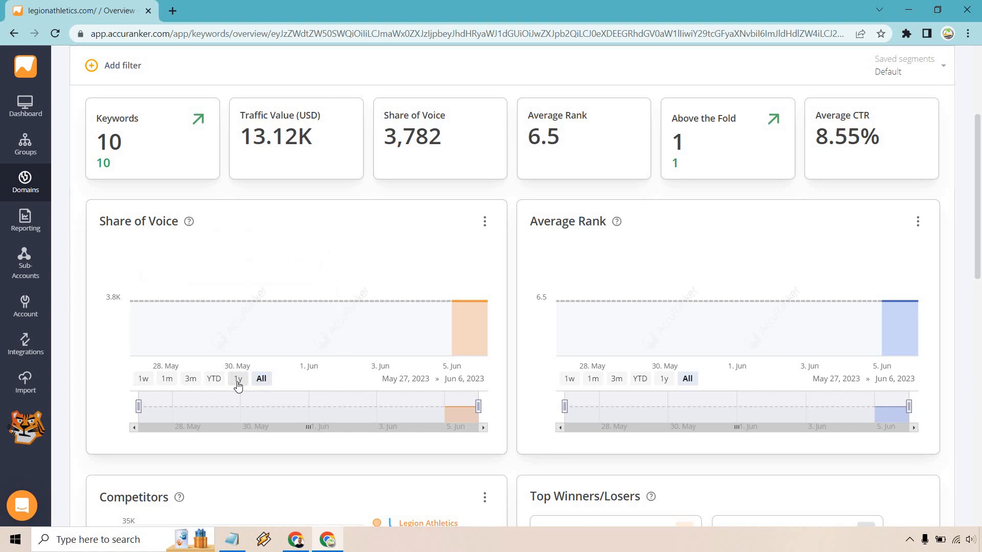
pyautogui.scroll(-3)
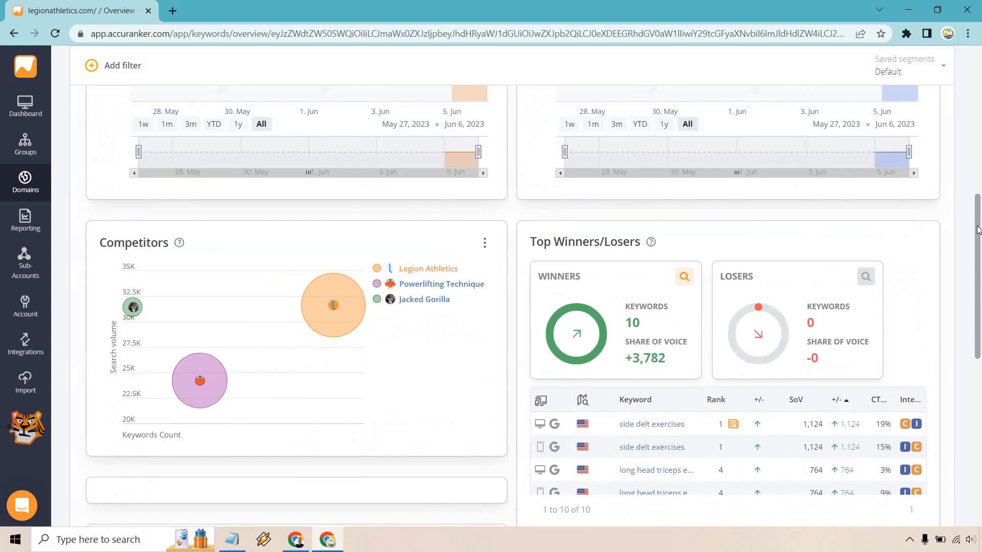
pyautogui.scroll(-3)
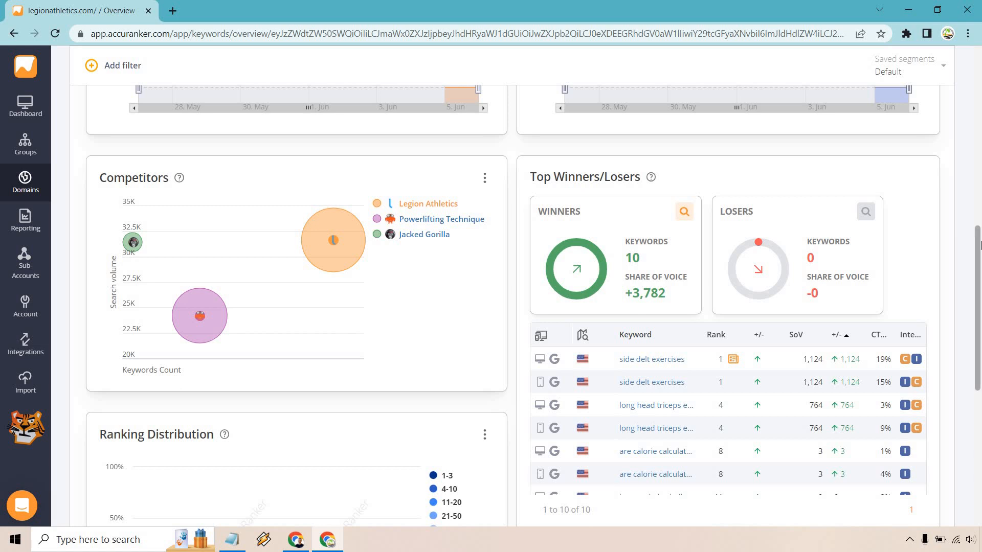
pyautogui.scroll(-3)
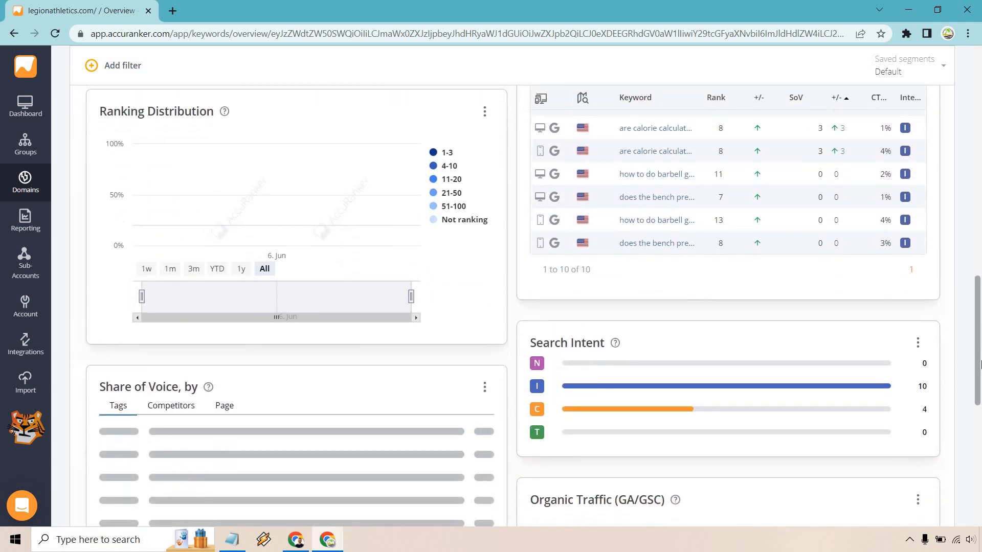
pyautogui.scroll(-3)
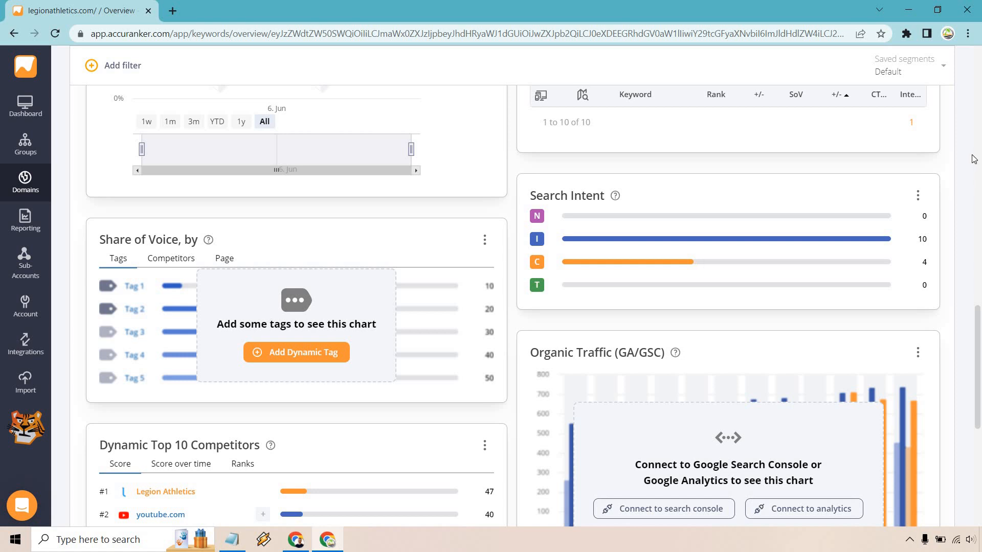
pyautogui.scroll(-3)
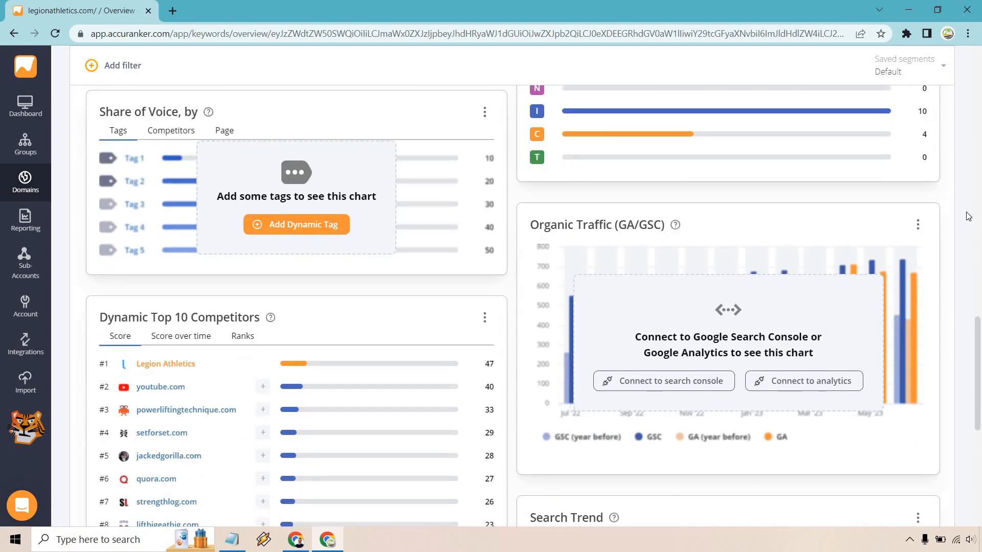
pyautogui.moveTo(675, 224)
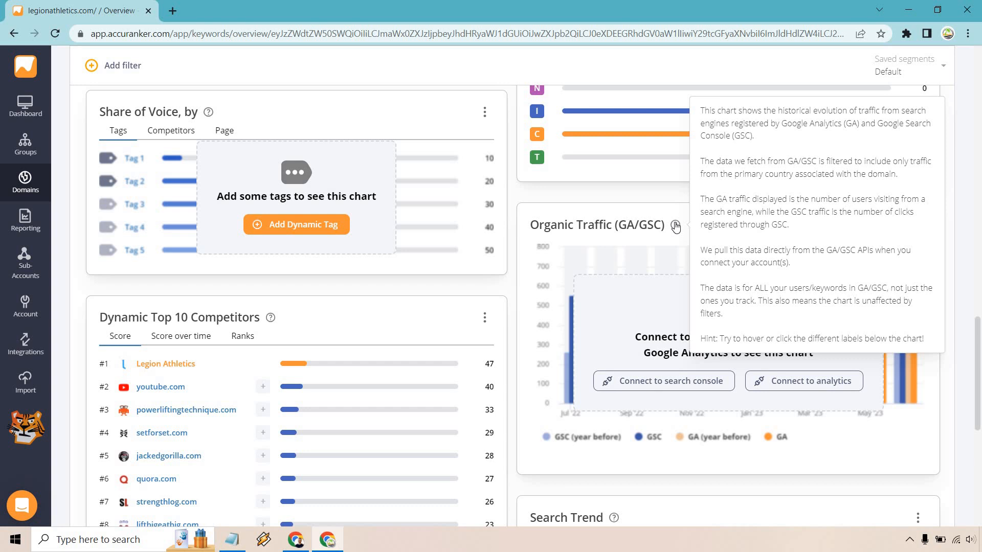
pyautogui.moveTo(964, 260)
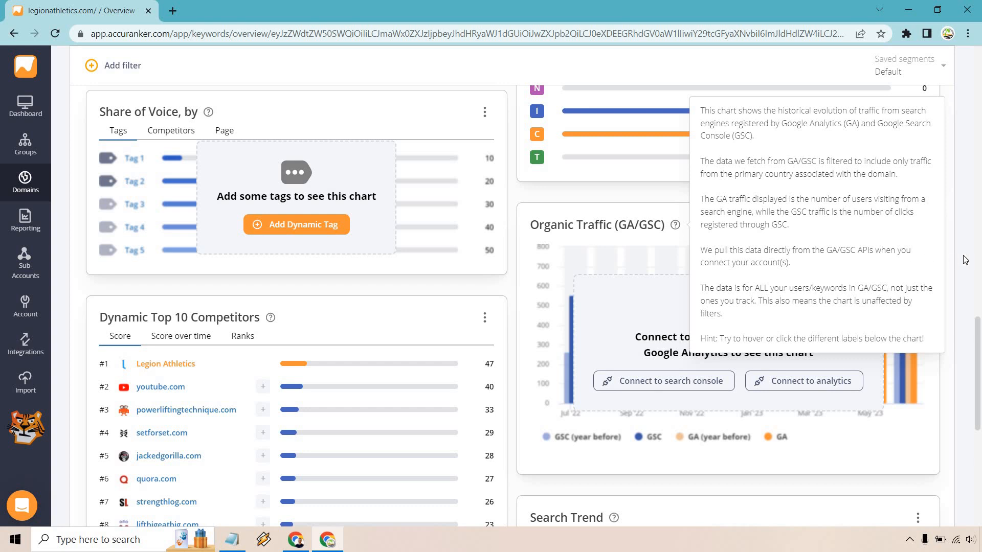
pyautogui.scroll(-3)
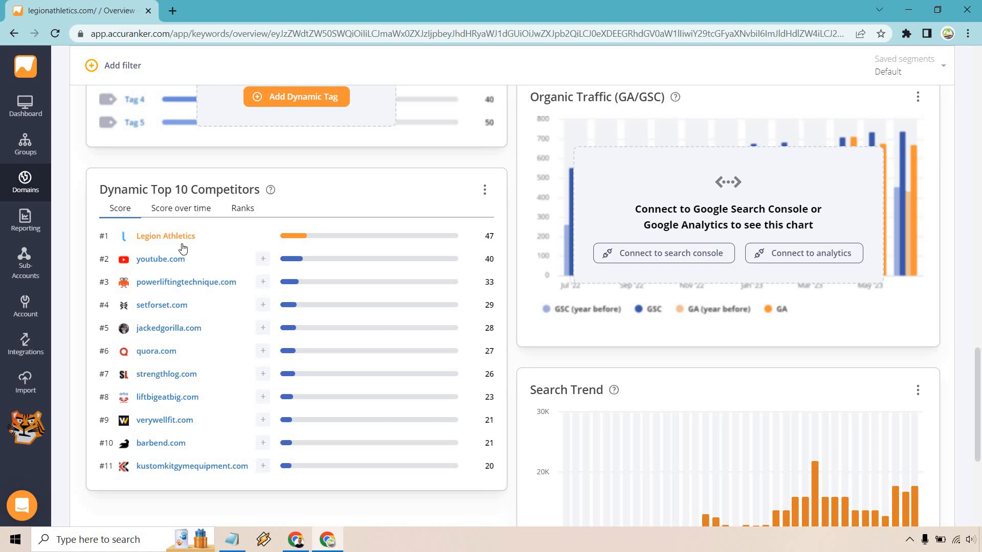
pyautogui.moveTo(209, 293)
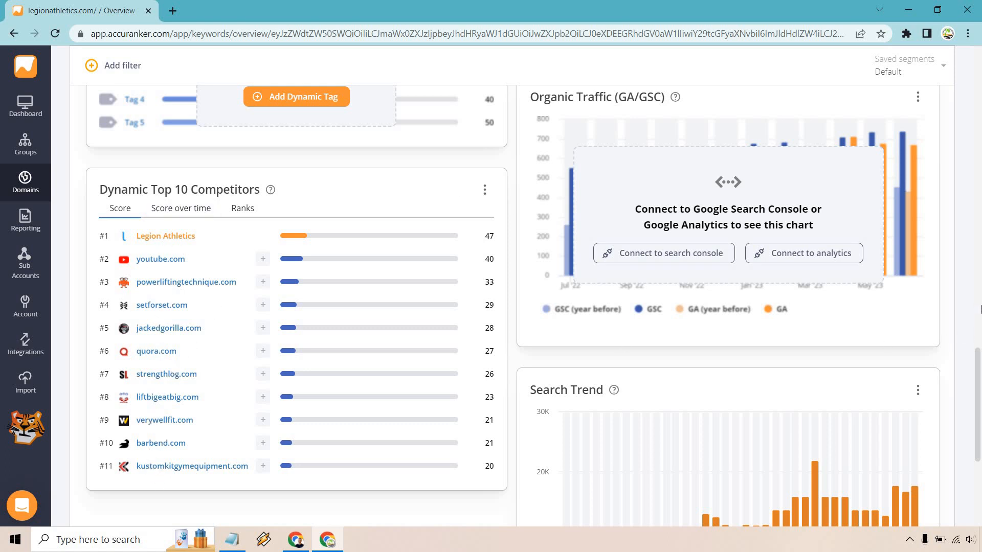
pyautogui.scroll(-3)
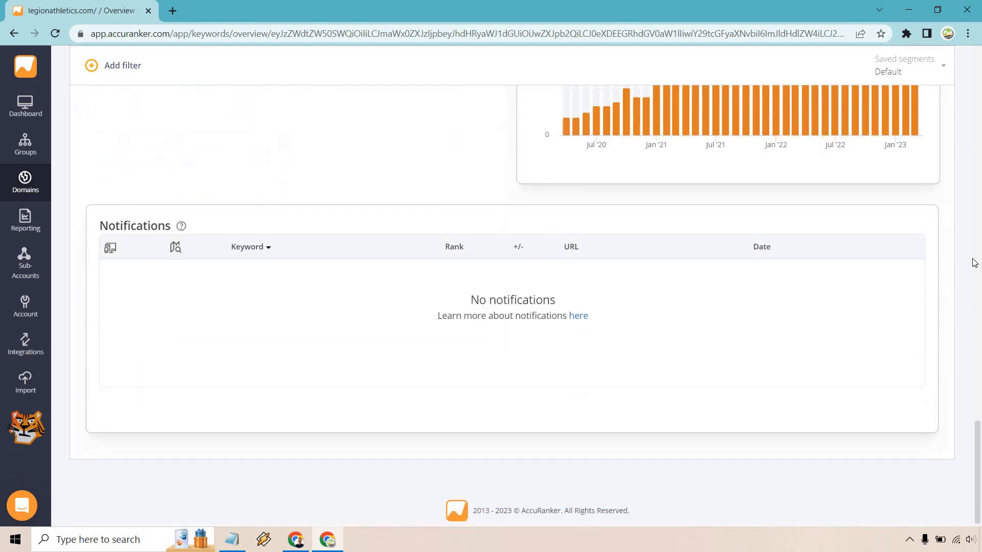
pyautogui.scroll(3)
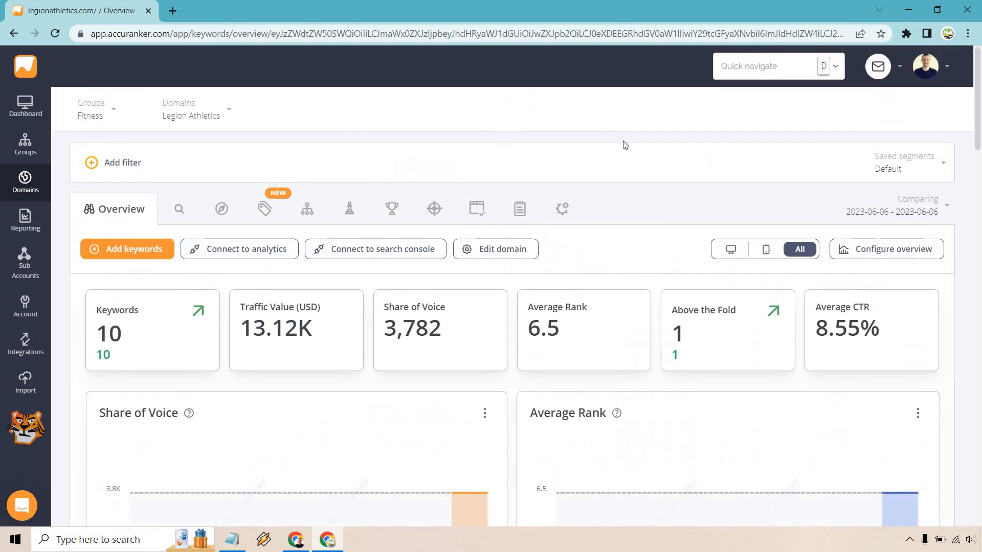
pyautogui.moveTo(220, 209)
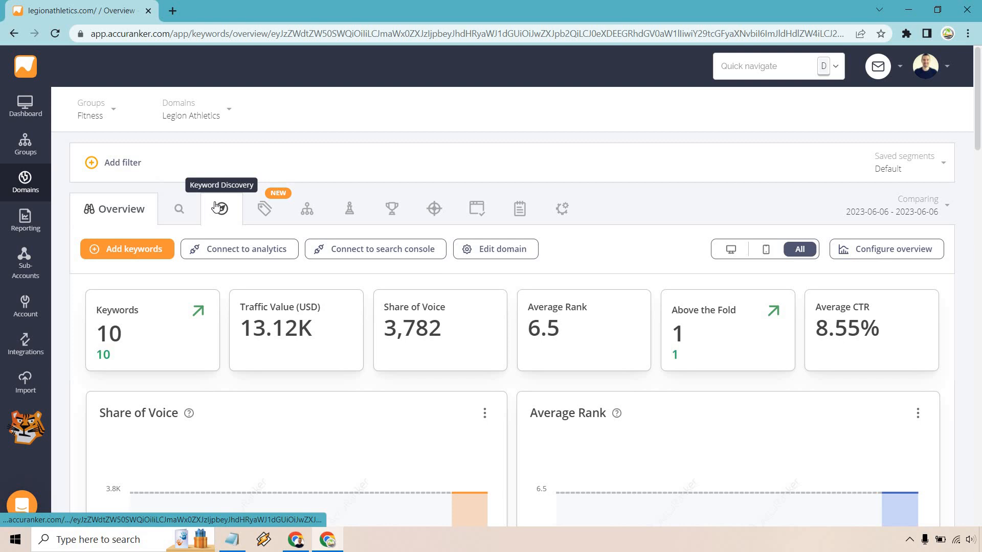
# - Open Keyword Discovery for Legion Athletics and scroll through the discovered keywords
pyautogui.click(218, 209)
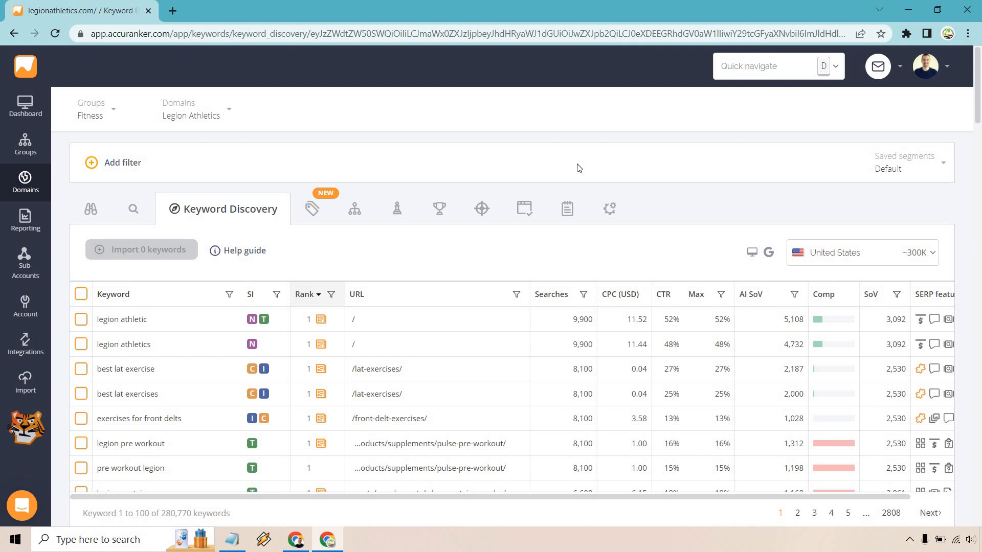
pyautogui.moveTo(670, 154)
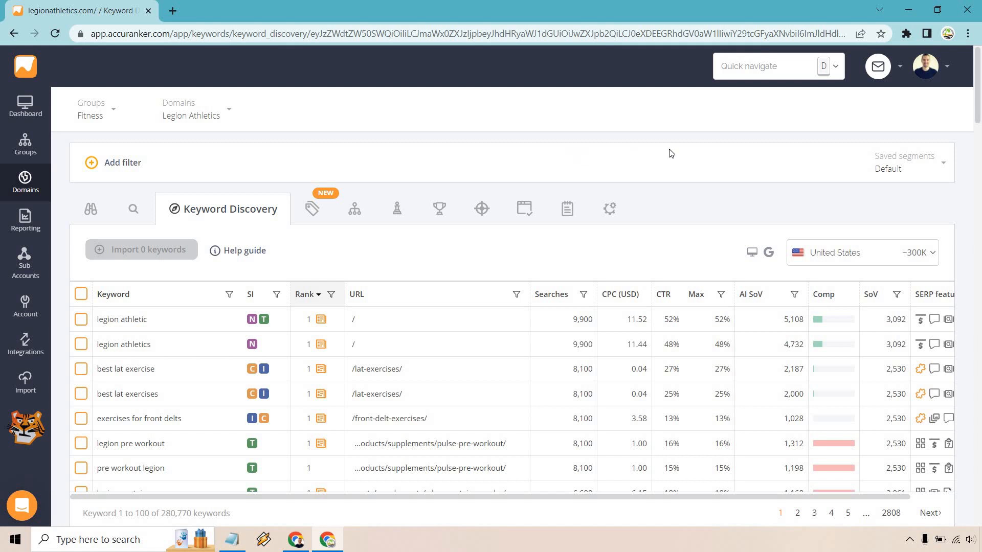
pyautogui.scroll(-3)
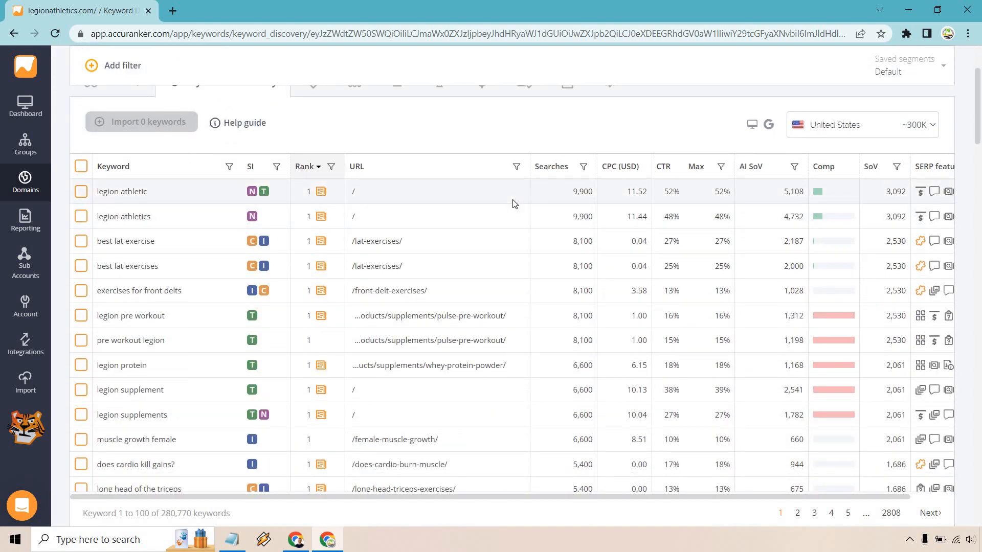
pyautogui.scroll(-3)
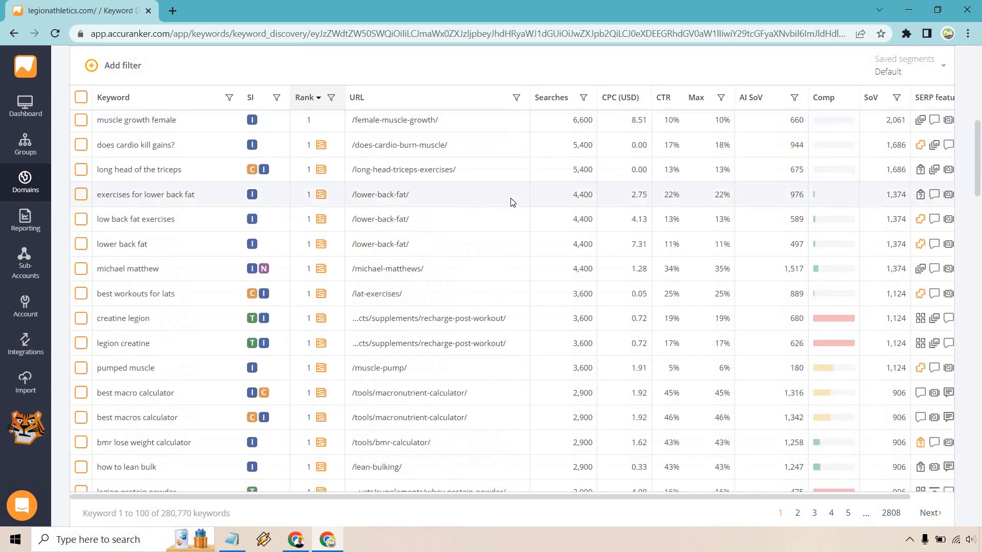
pyautogui.scroll(-3)
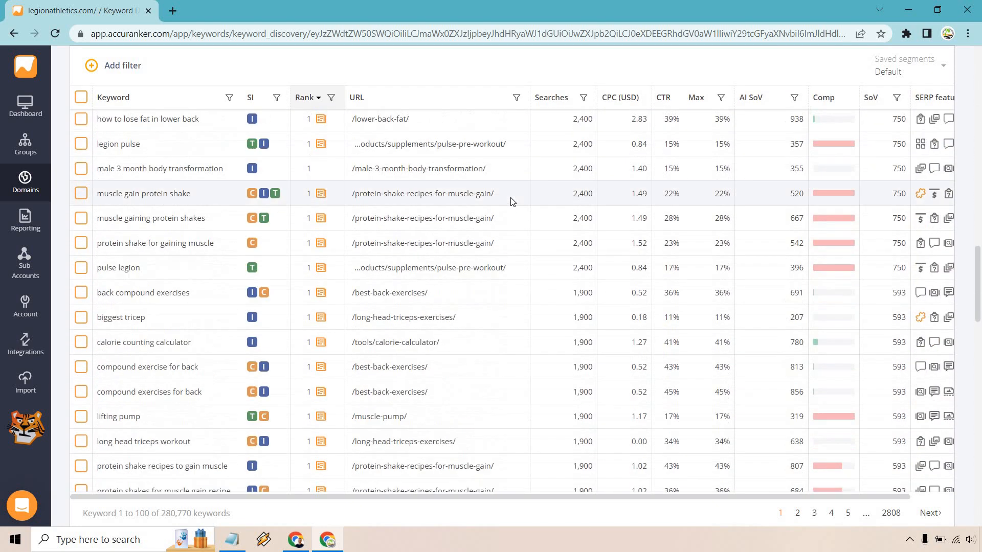
pyautogui.scroll(-3)
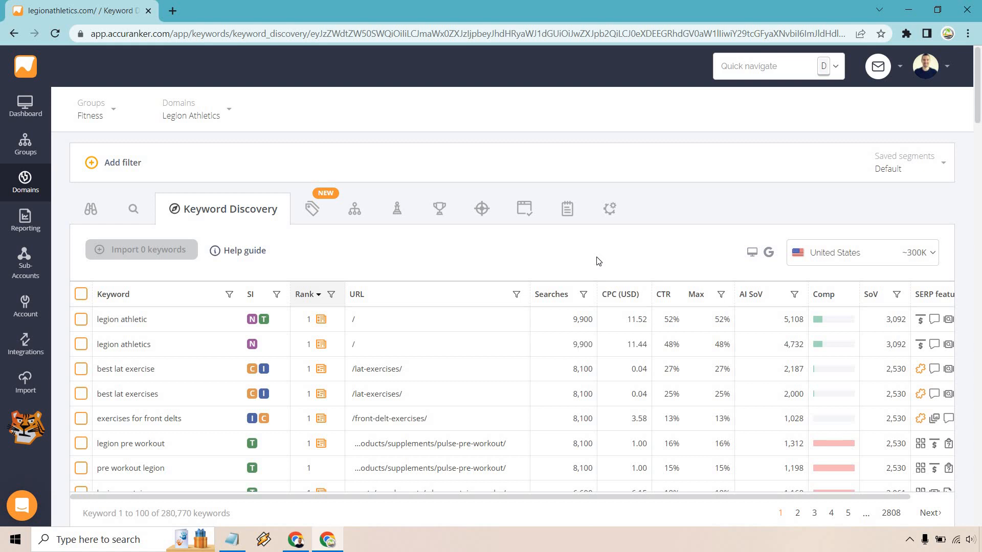
pyautogui.moveTo(75, 301)
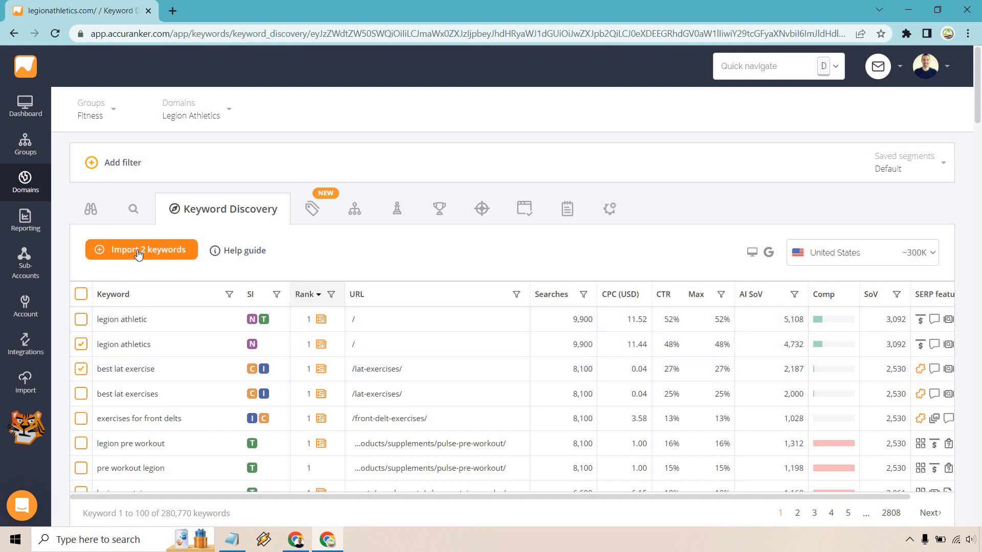
pyautogui.click(141, 249)
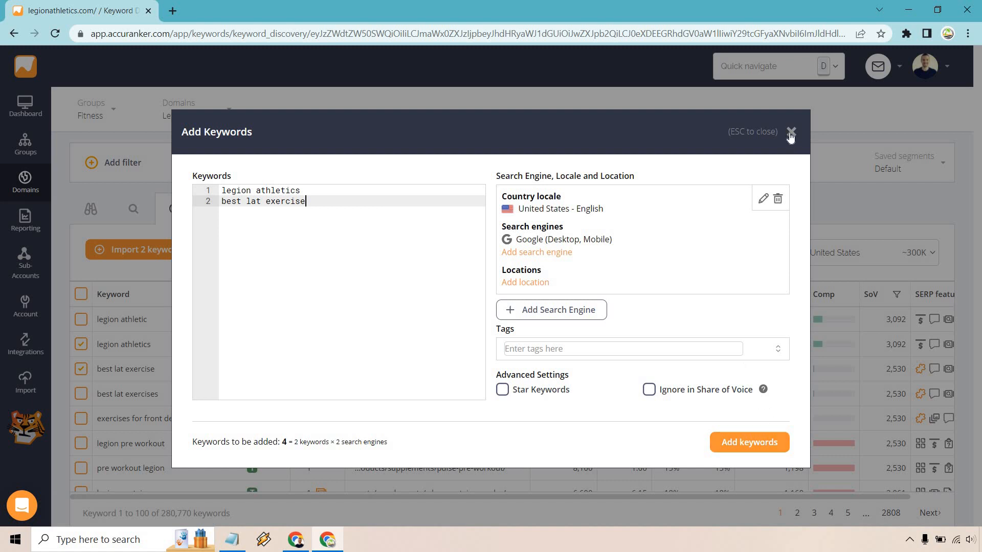
pyautogui.click(790, 134)
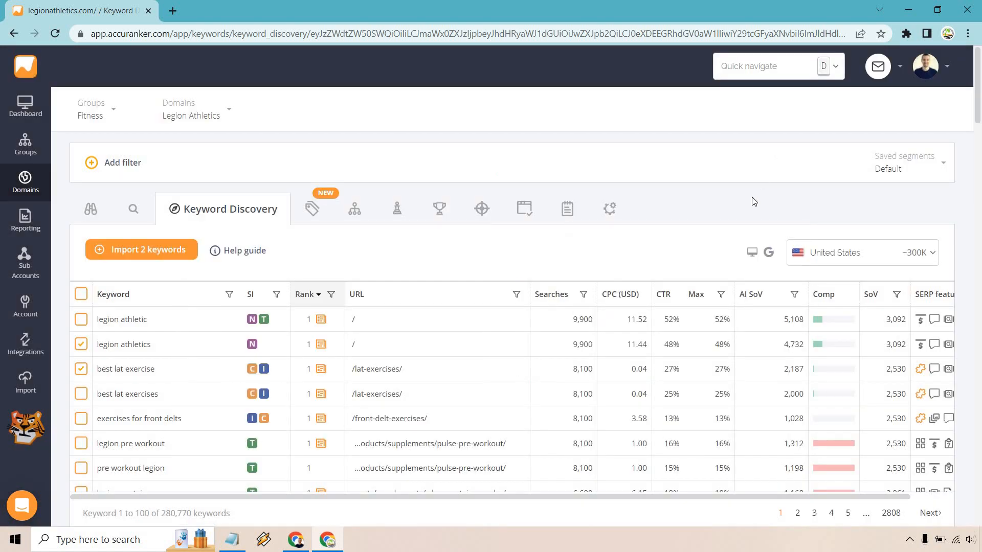